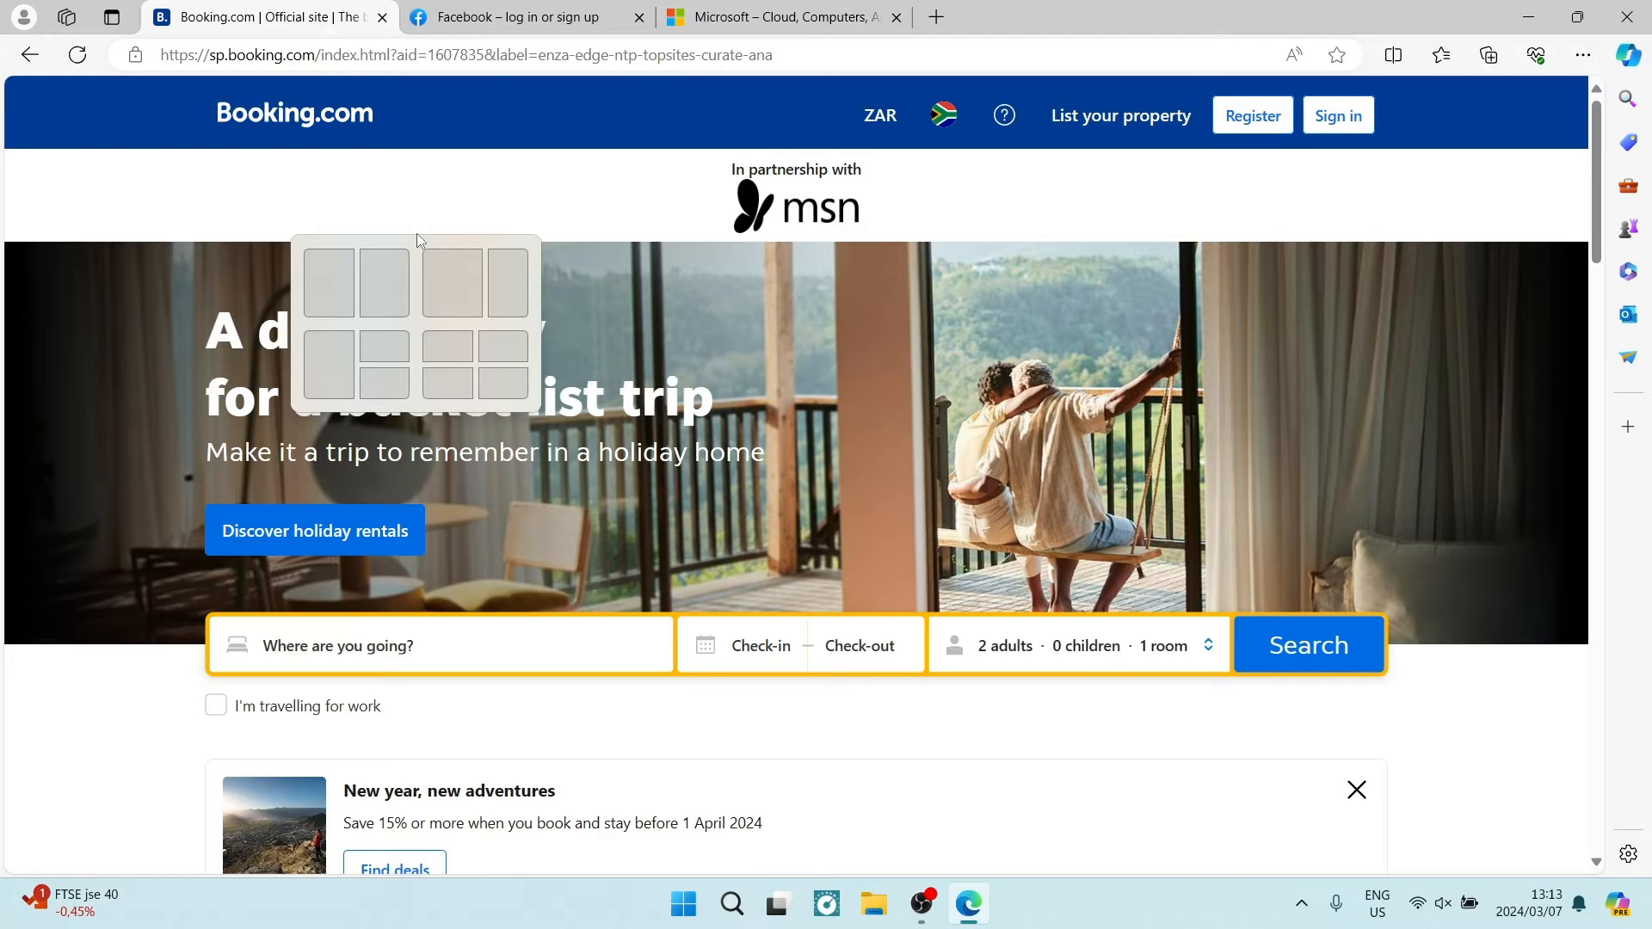
pyautogui.moveTo(392, 148)
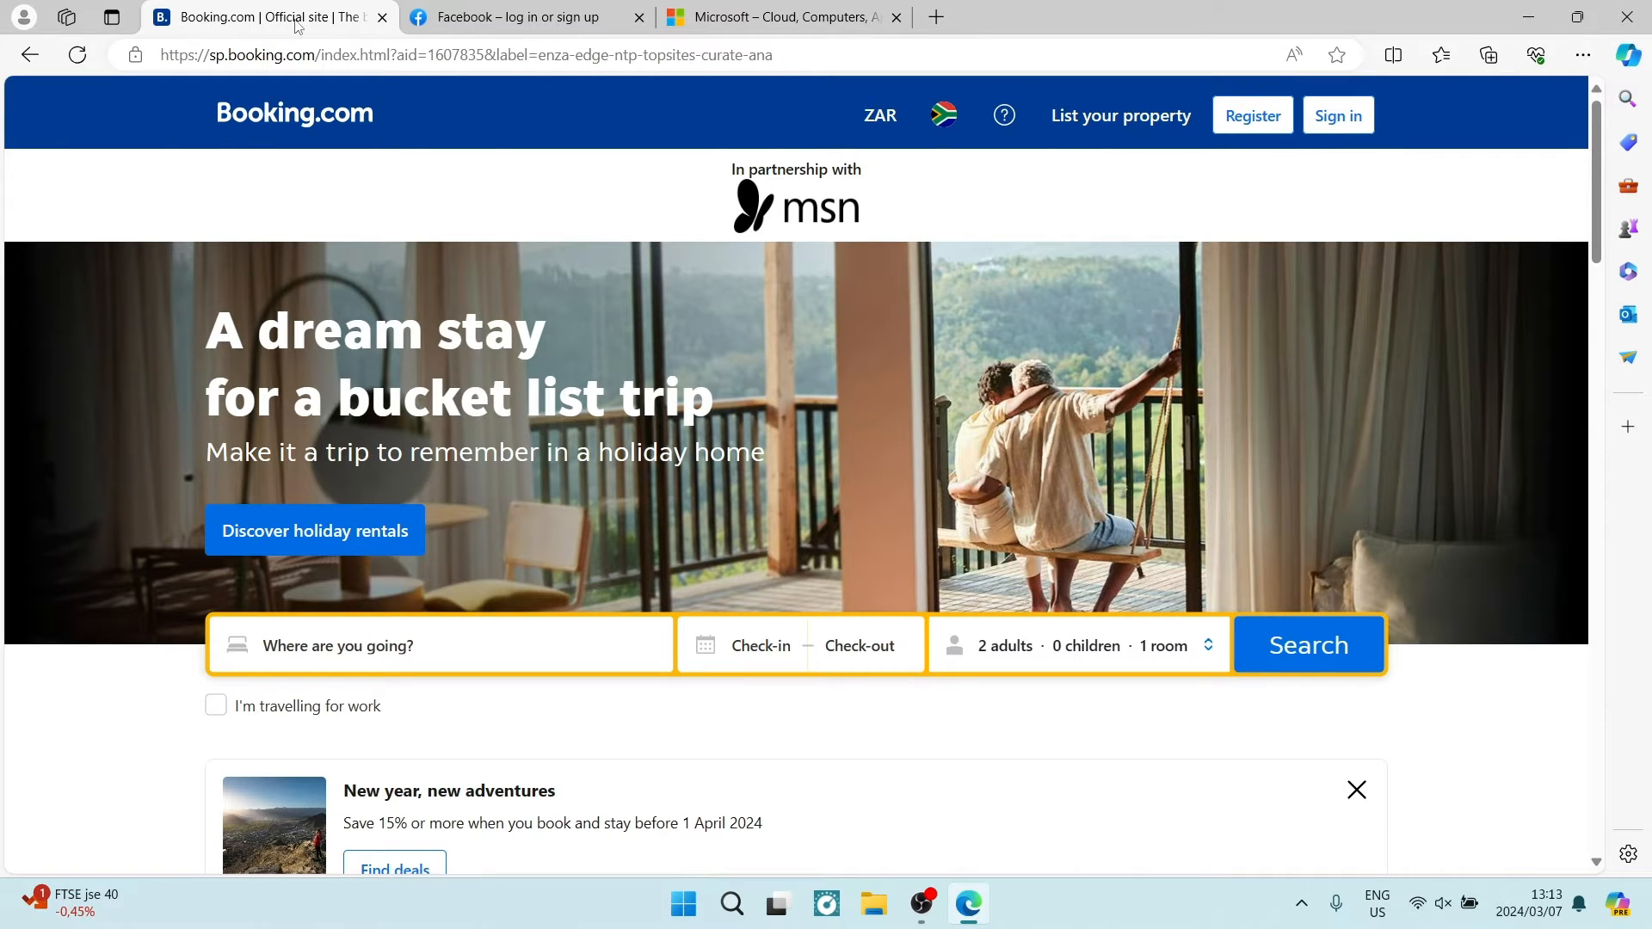
# Check the Microsoft tab, return to Booking.com and bring up its tab context menu.
pyautogui.click(781, 17)
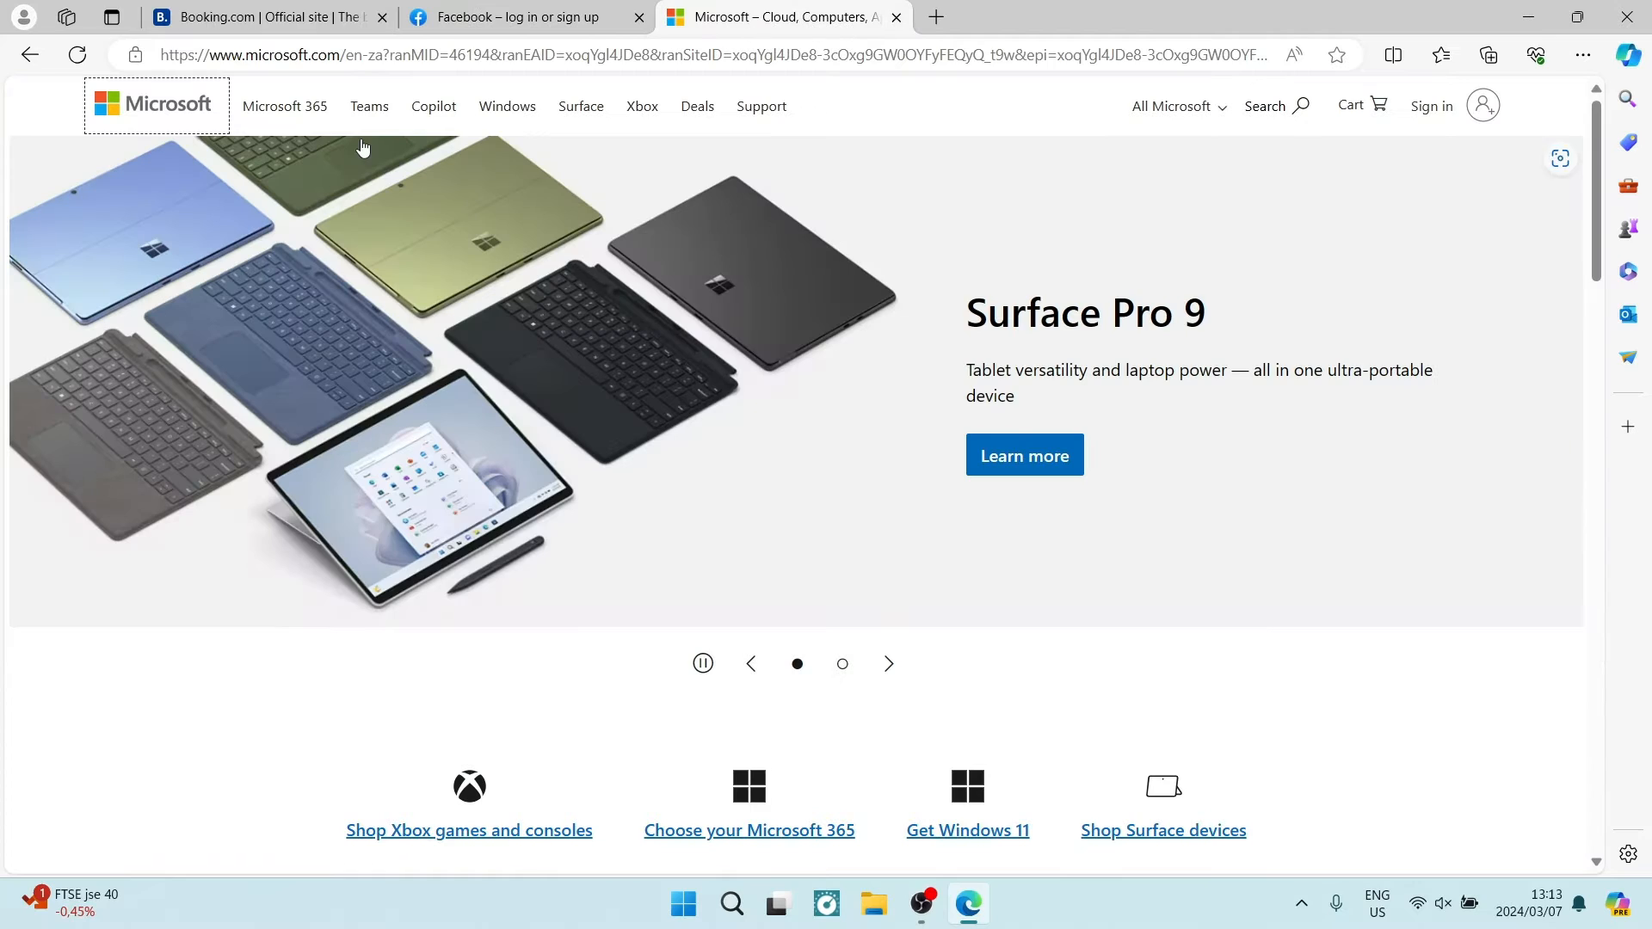
pyautogui.click(263, 17)
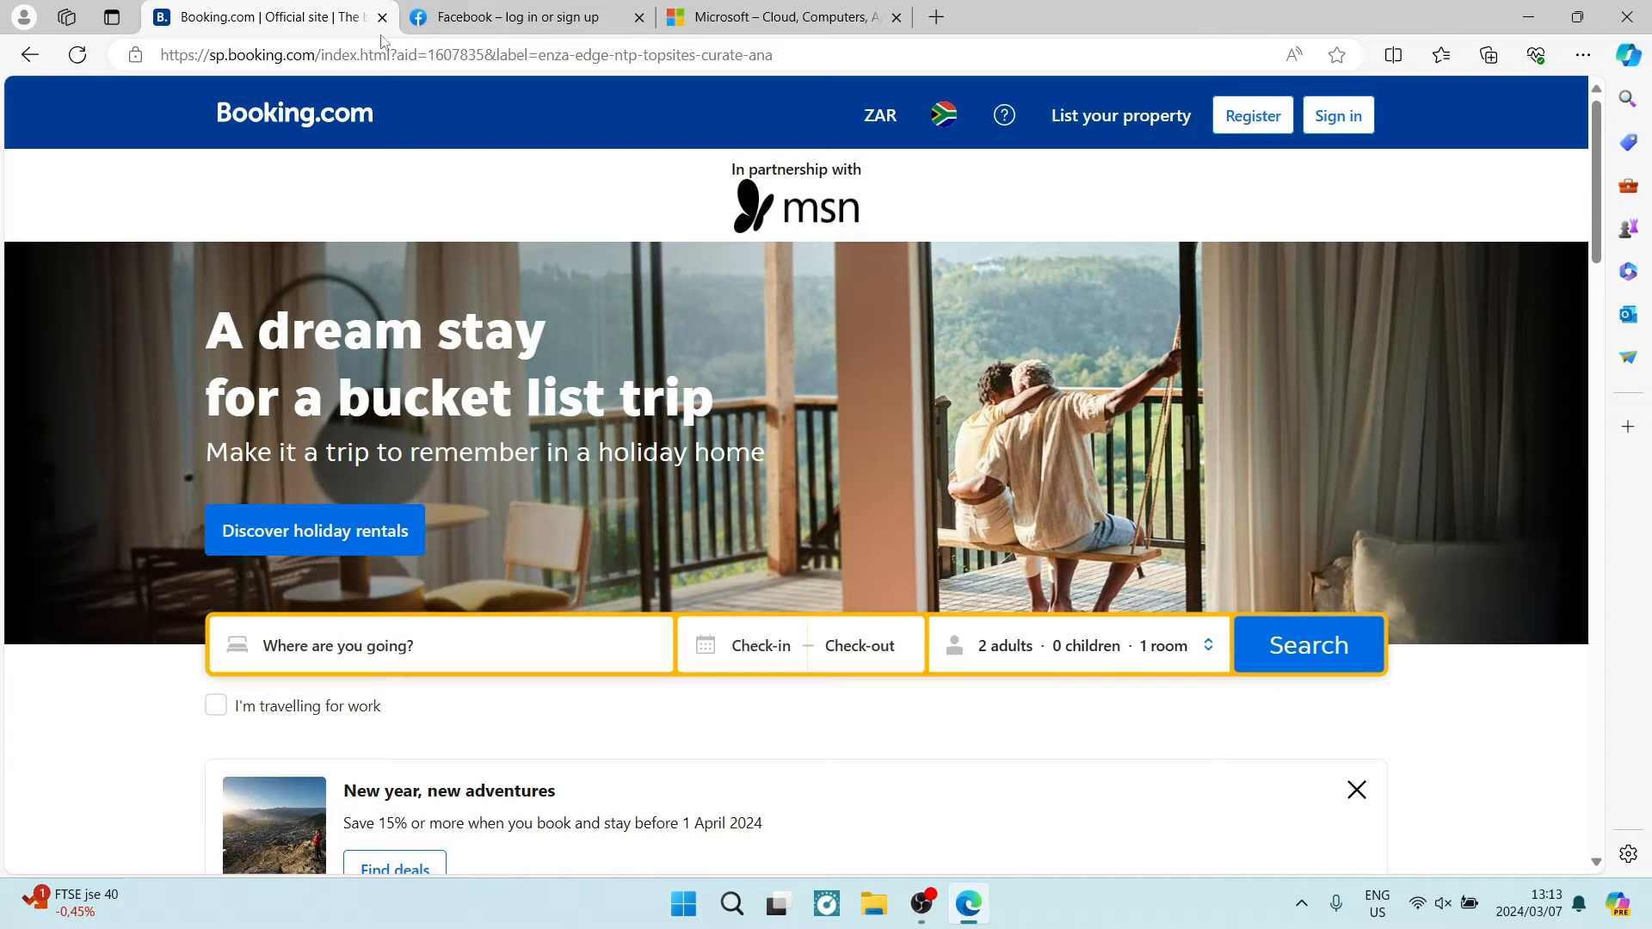
pyautogui.moveTo(268, 17)
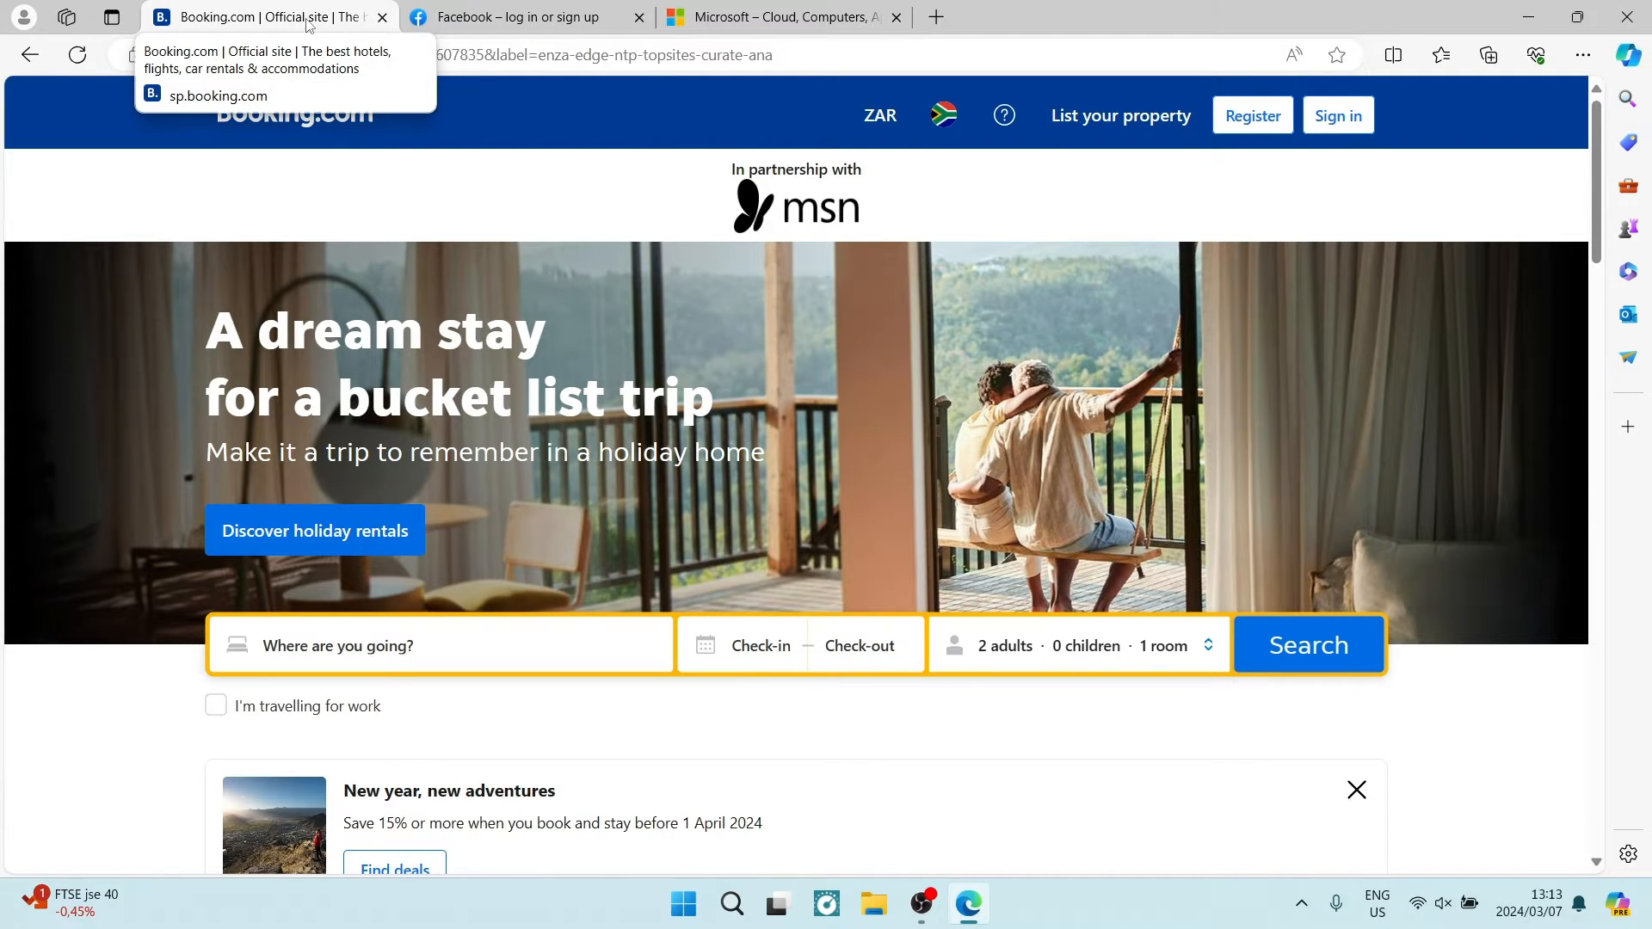
pyautogui.rightClick(263, 18)
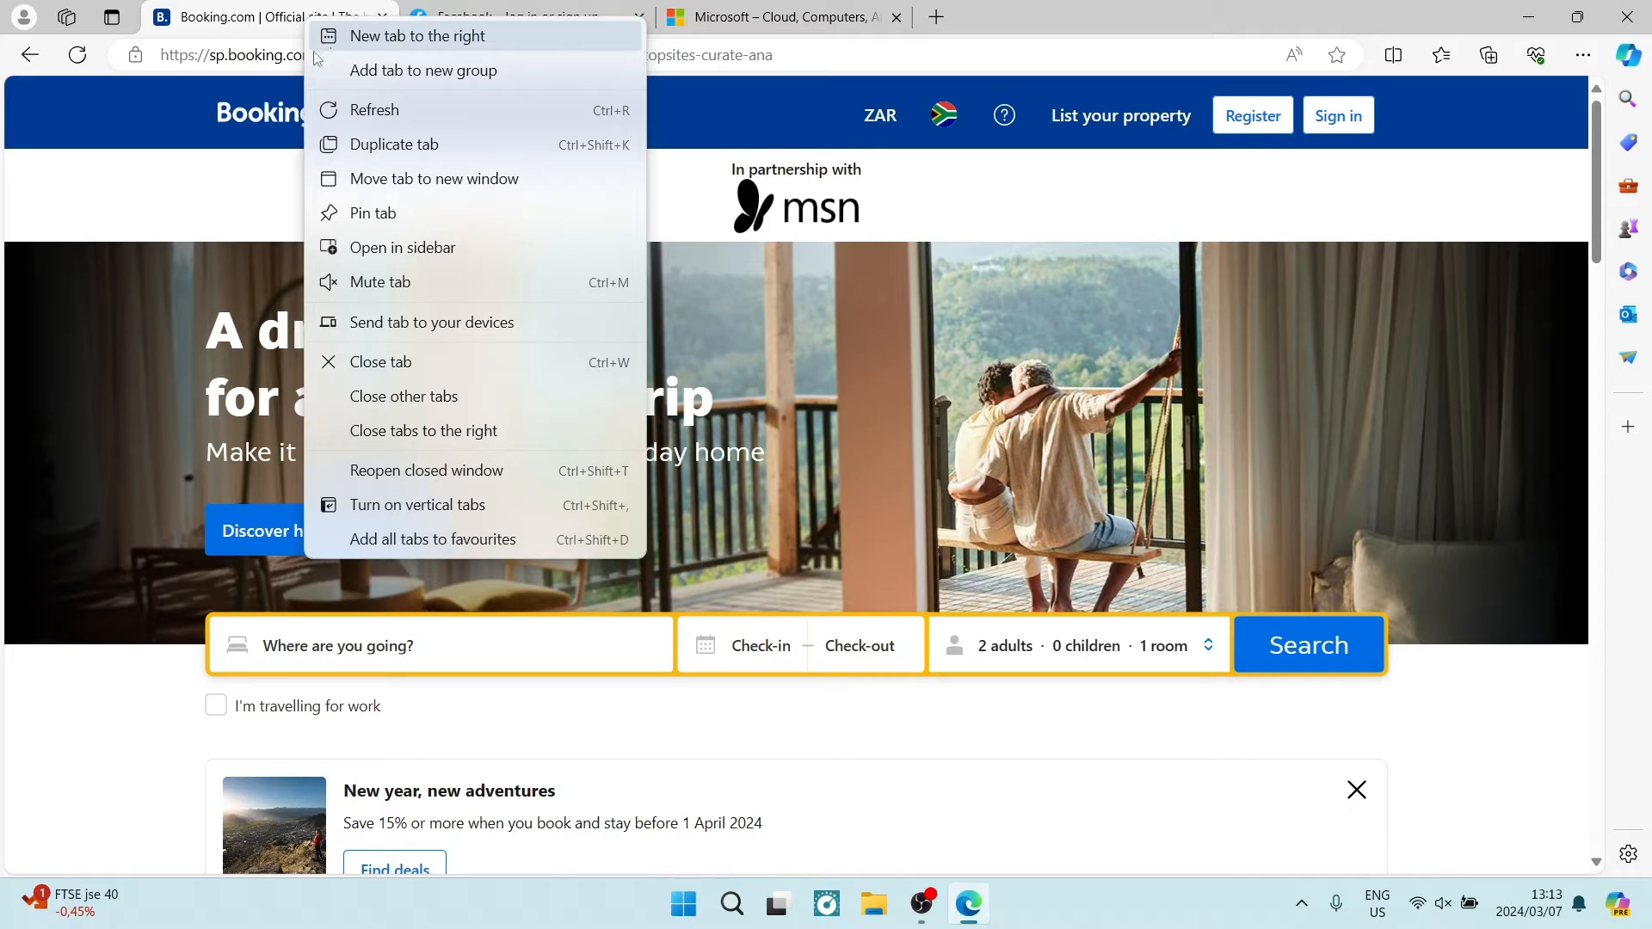
pyautogui.moveTo(398, 177)
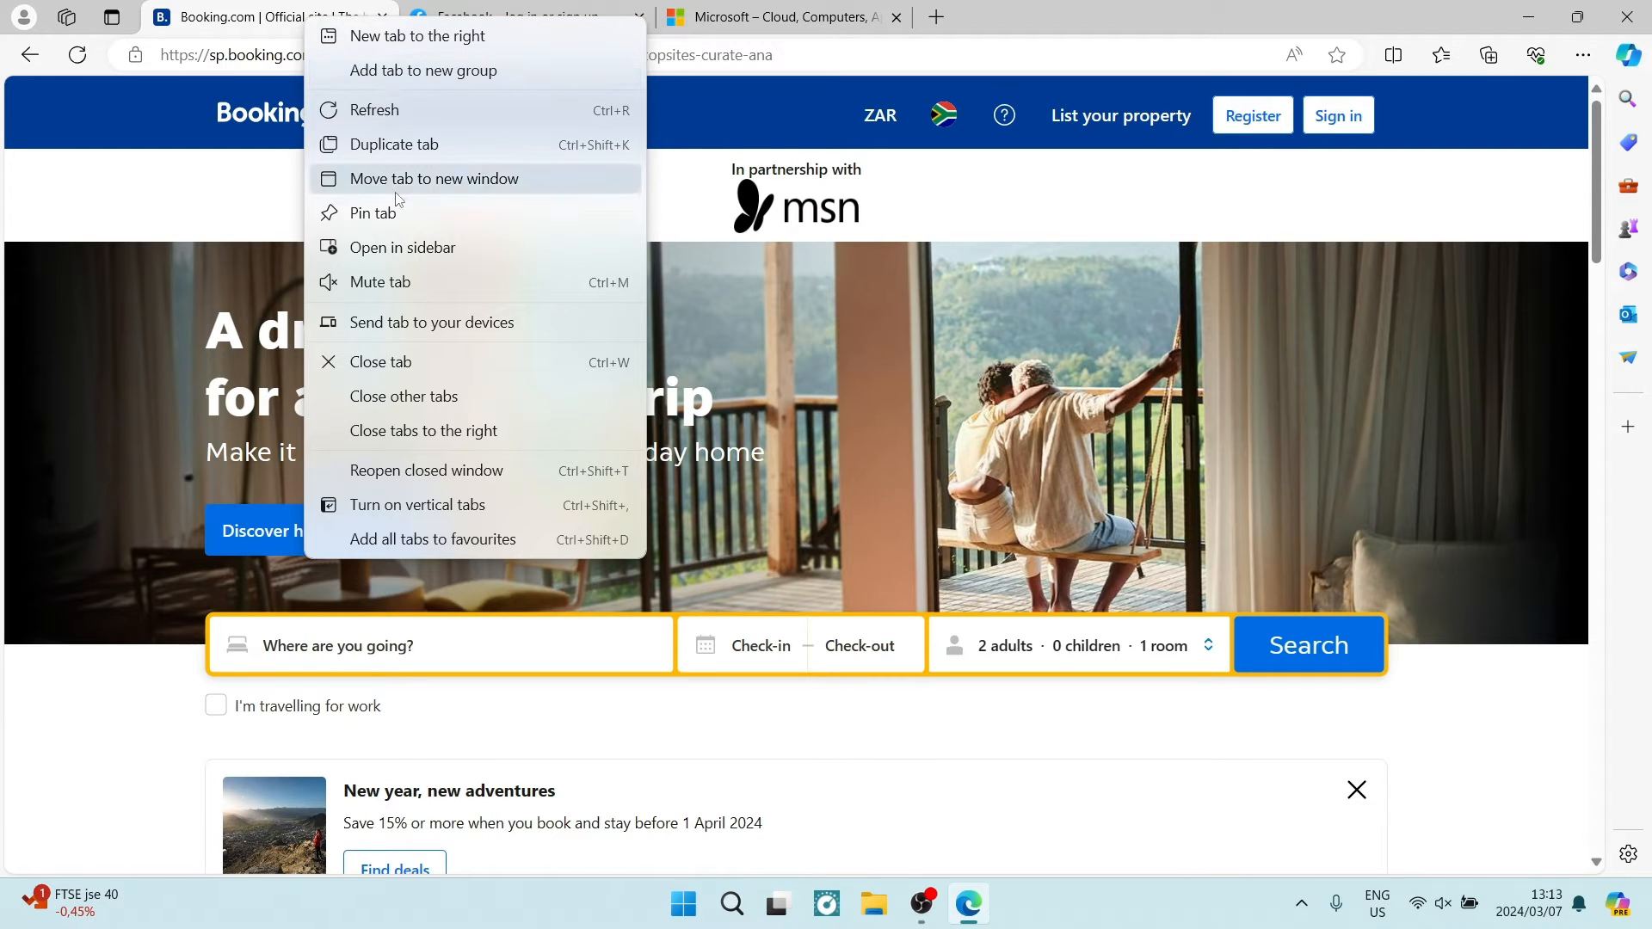
pyautogui.moveTo(419, 469)
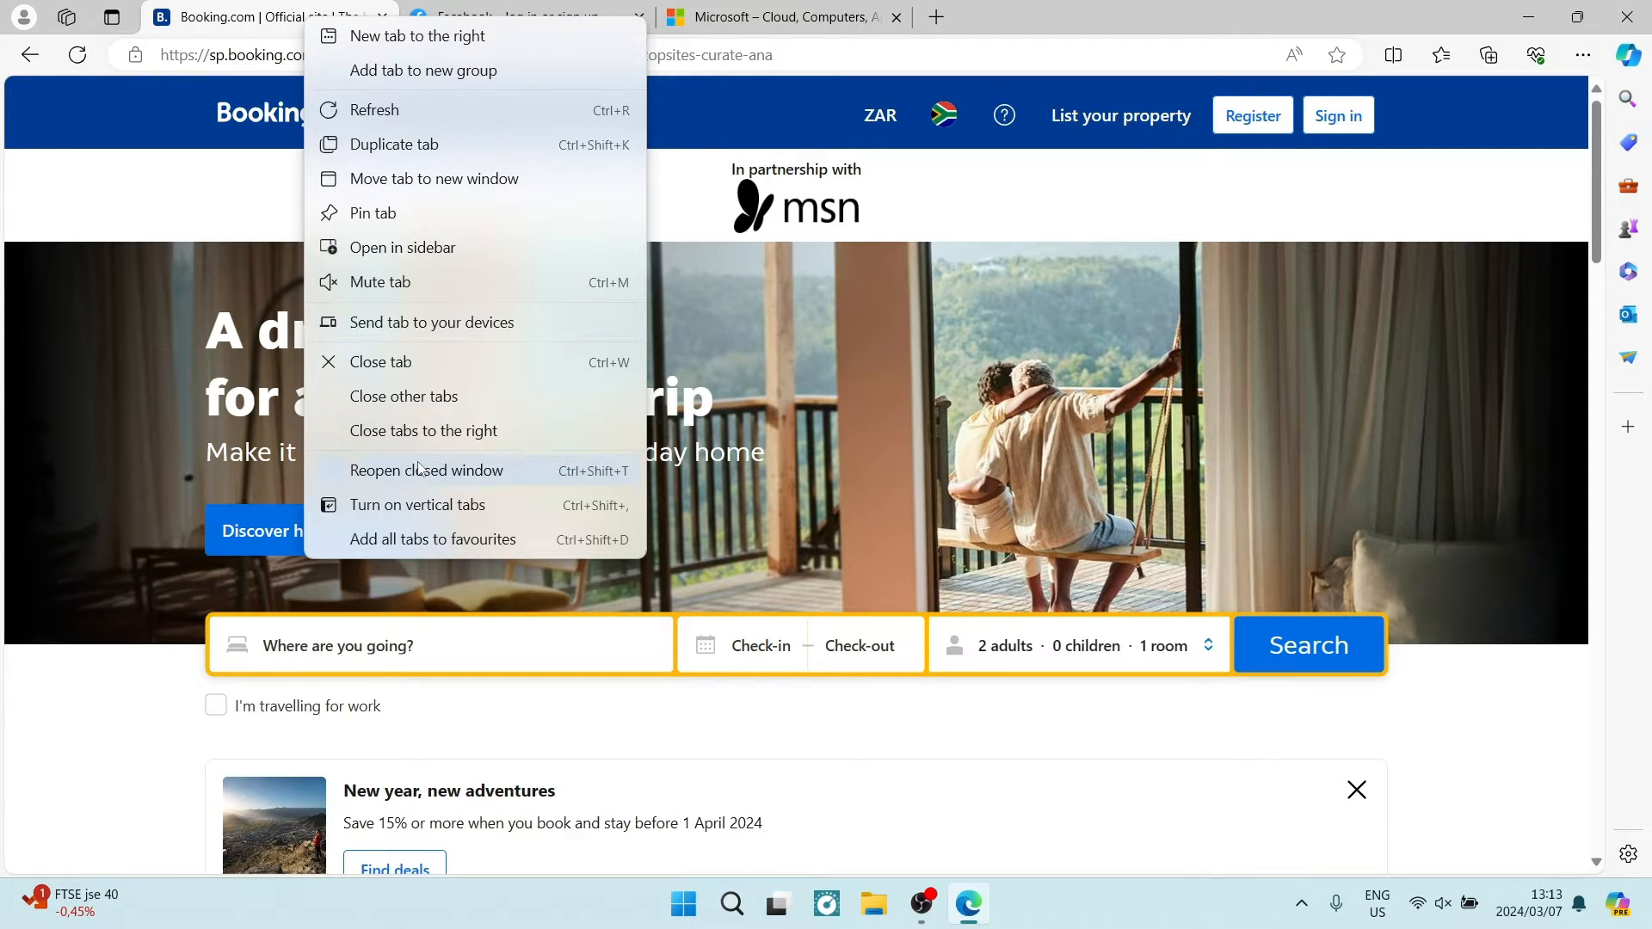
pyautogui.moveTo(432, 539)
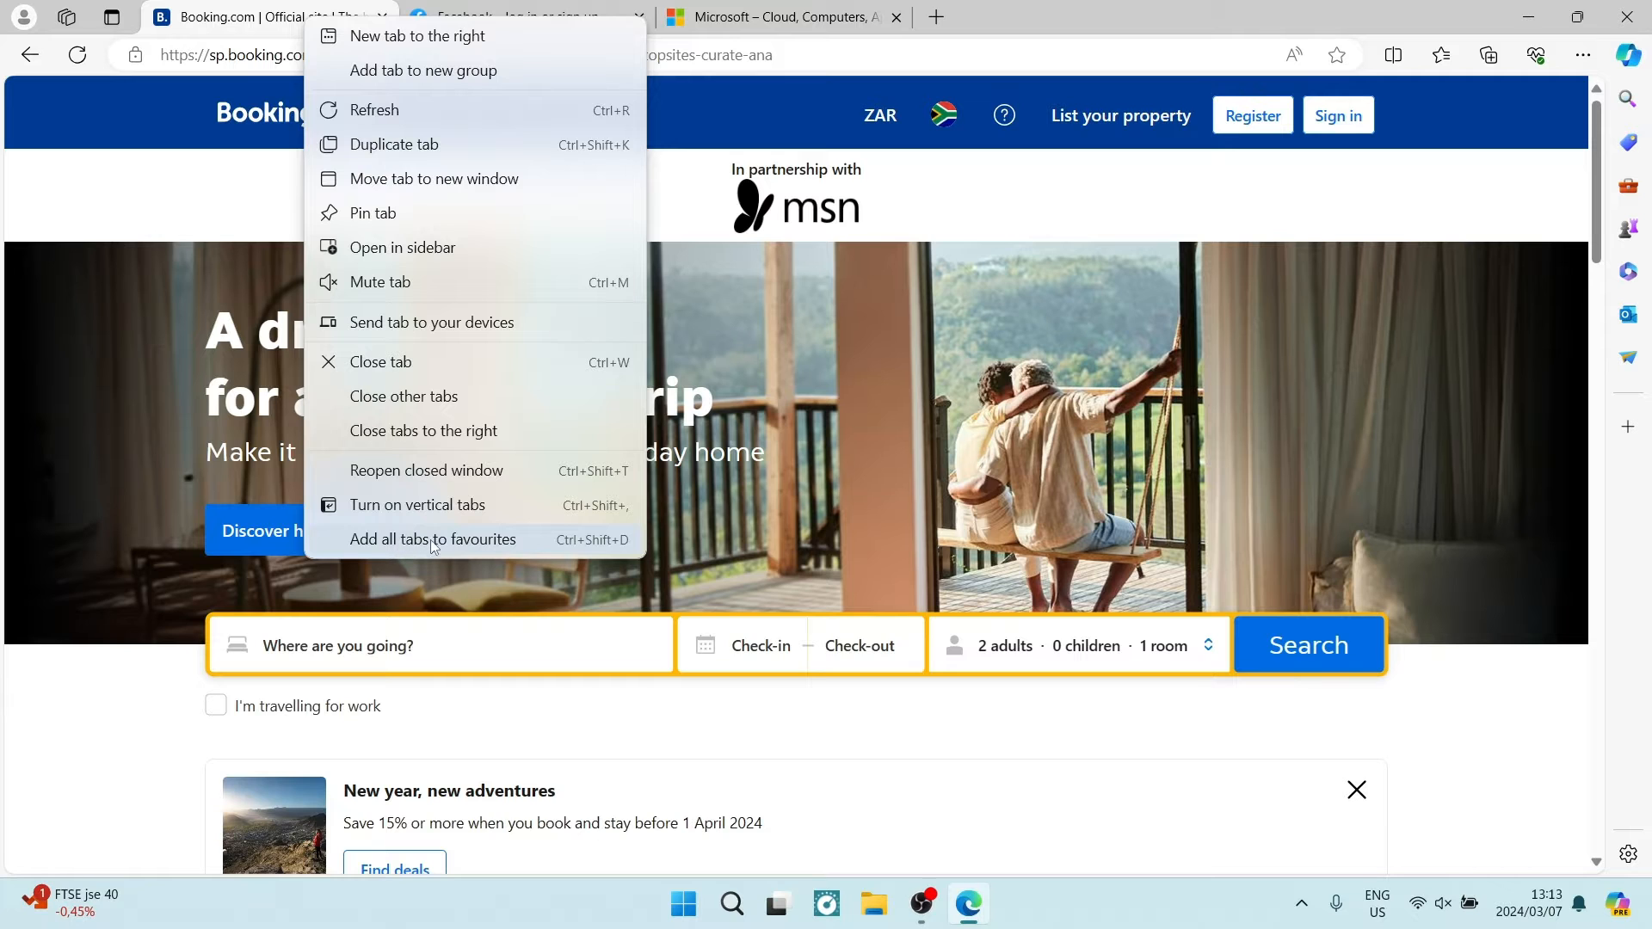
# Add all tabs to favourites in a folder named 'Open Tabs' under Other favourites.
pyautogui.click(432, 538)
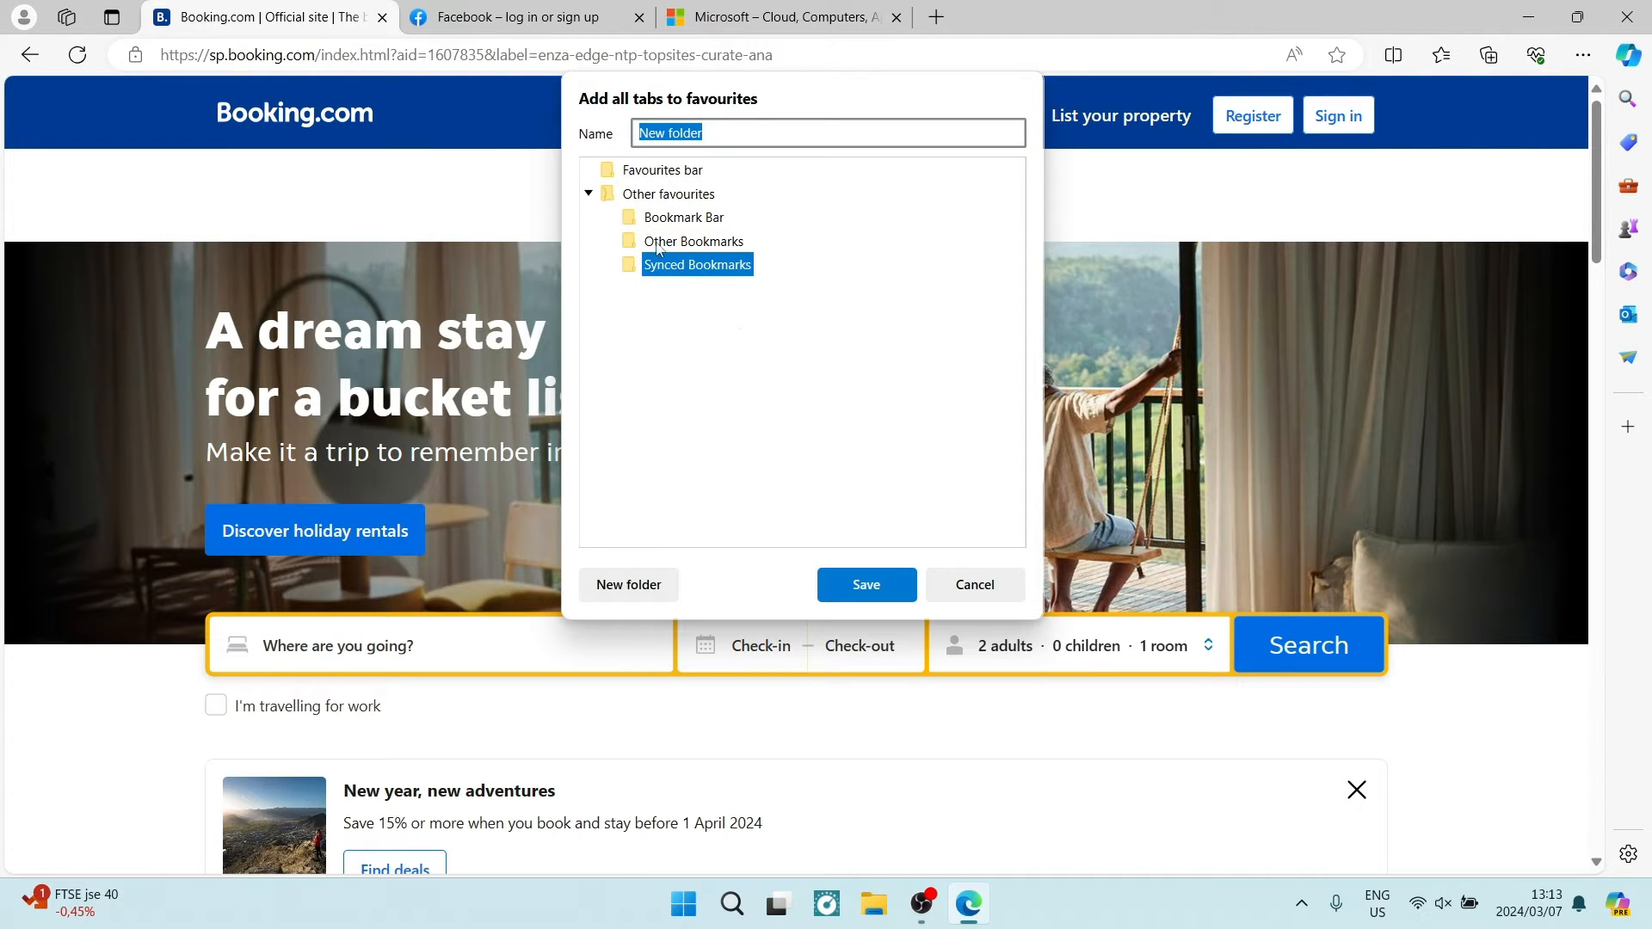
pyautogui.click(661, 170)
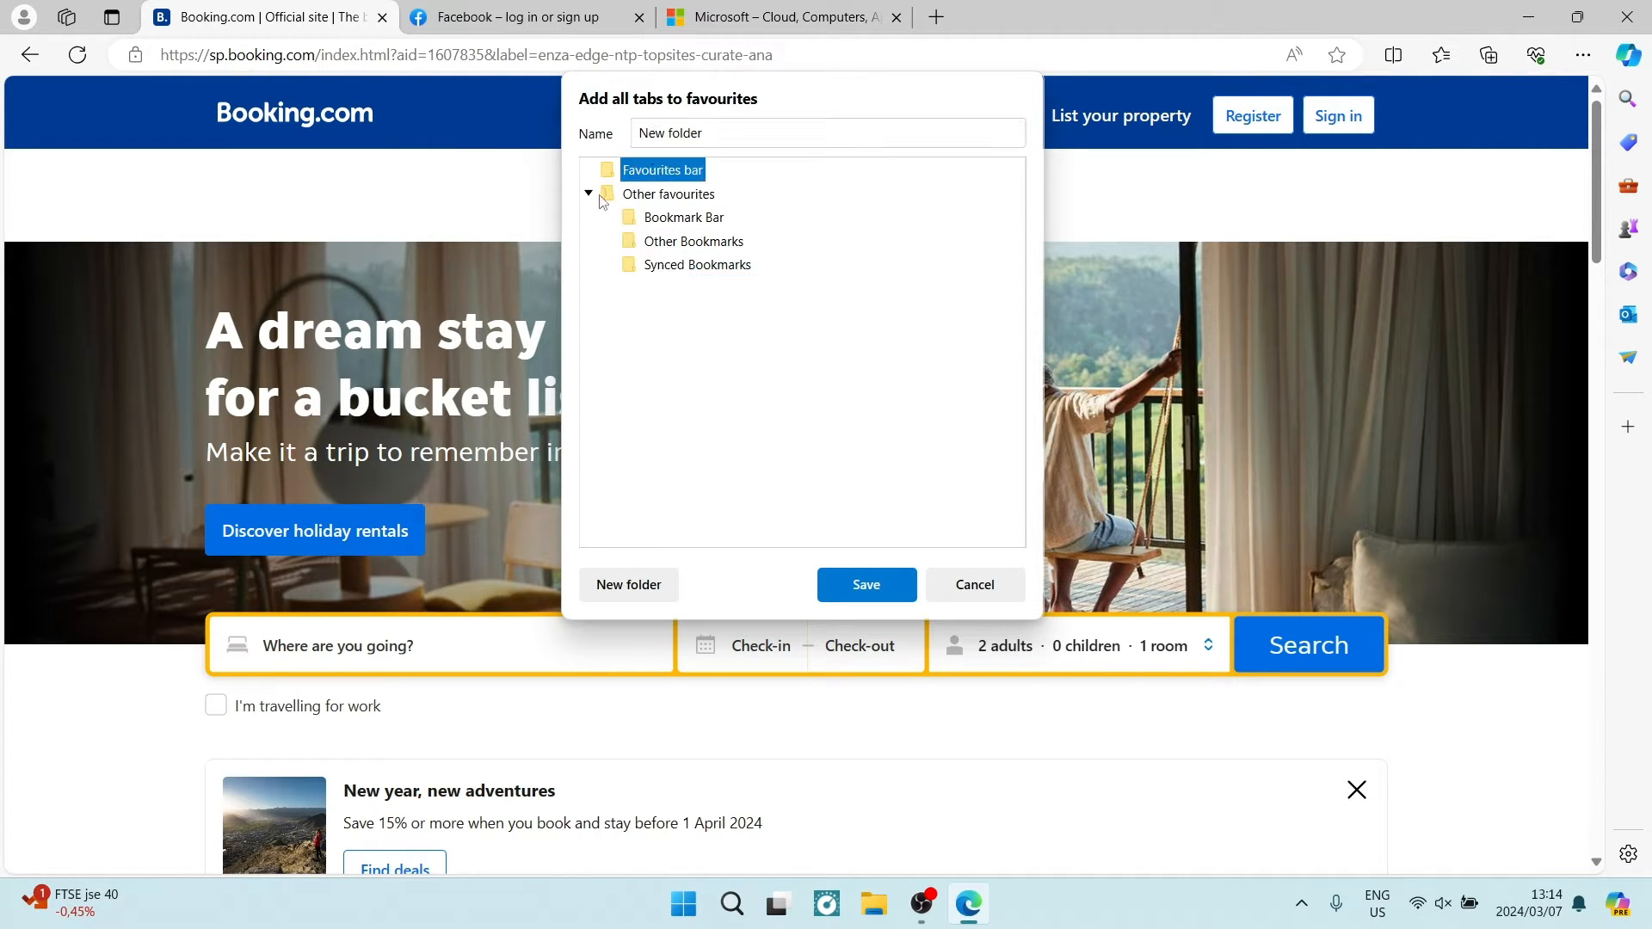
pyautogui.click(684, 217)
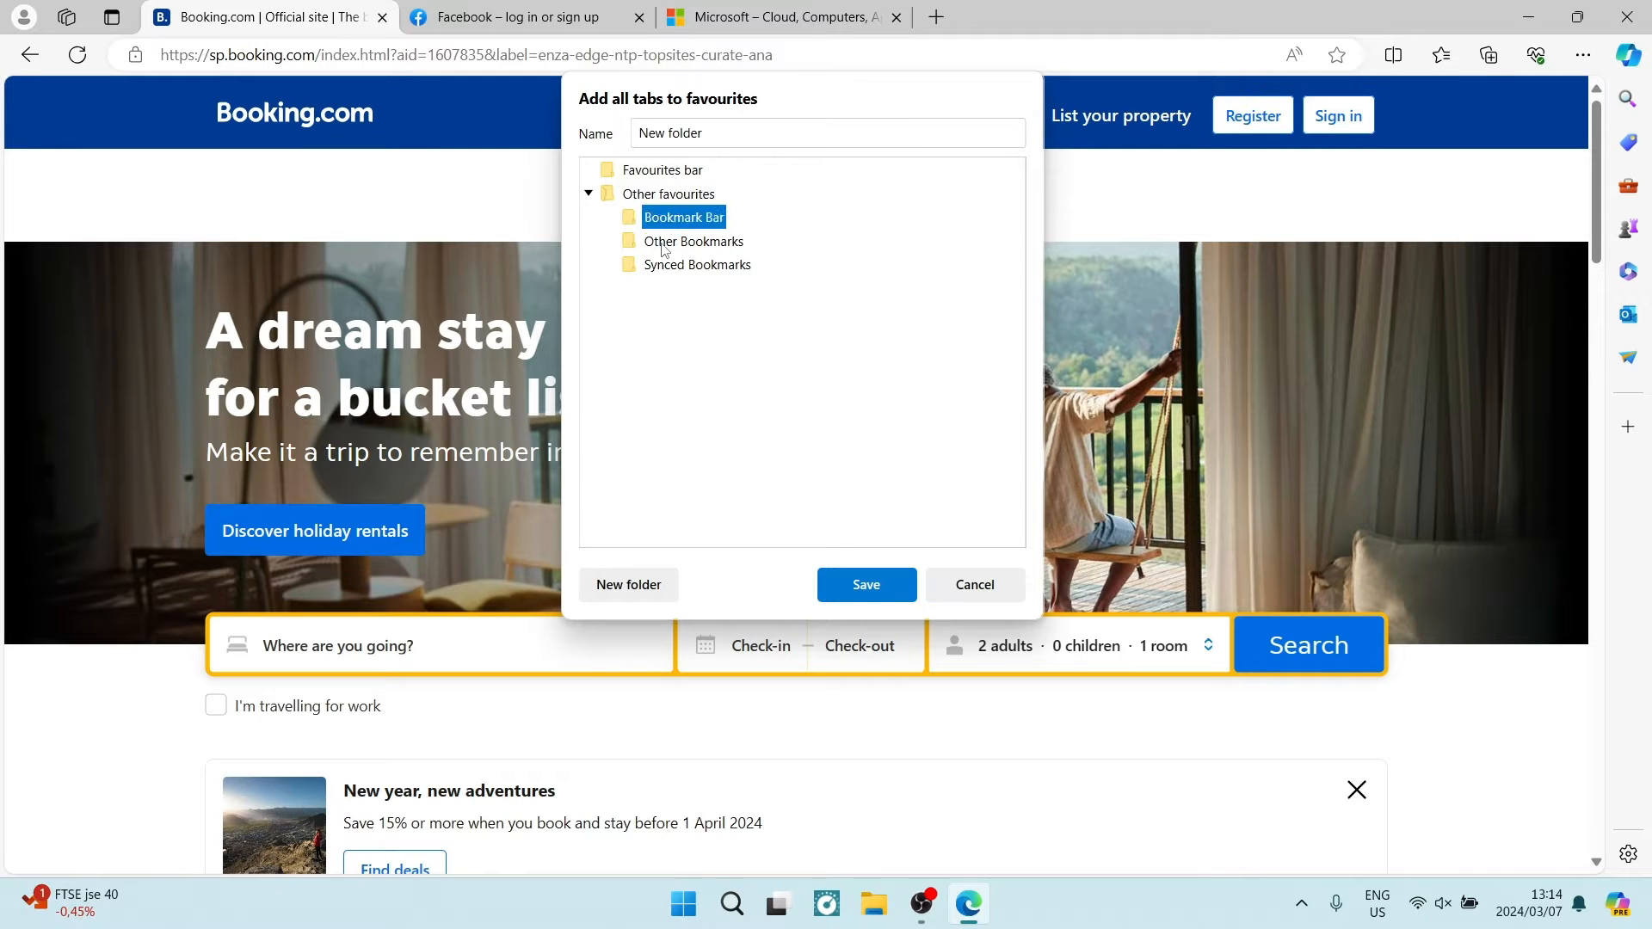
pyautogui.click(668, 195)
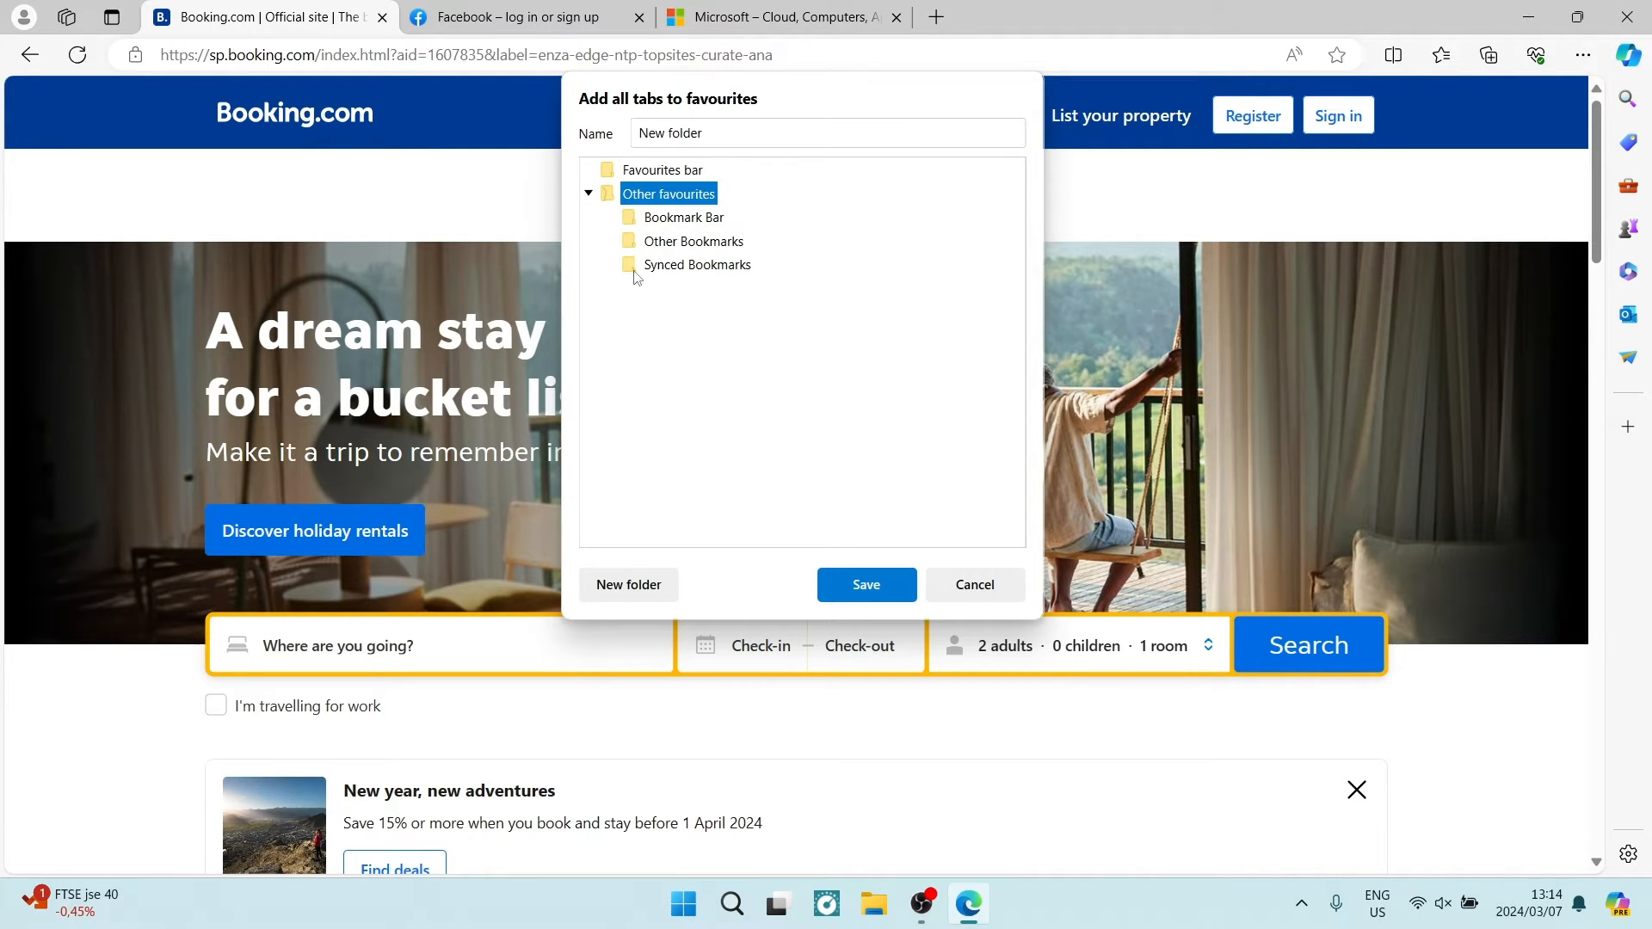
pyautogui.click(828, 133)
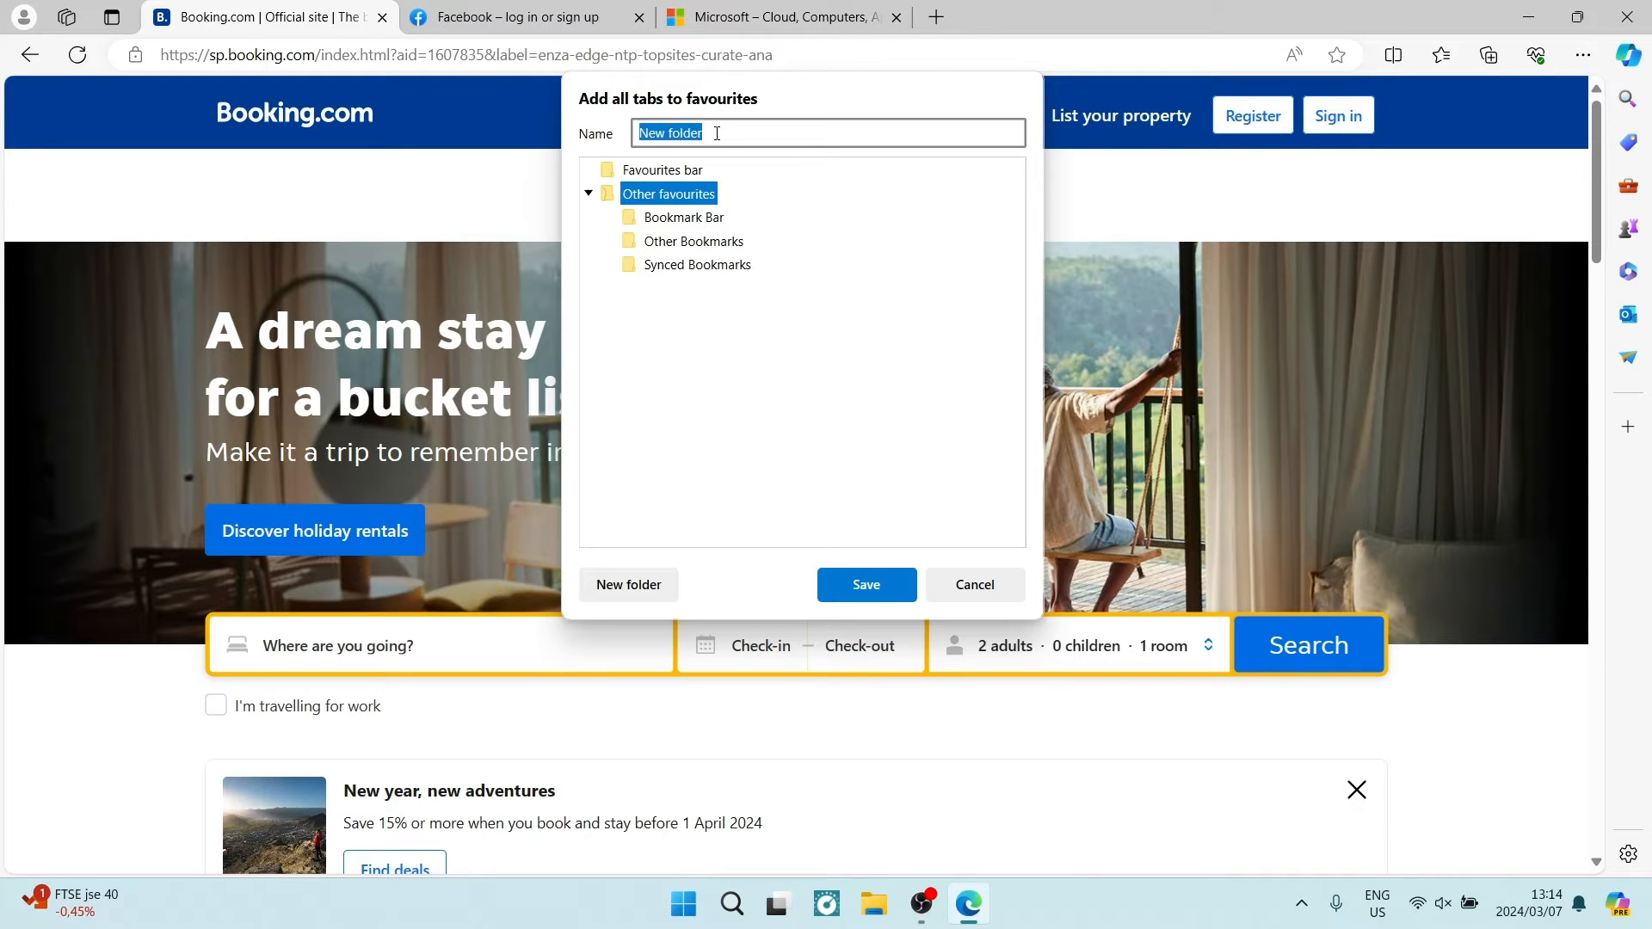
pyautogui.write('Open Tabs')
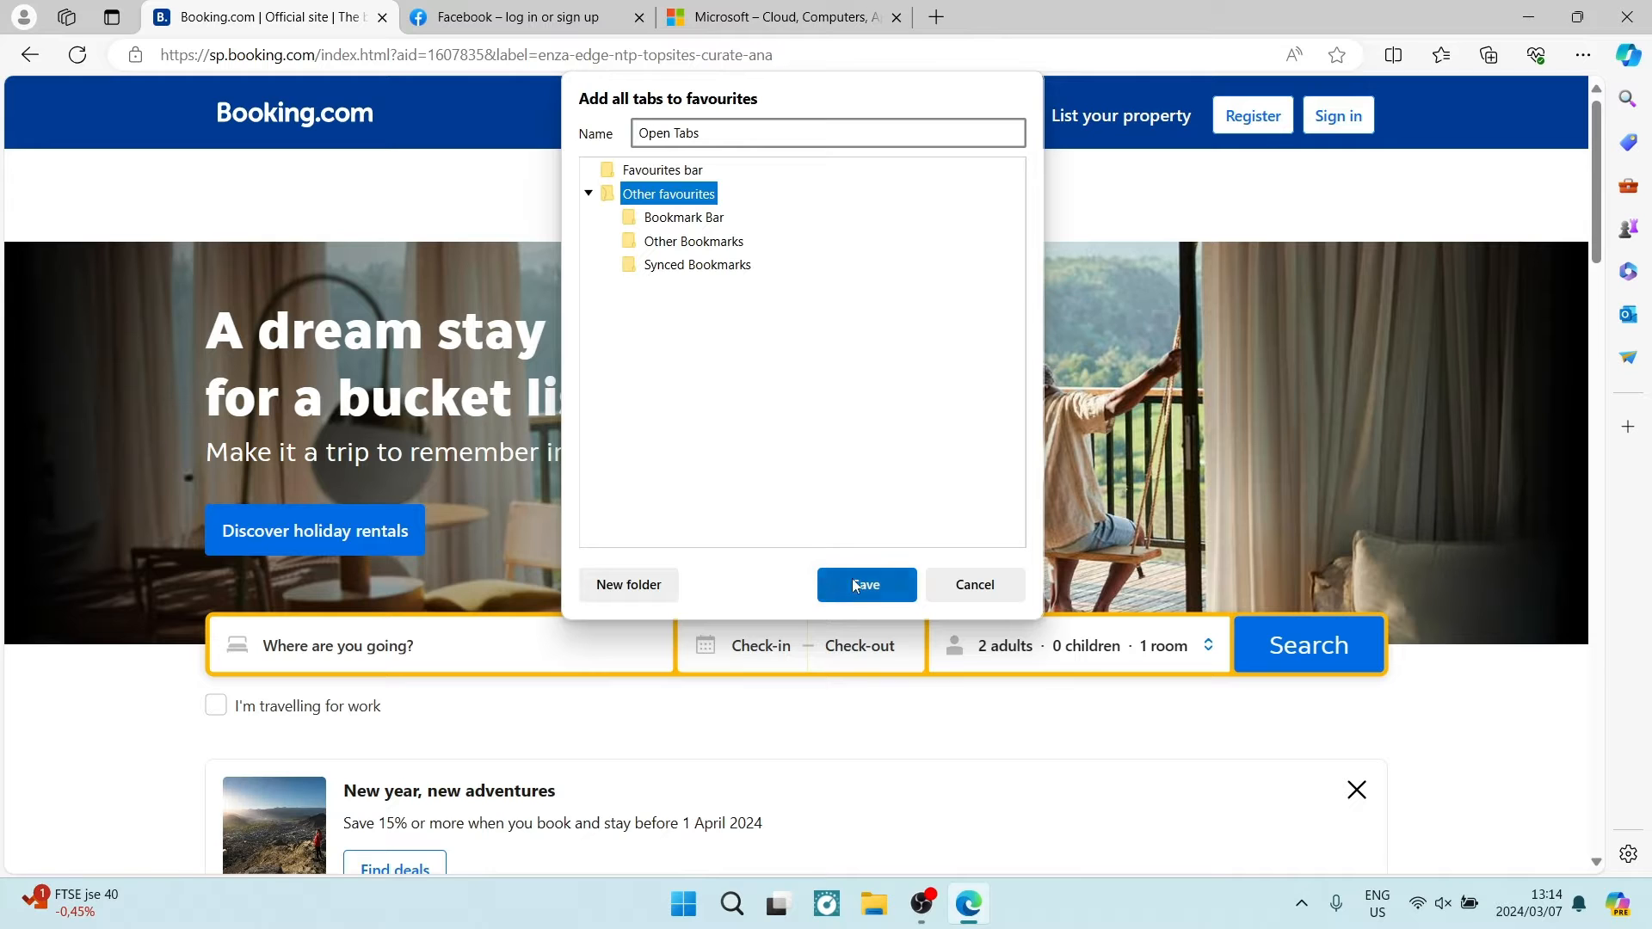
pyautogui.click(866, 585)
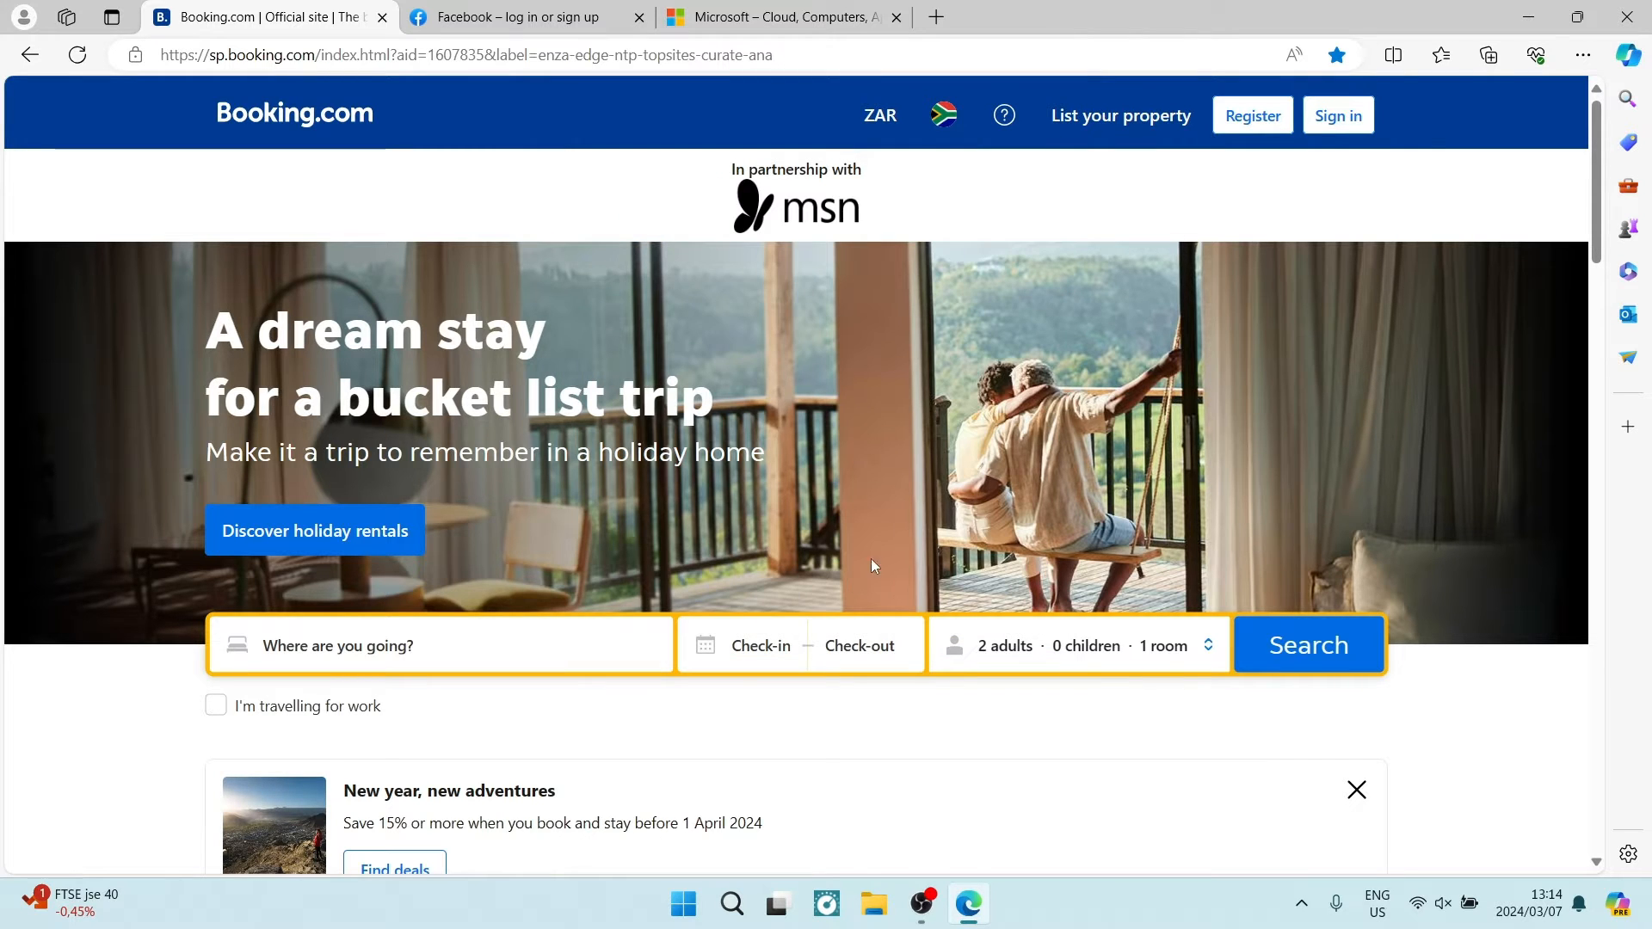
pyautogui.moveTo(923, 201)
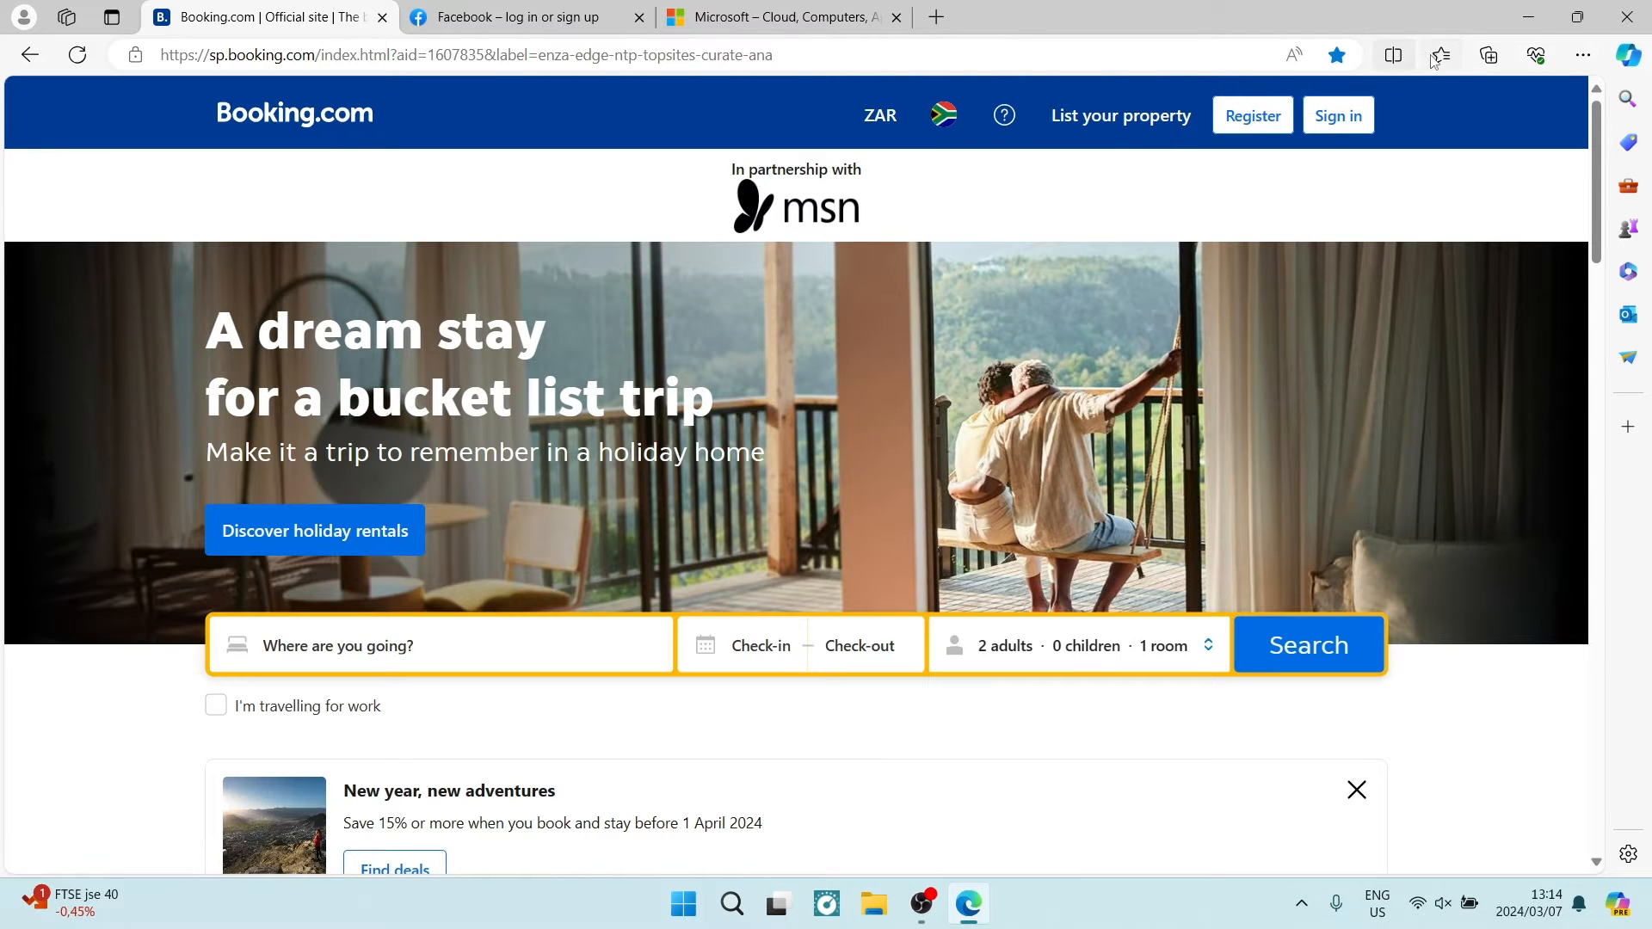
pyautogui.moveTo(1438, 55)
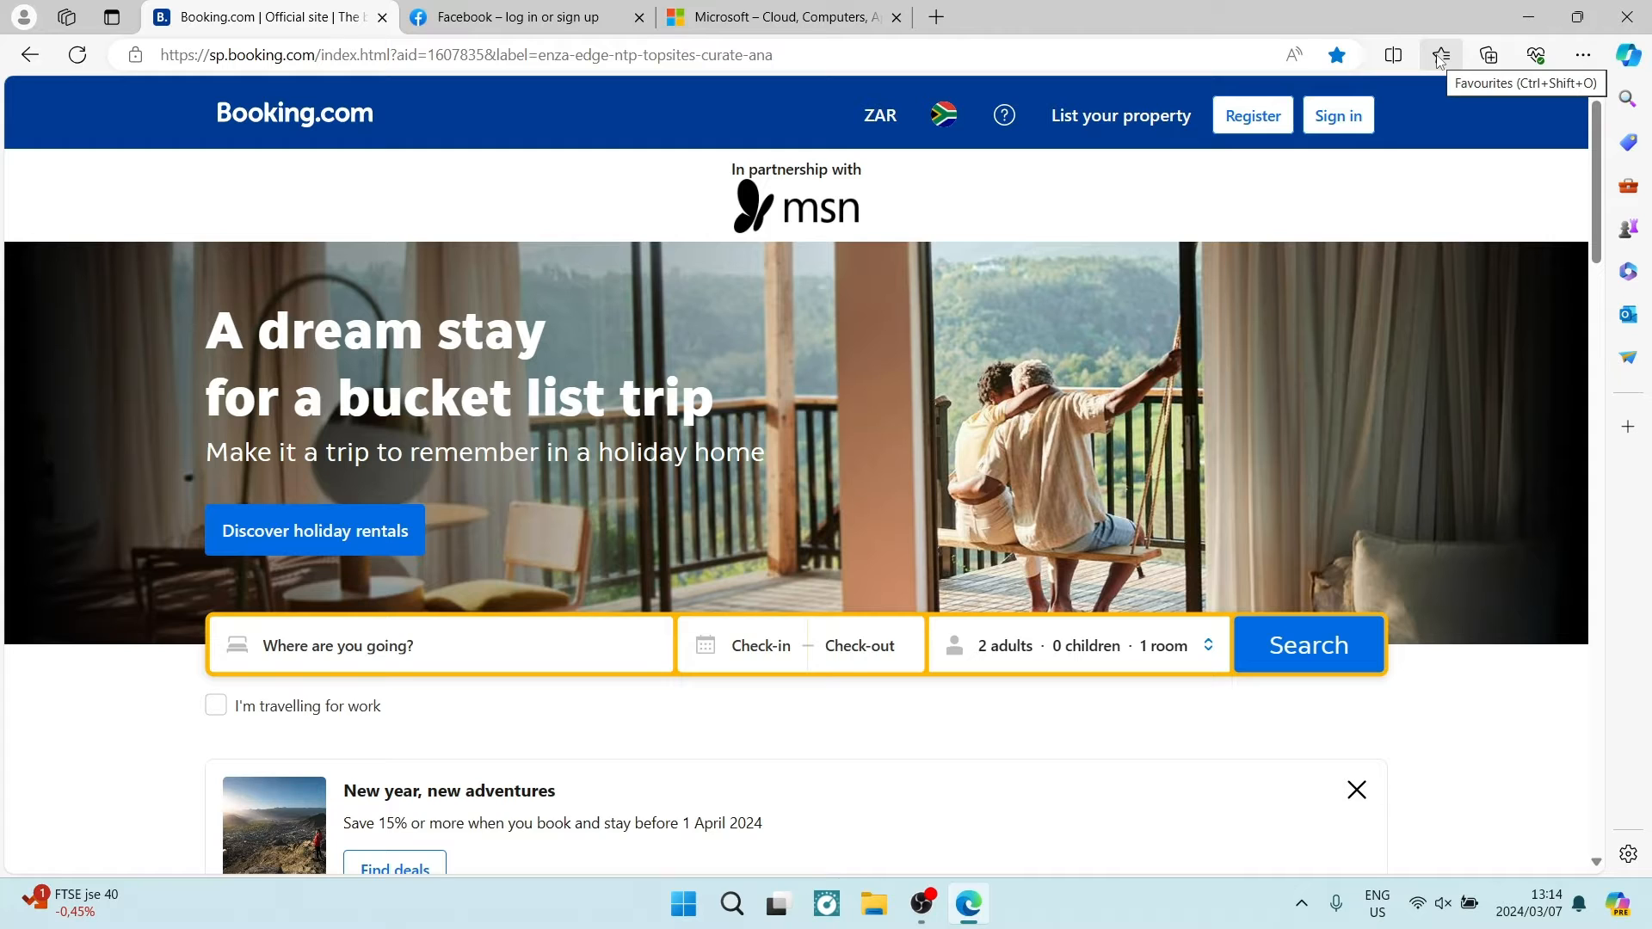
pyautogui.click(1580, 55)
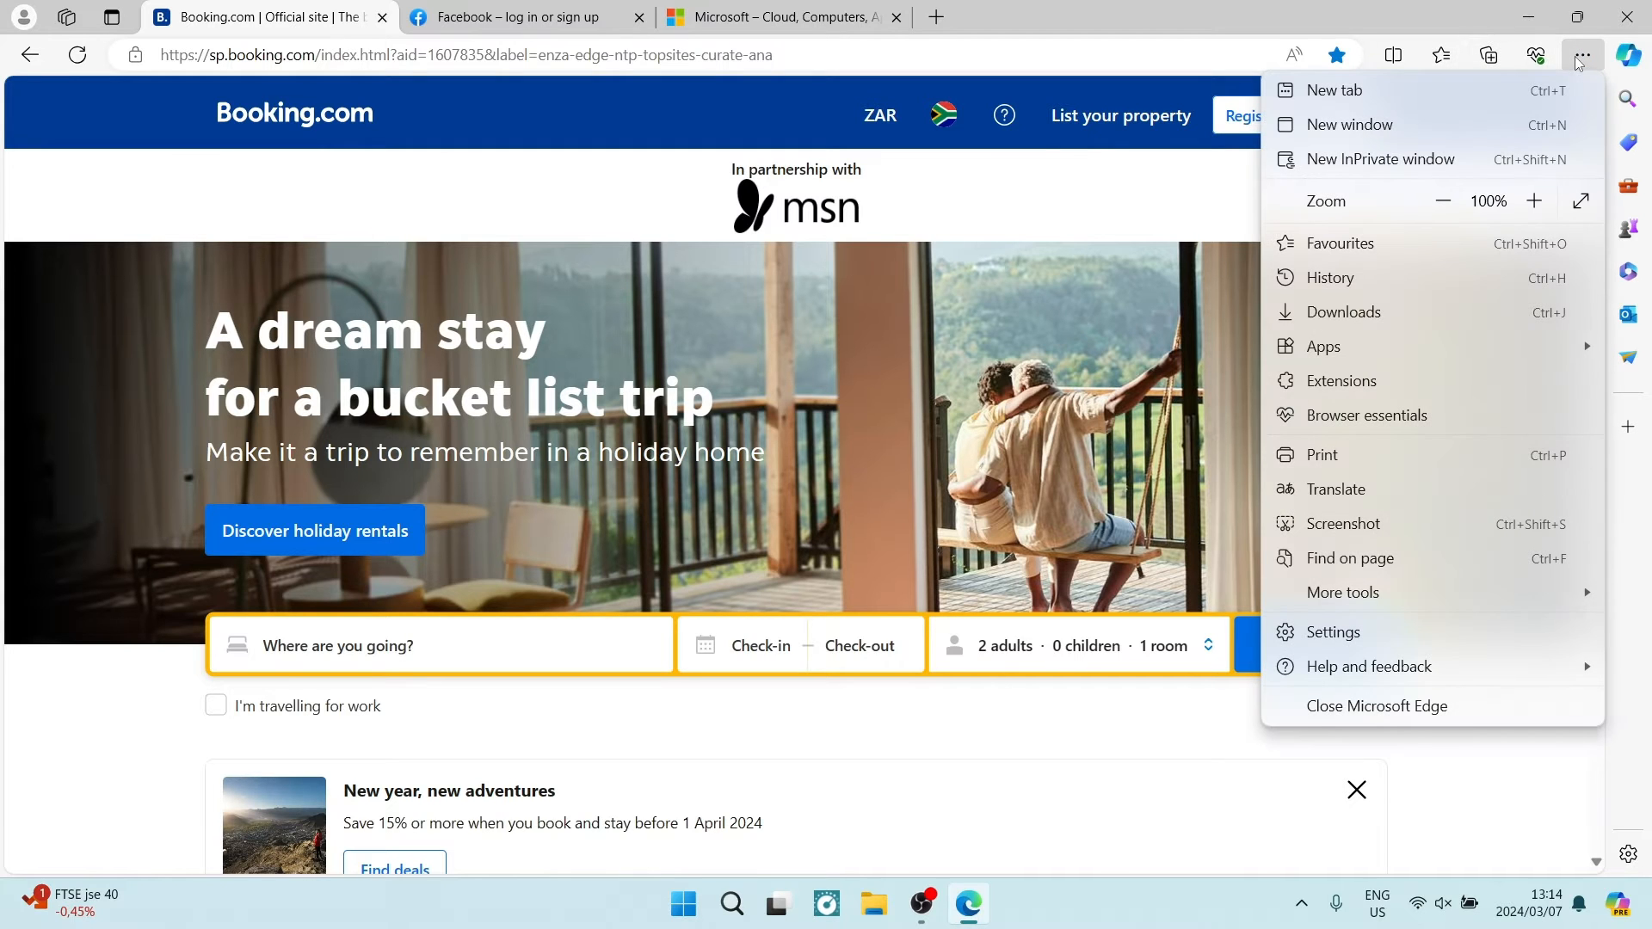
pyautogui.moveTo(1338, 243)
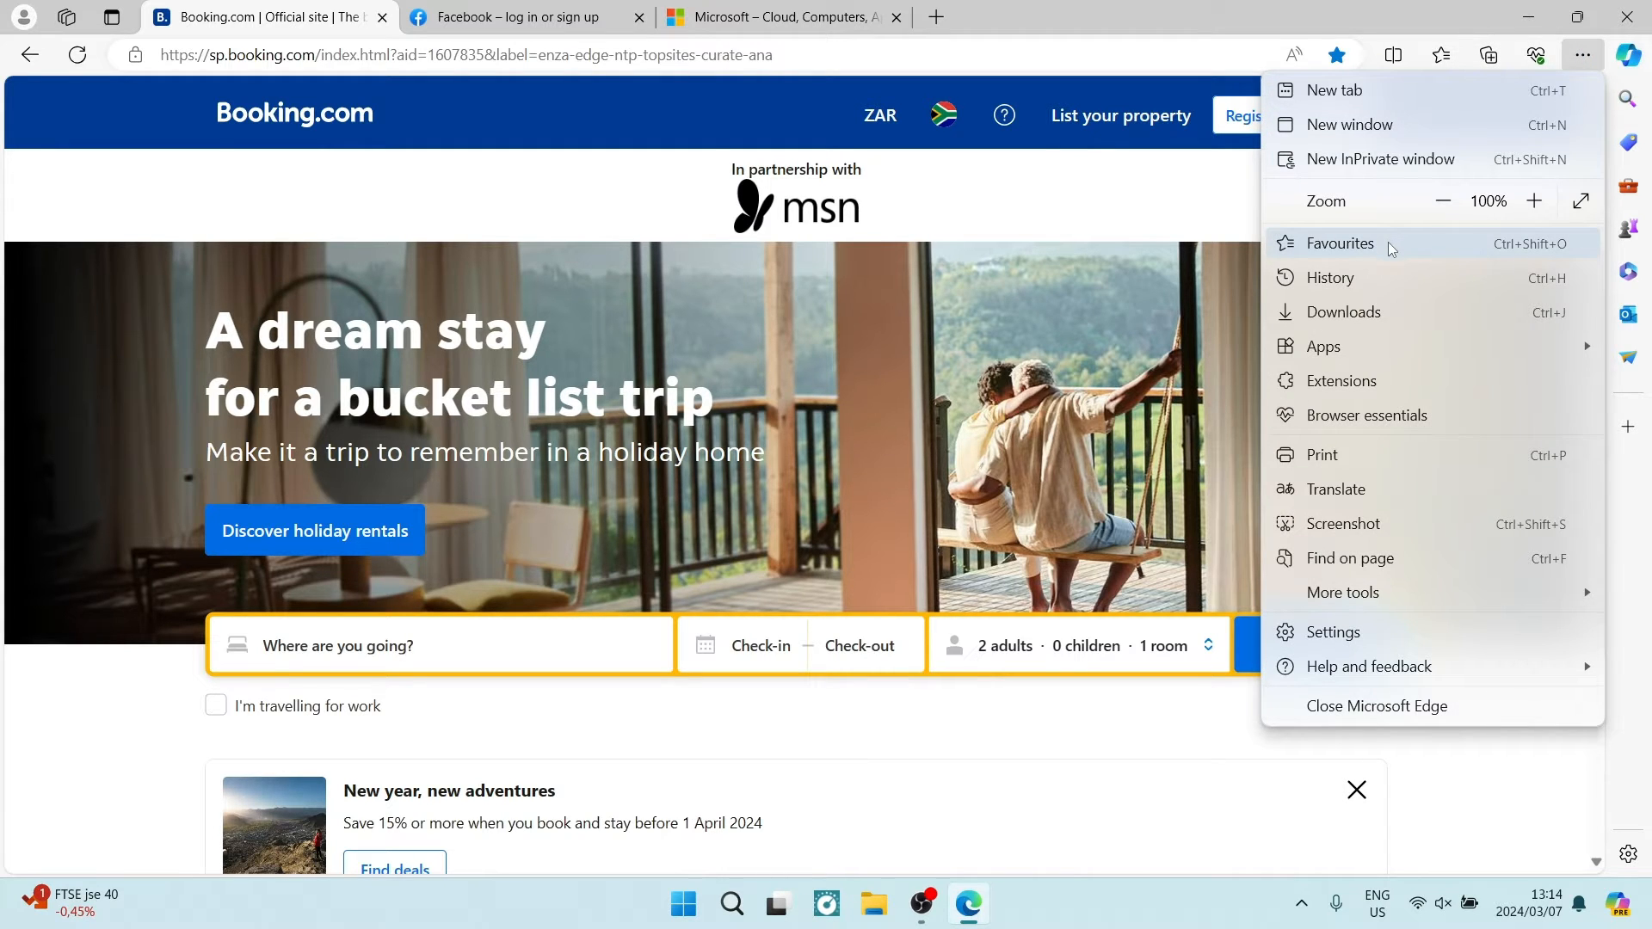
pyautogui.click(1339, 242)
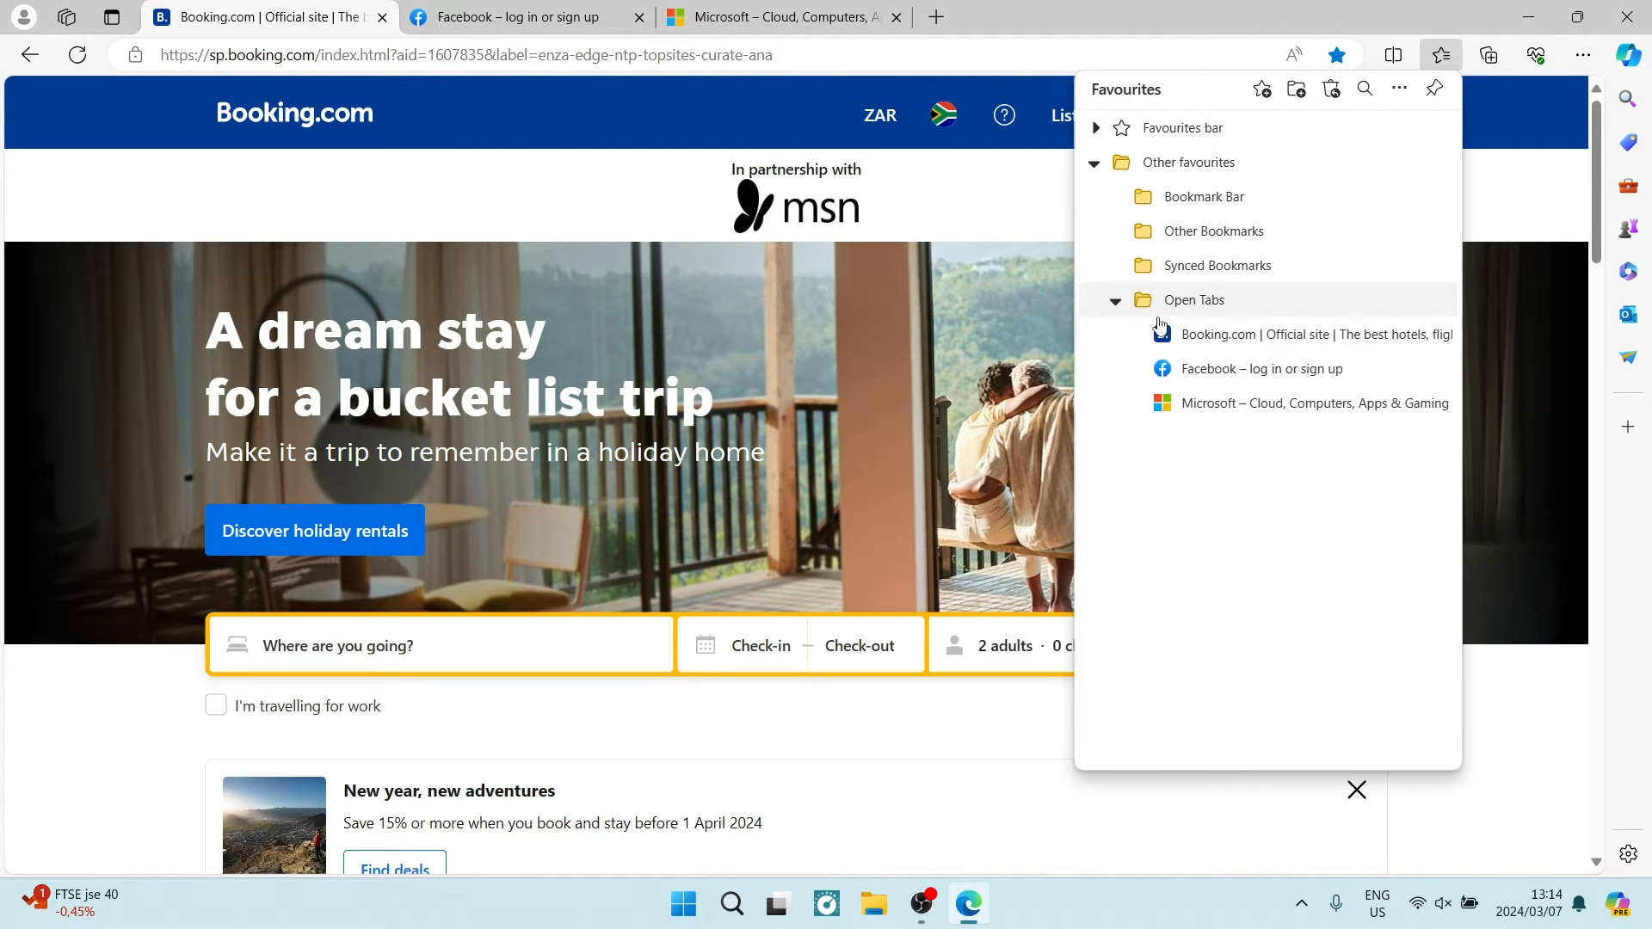
pyautogui.moveTo(1206, 412)
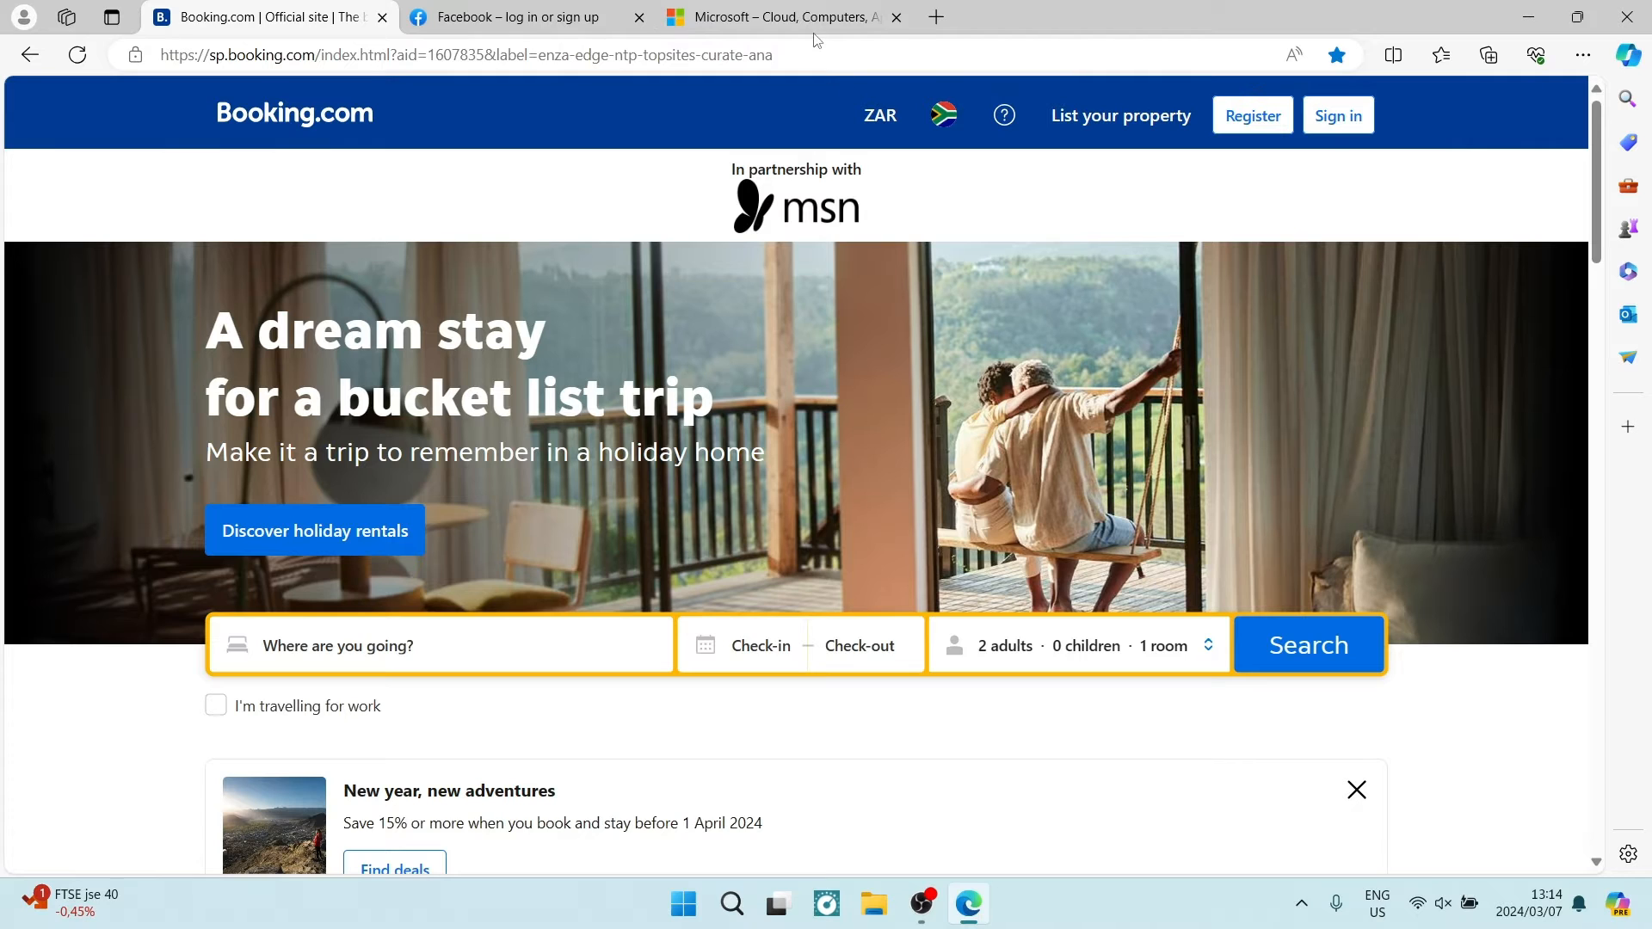
pyautogui.moveTo(1180, 114)
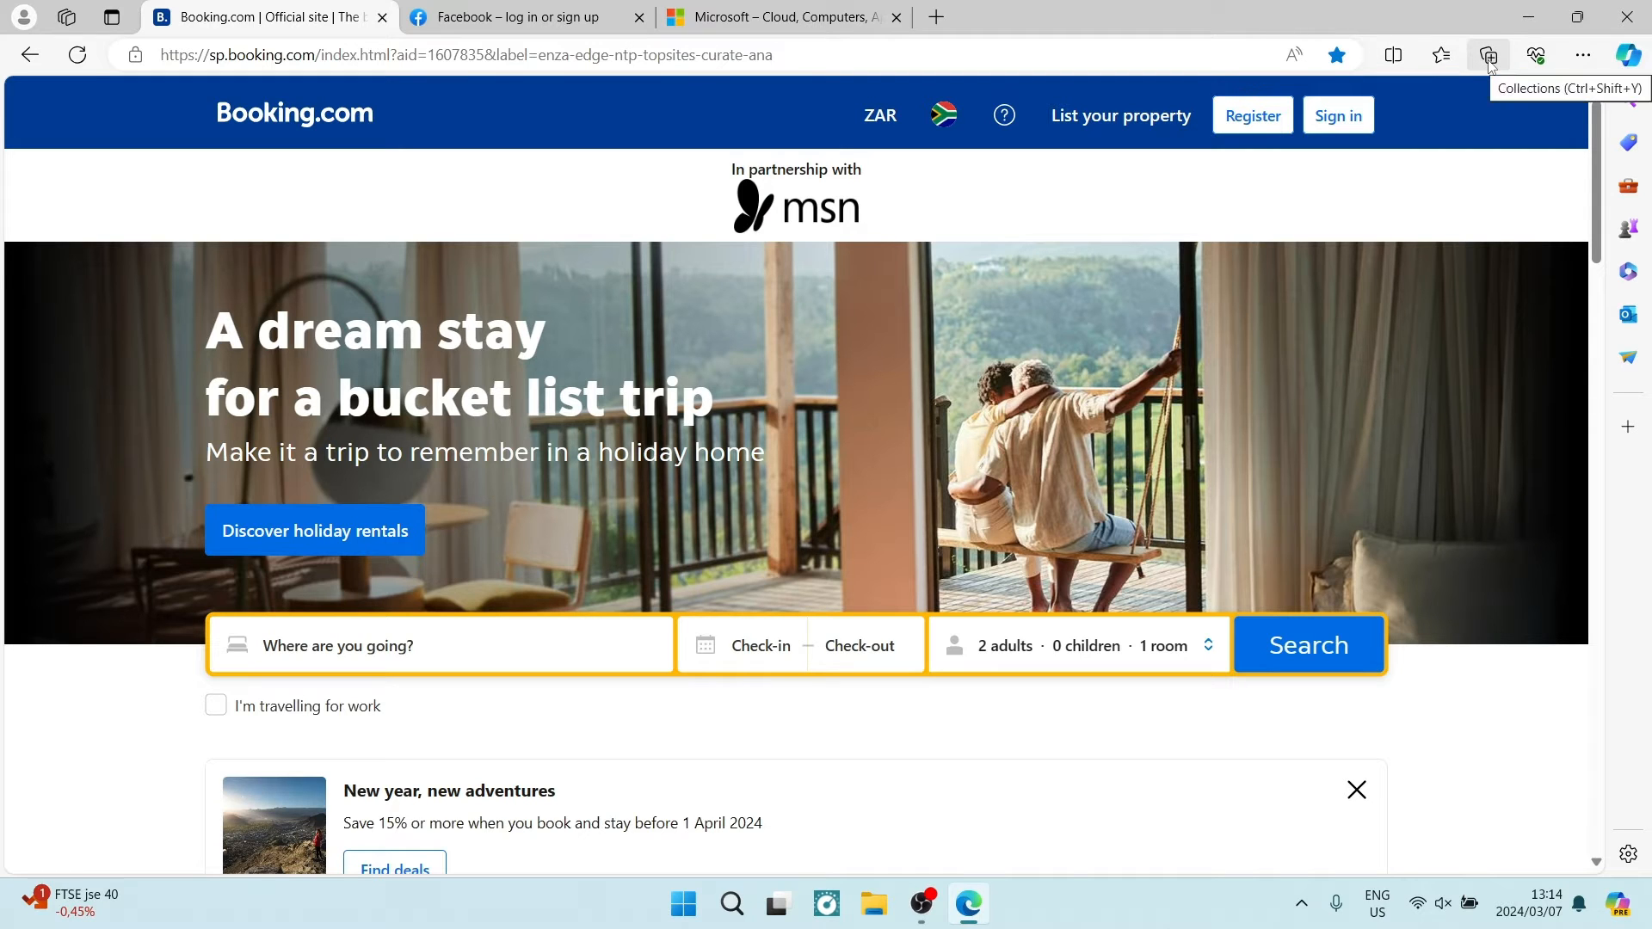
# Show the Collections pane listing the Saved Images collection.
pyautogui.click(1486, 55)
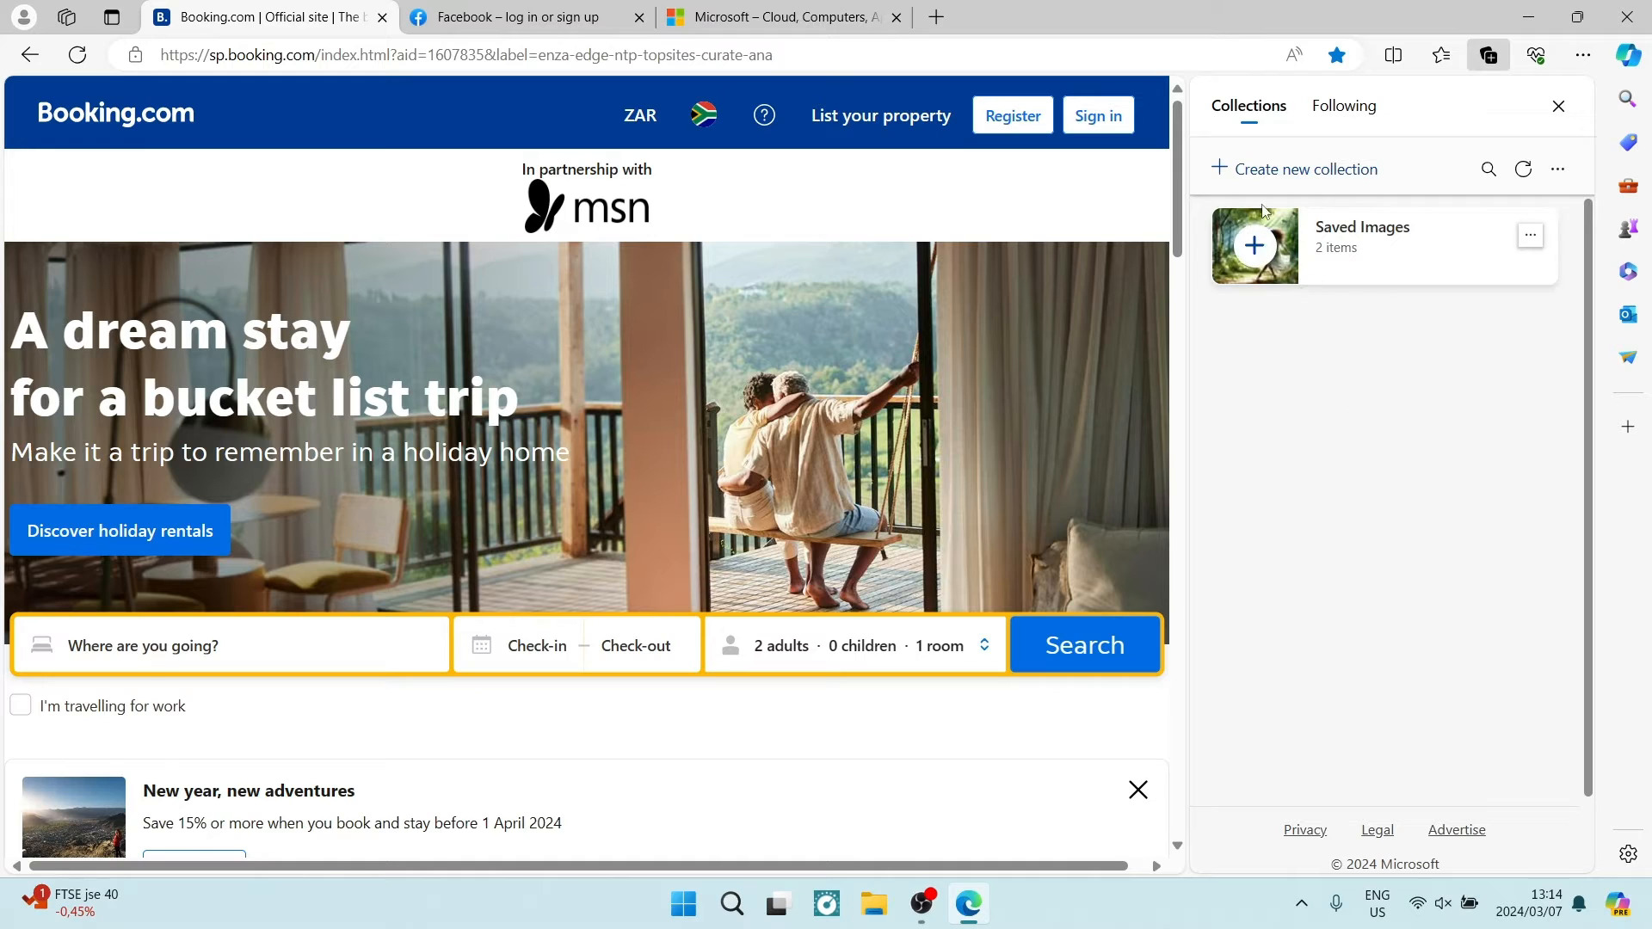
# Create a new collection named 'Open Tabs'.
pyautogui.click(1294, 169)
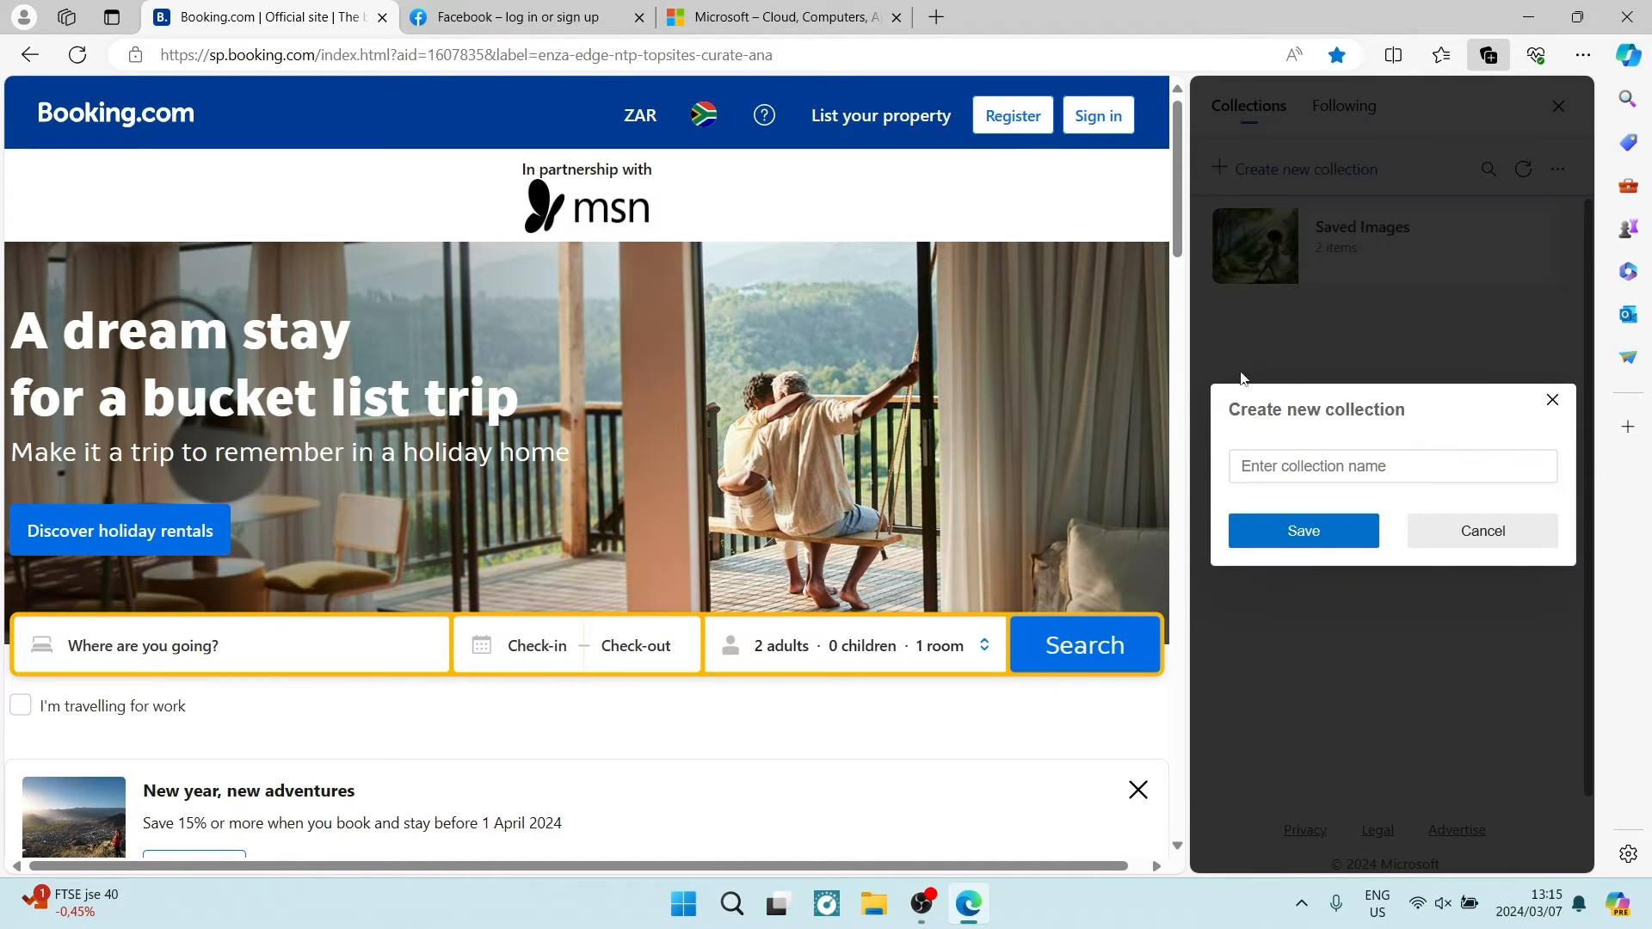
pyautogui.write('Open Tabs')
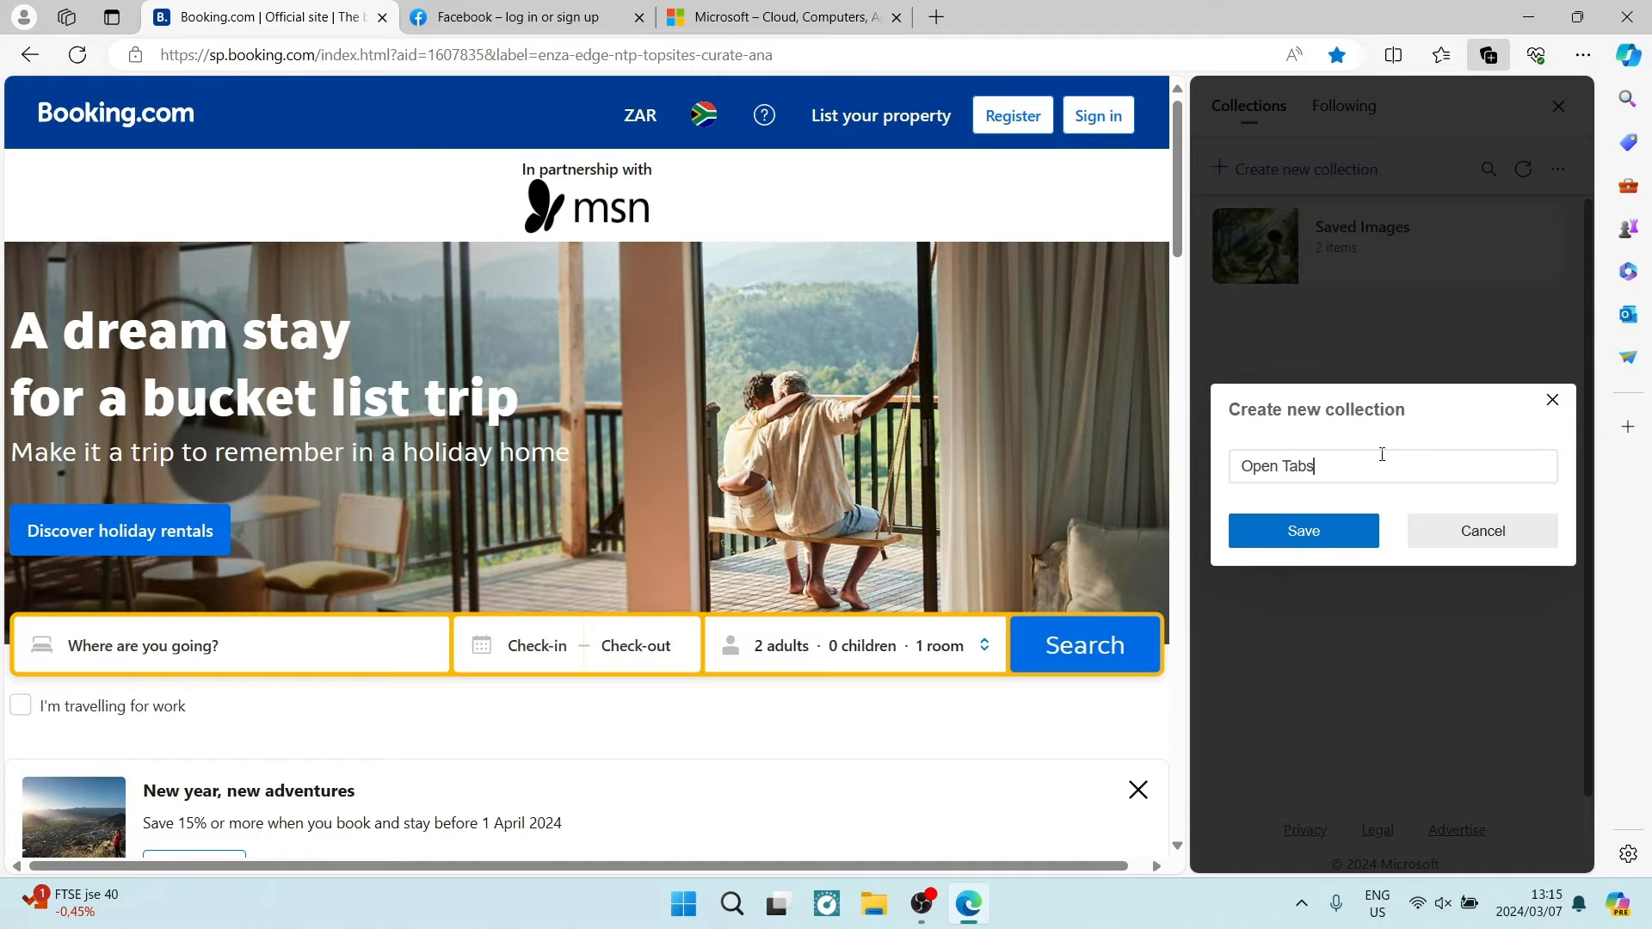
pyautogui.click(1302, 530)
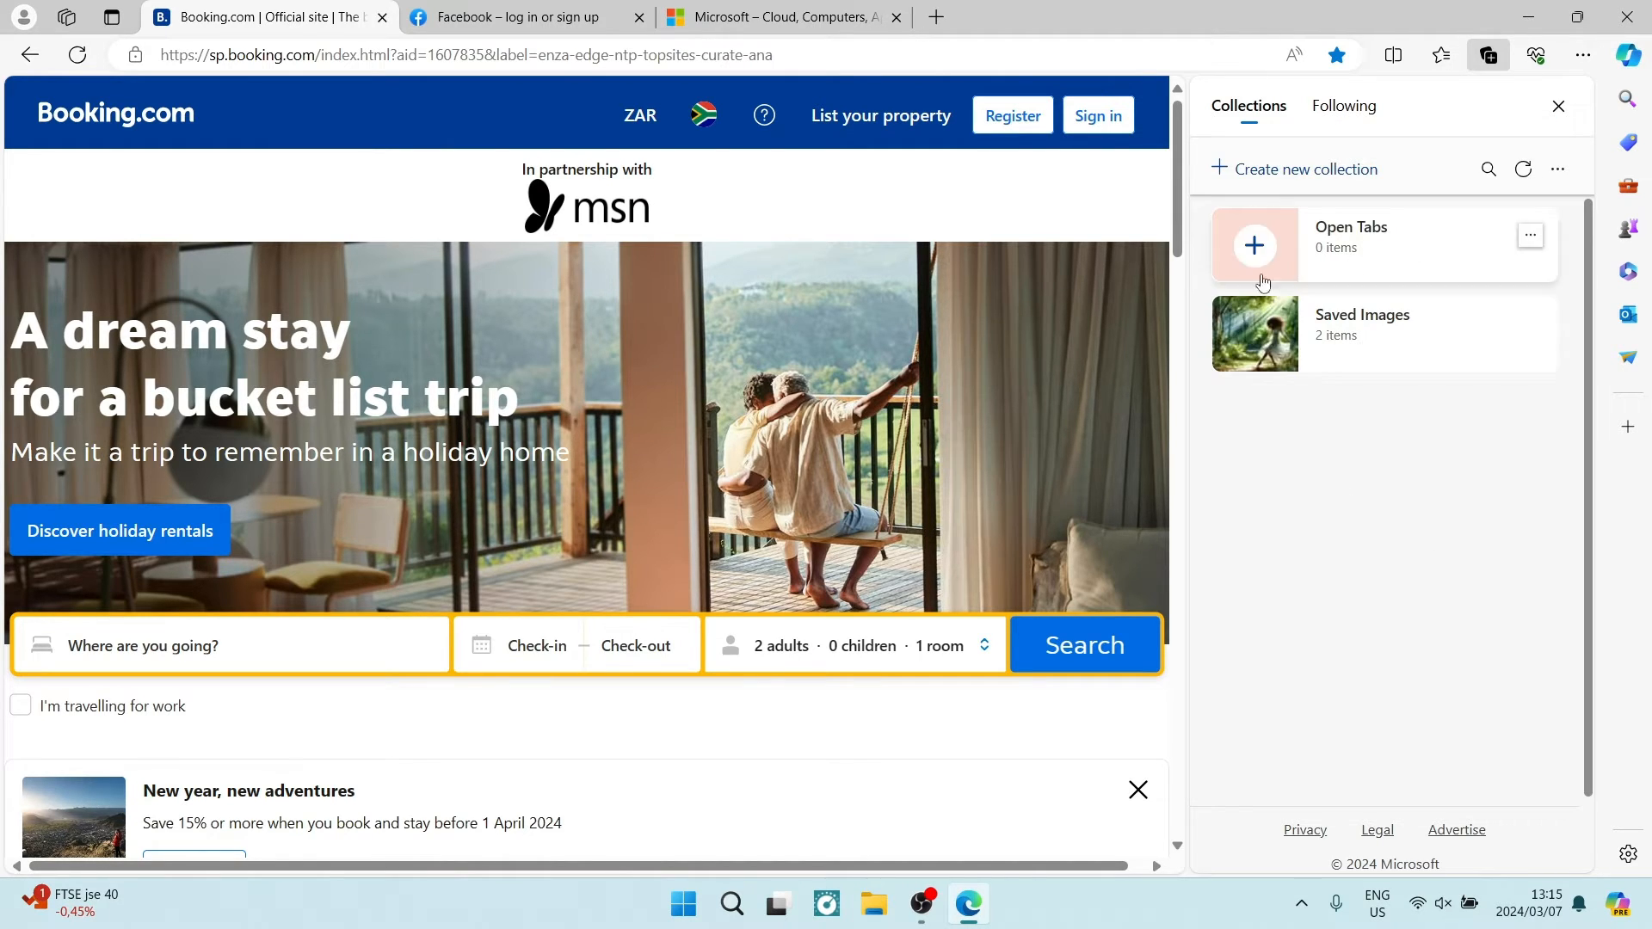
# Add the Booking.com page to the Open Tabs collection and move on to the Facebook tab.
pyautogui.click(1352, 237)
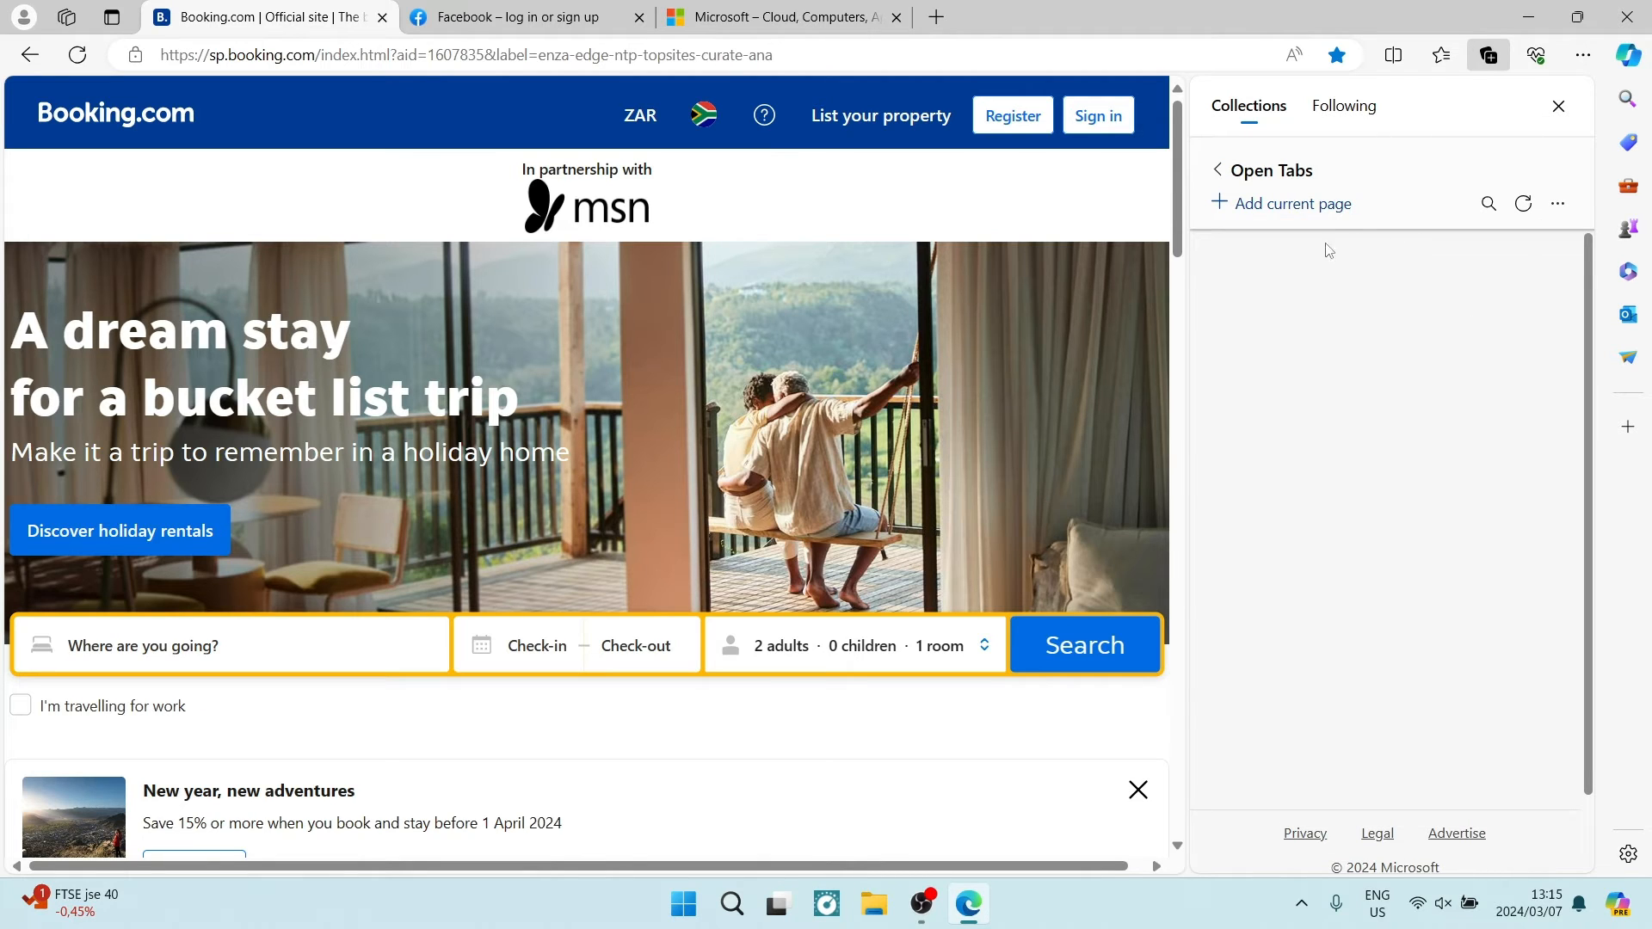
pyautogui.moveTo(1240, 257)
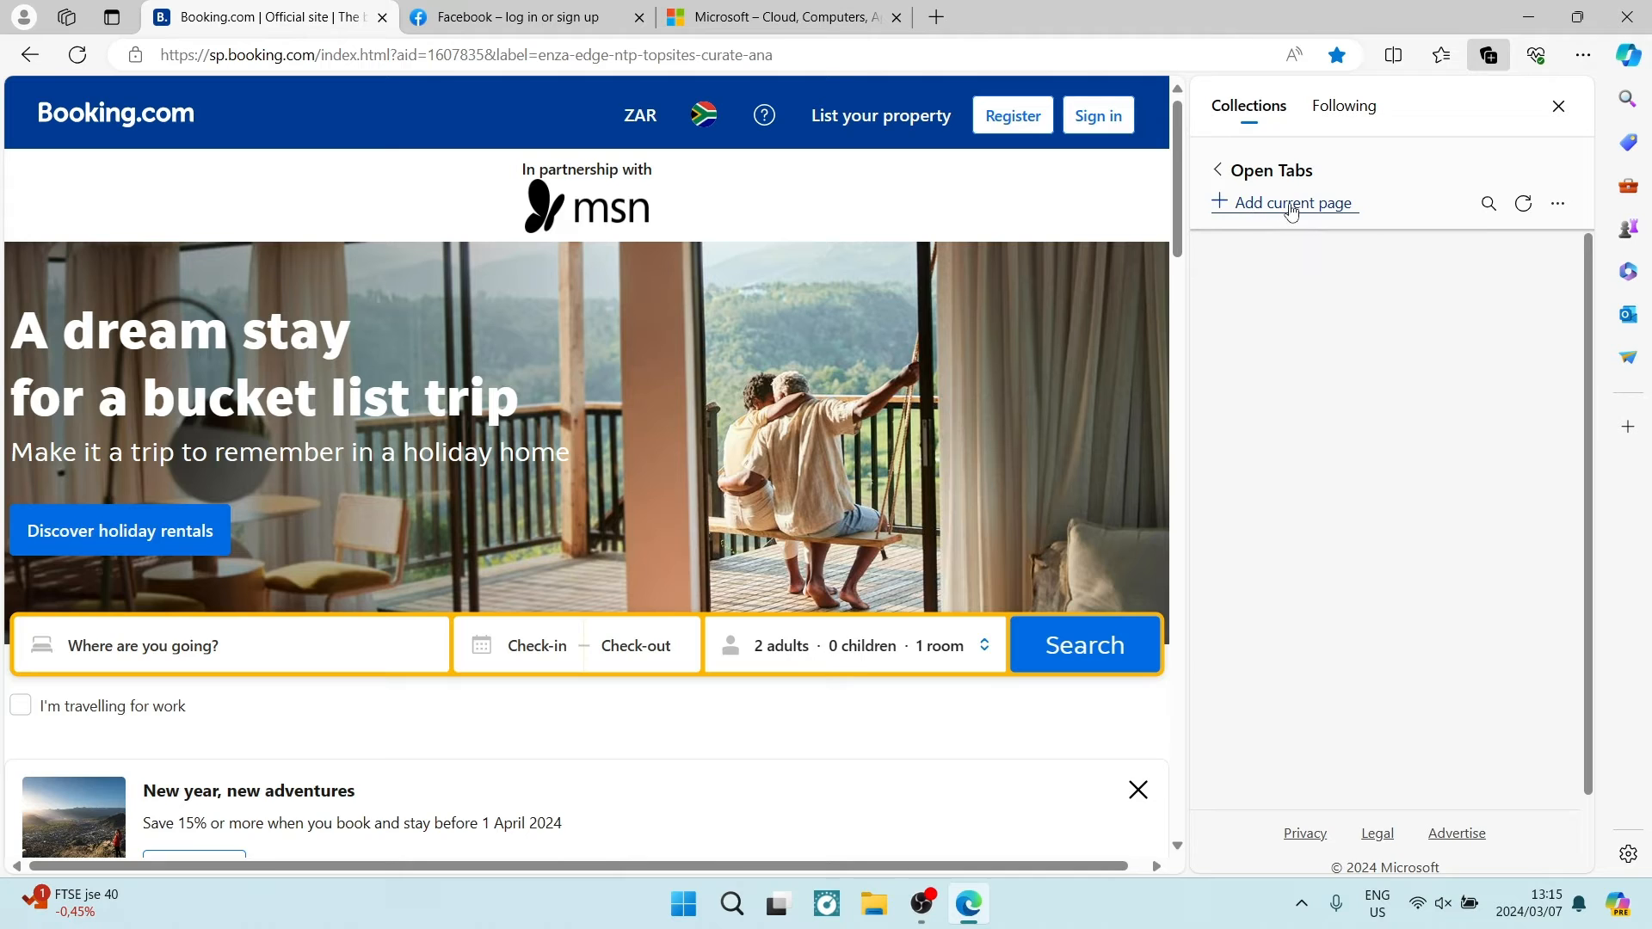
pyautogui.moveTo(1287, 214)
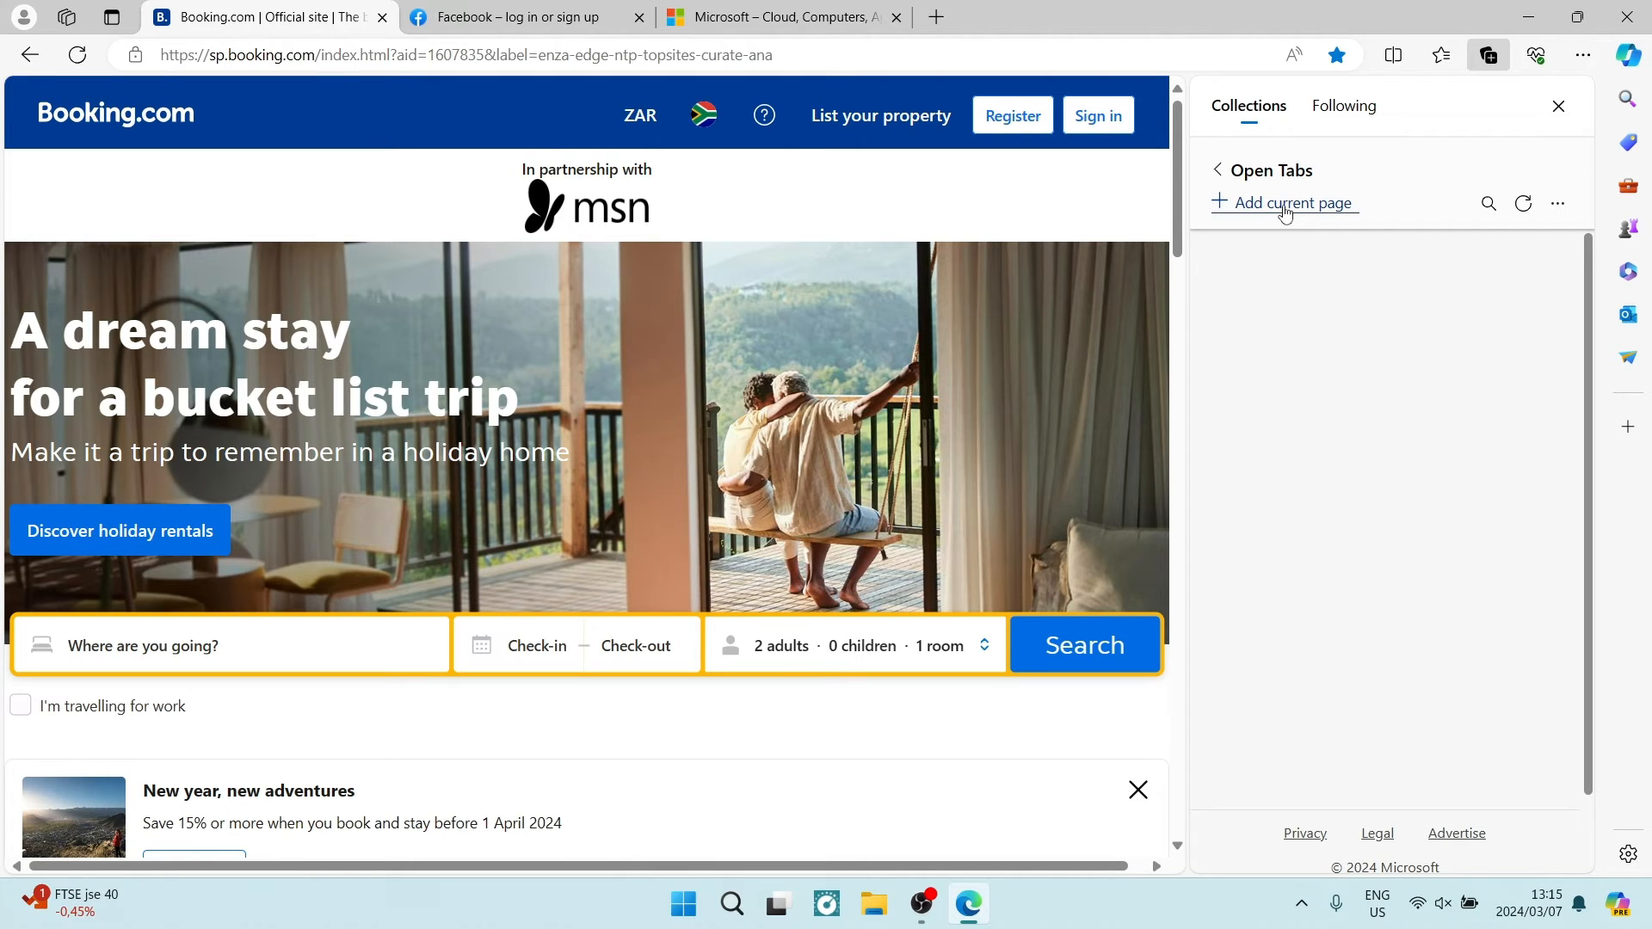
pyautogui.click(1281, 203)
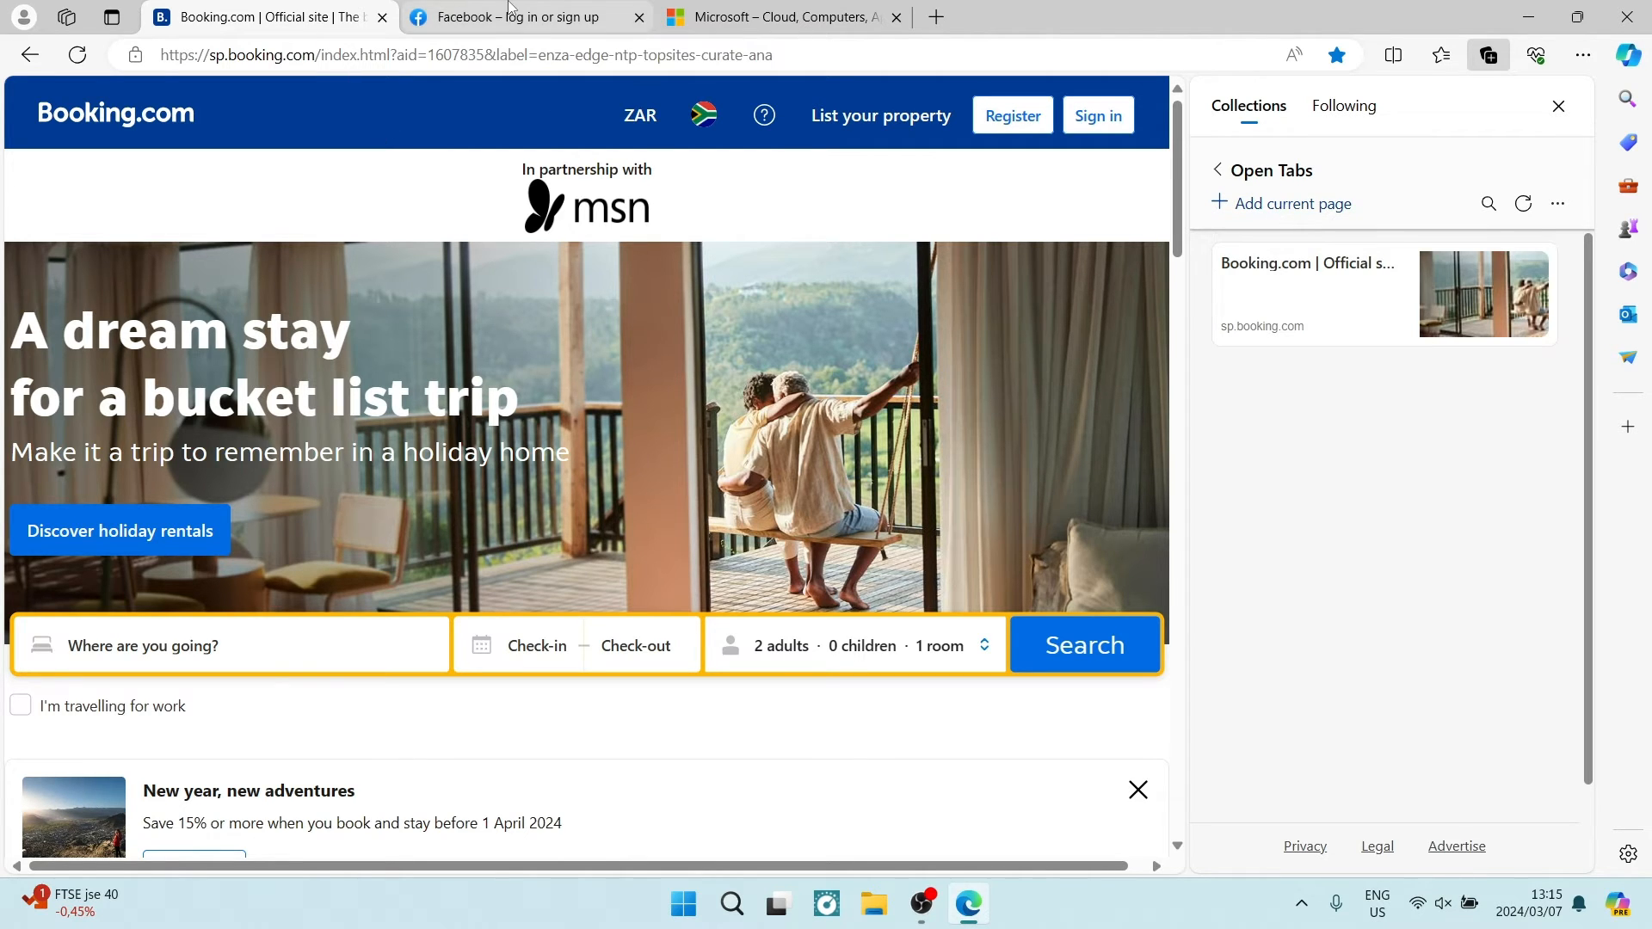
pyautogui.click(516, 17)
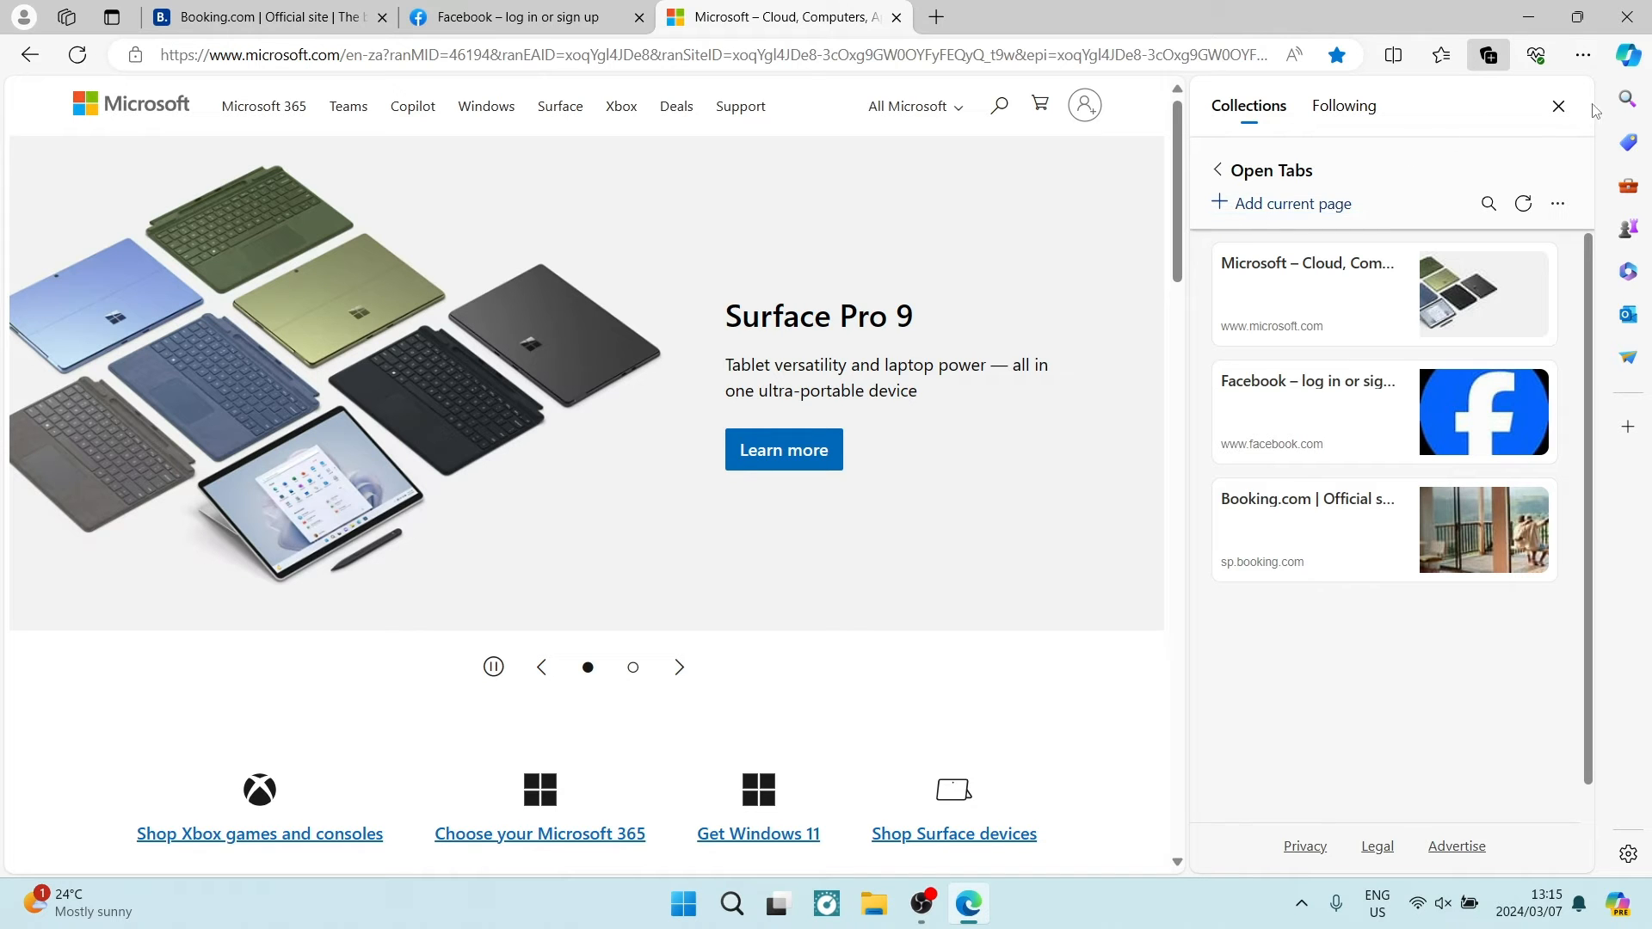
# Dismiss the Collections pane and Favourites flyout, leaving the Microsoft page showing.
pyautogui.click(1557, 107)
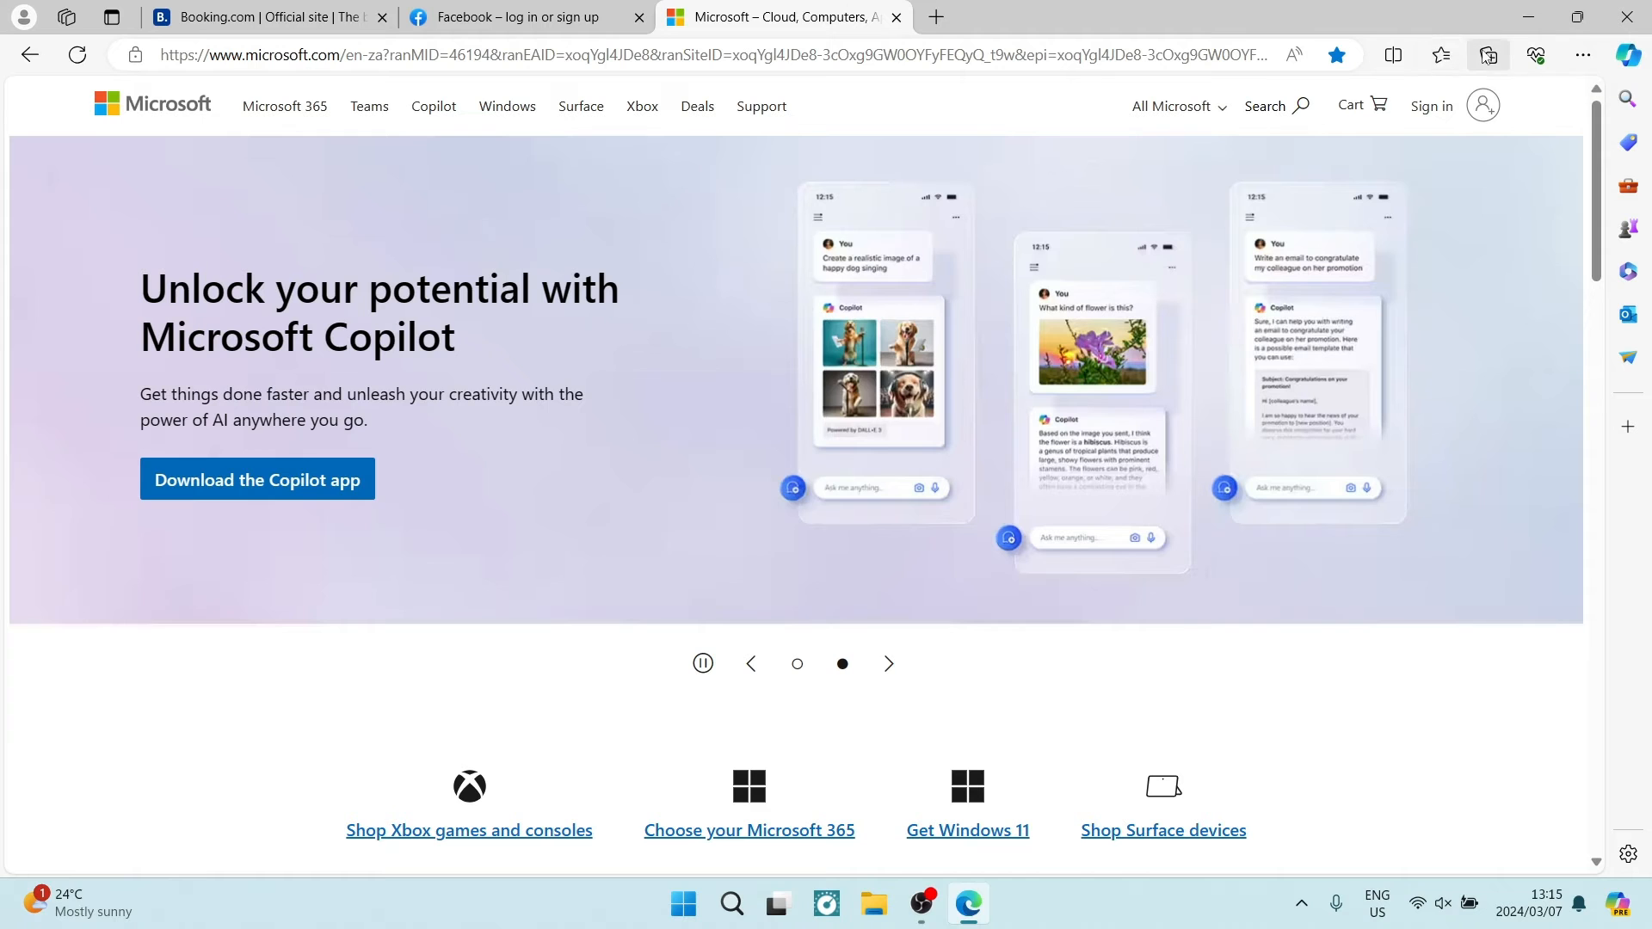
pyautogui.click(1487, 55)
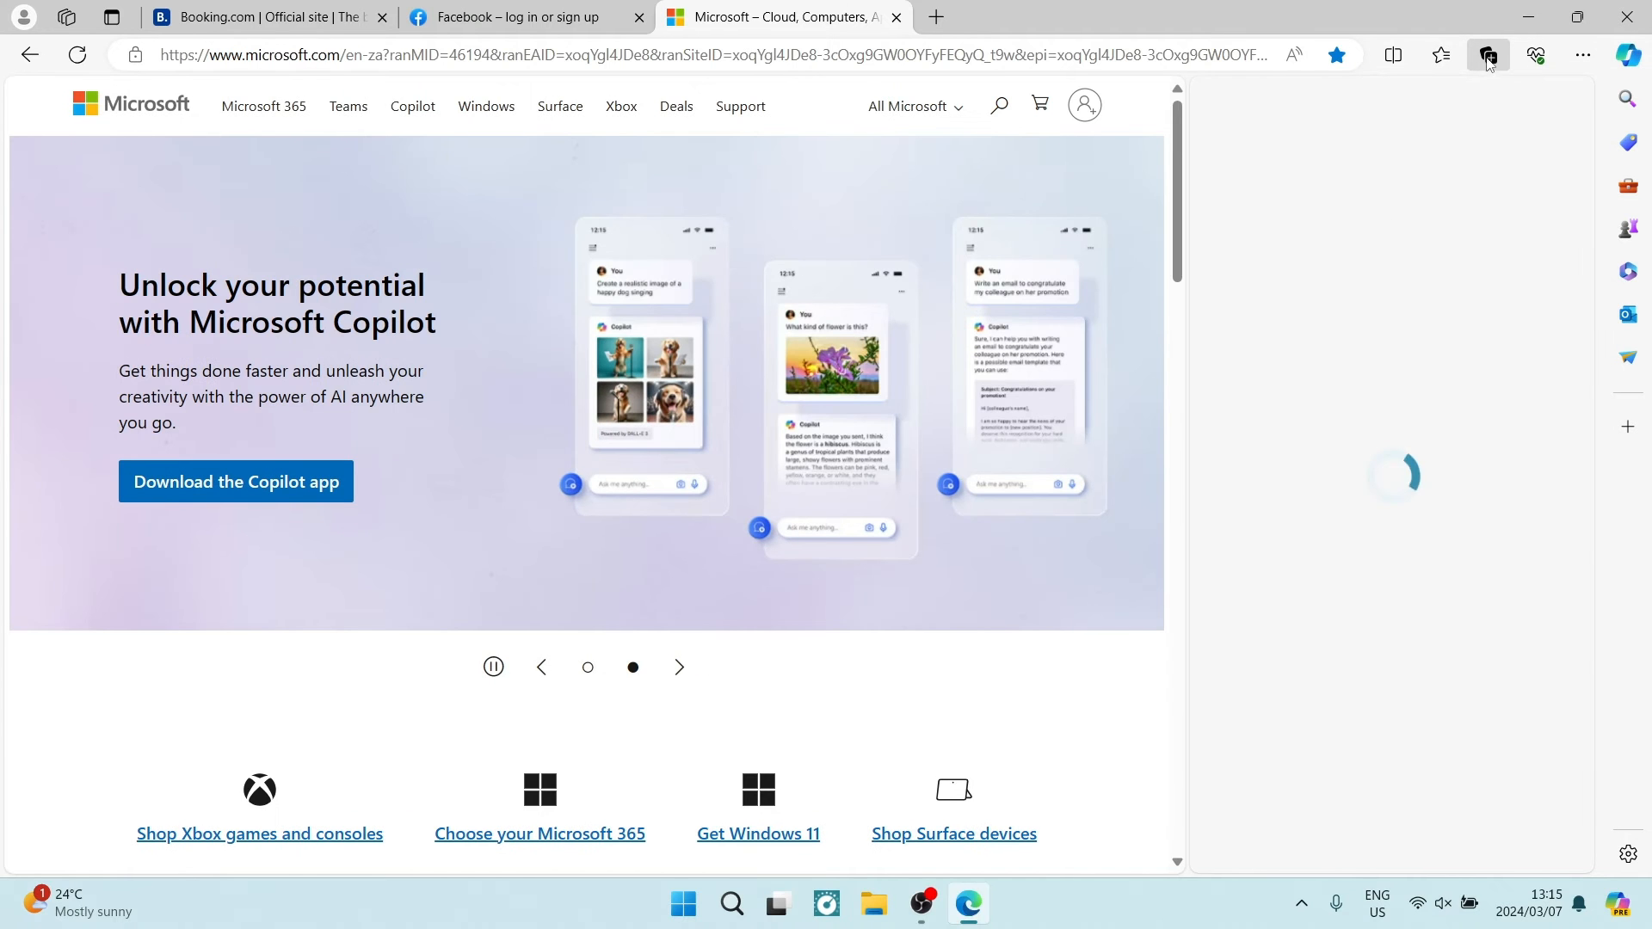
pyautogui.click(1440, 55)
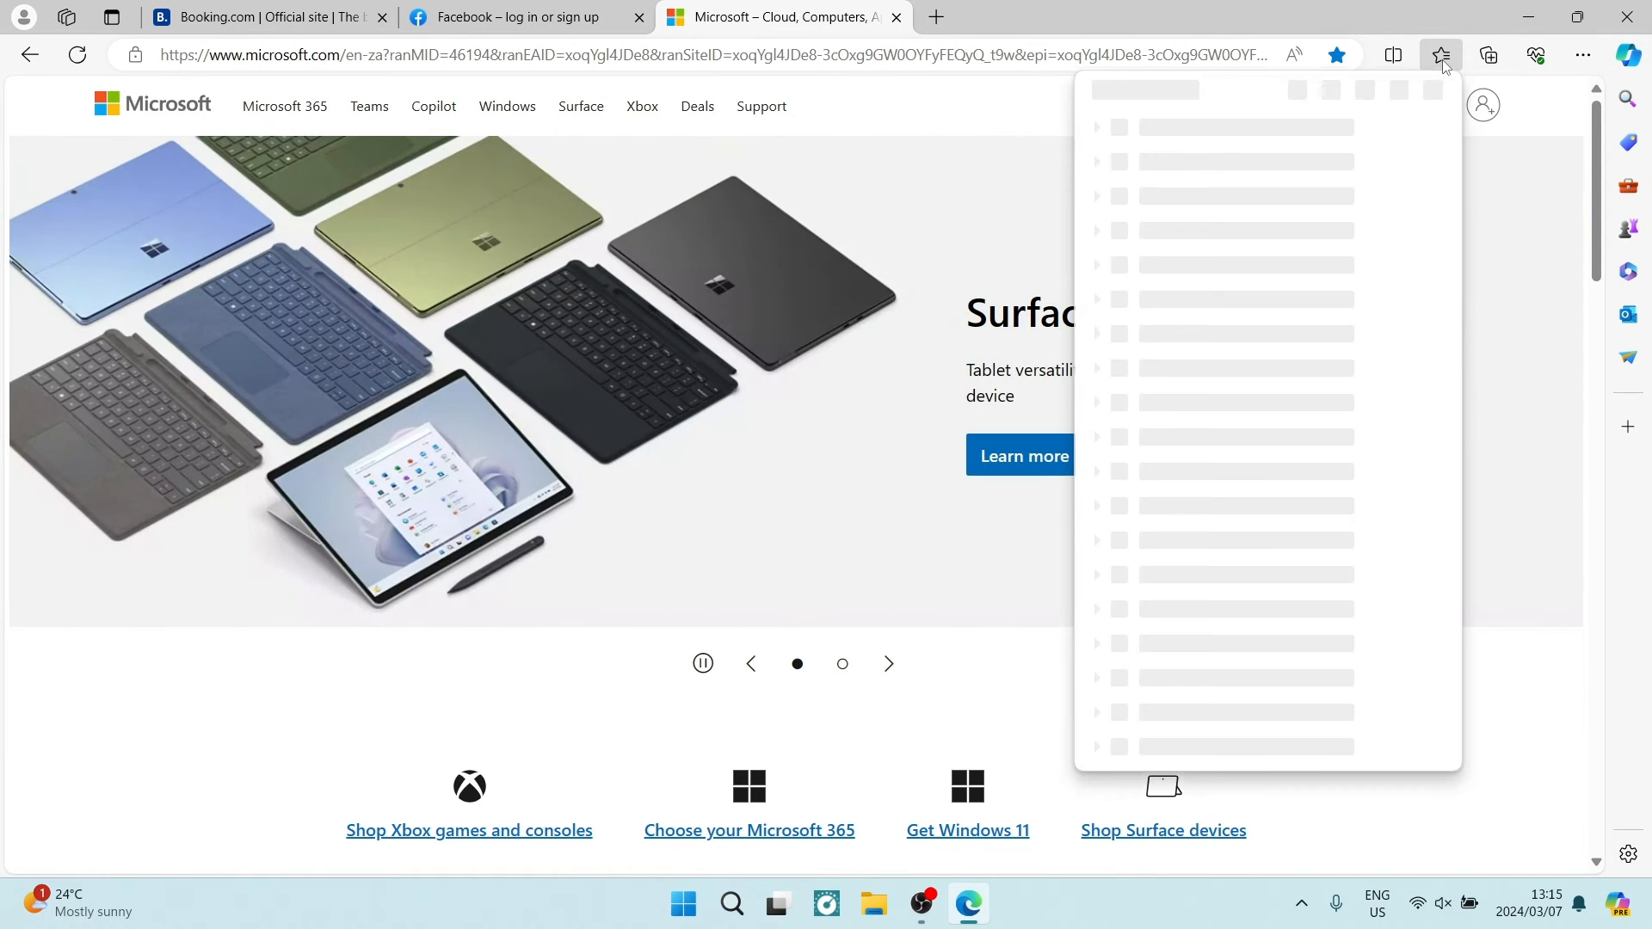
pyautogui.click(1440, 55)
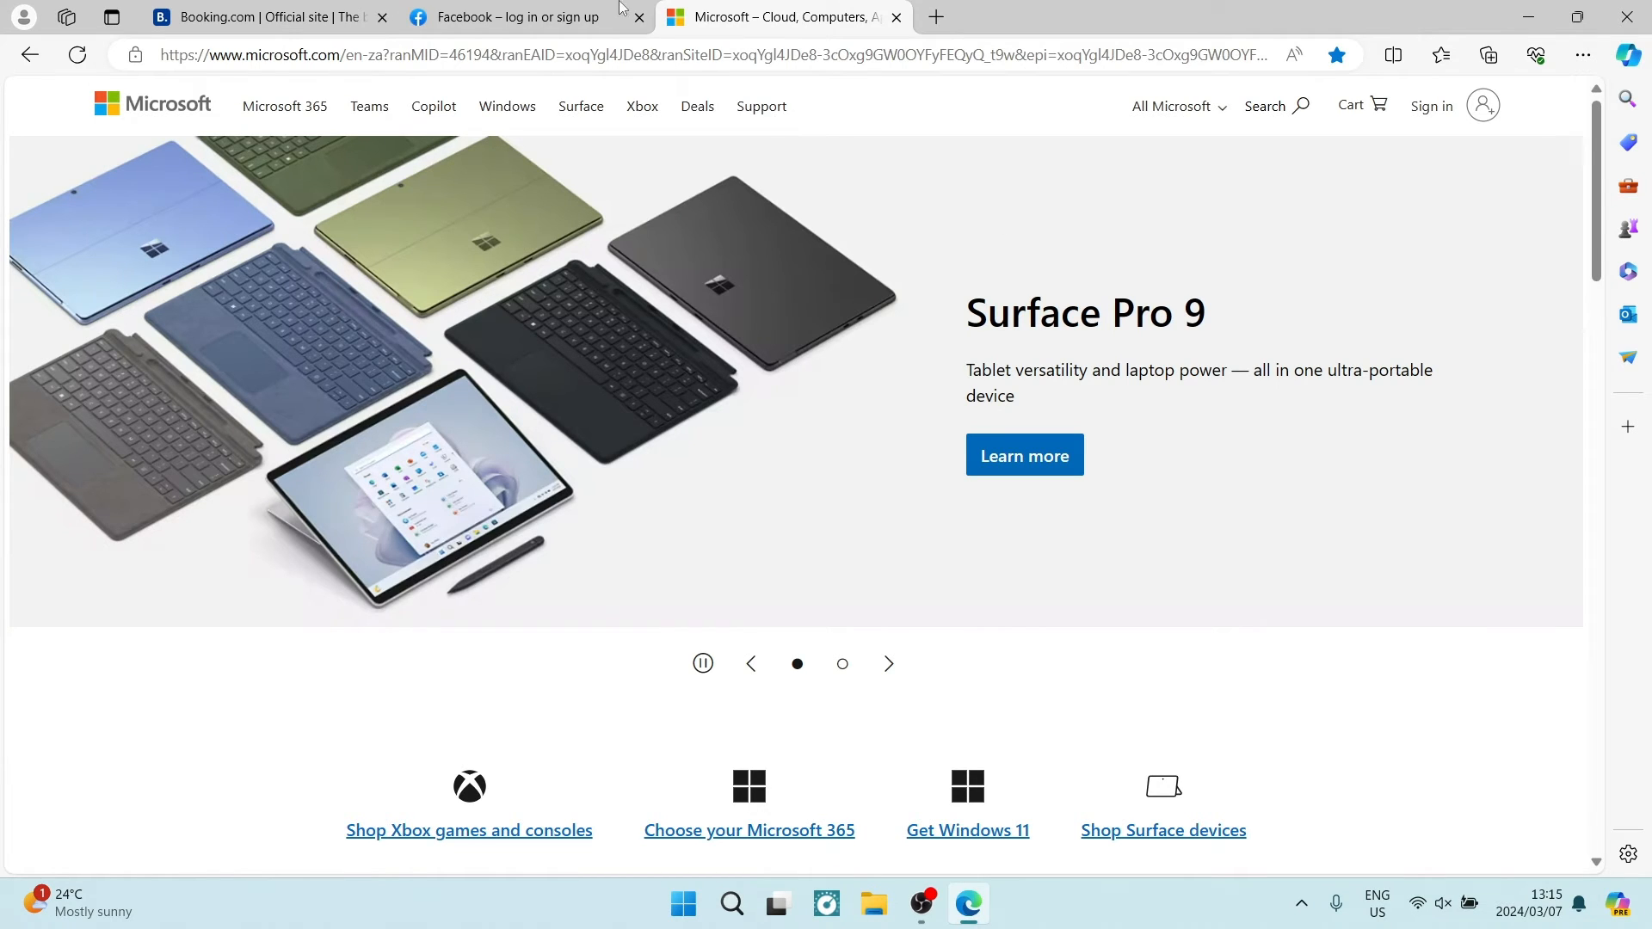
pyautogui.moveTo(848, 201)
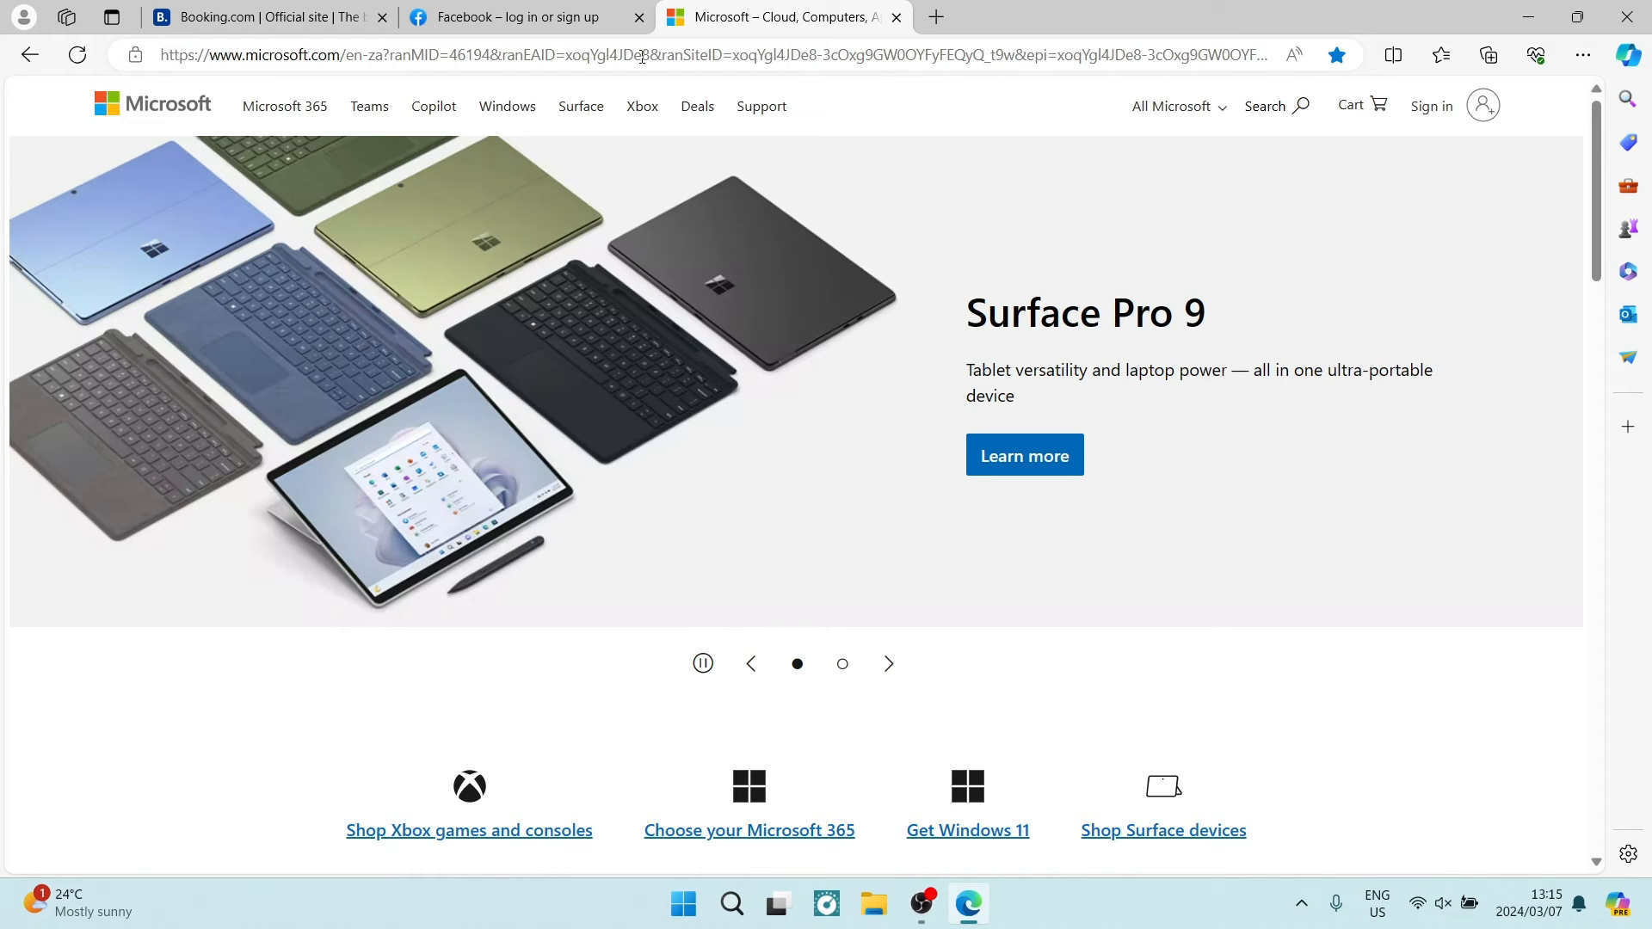
pyautogui.click(888, 664)
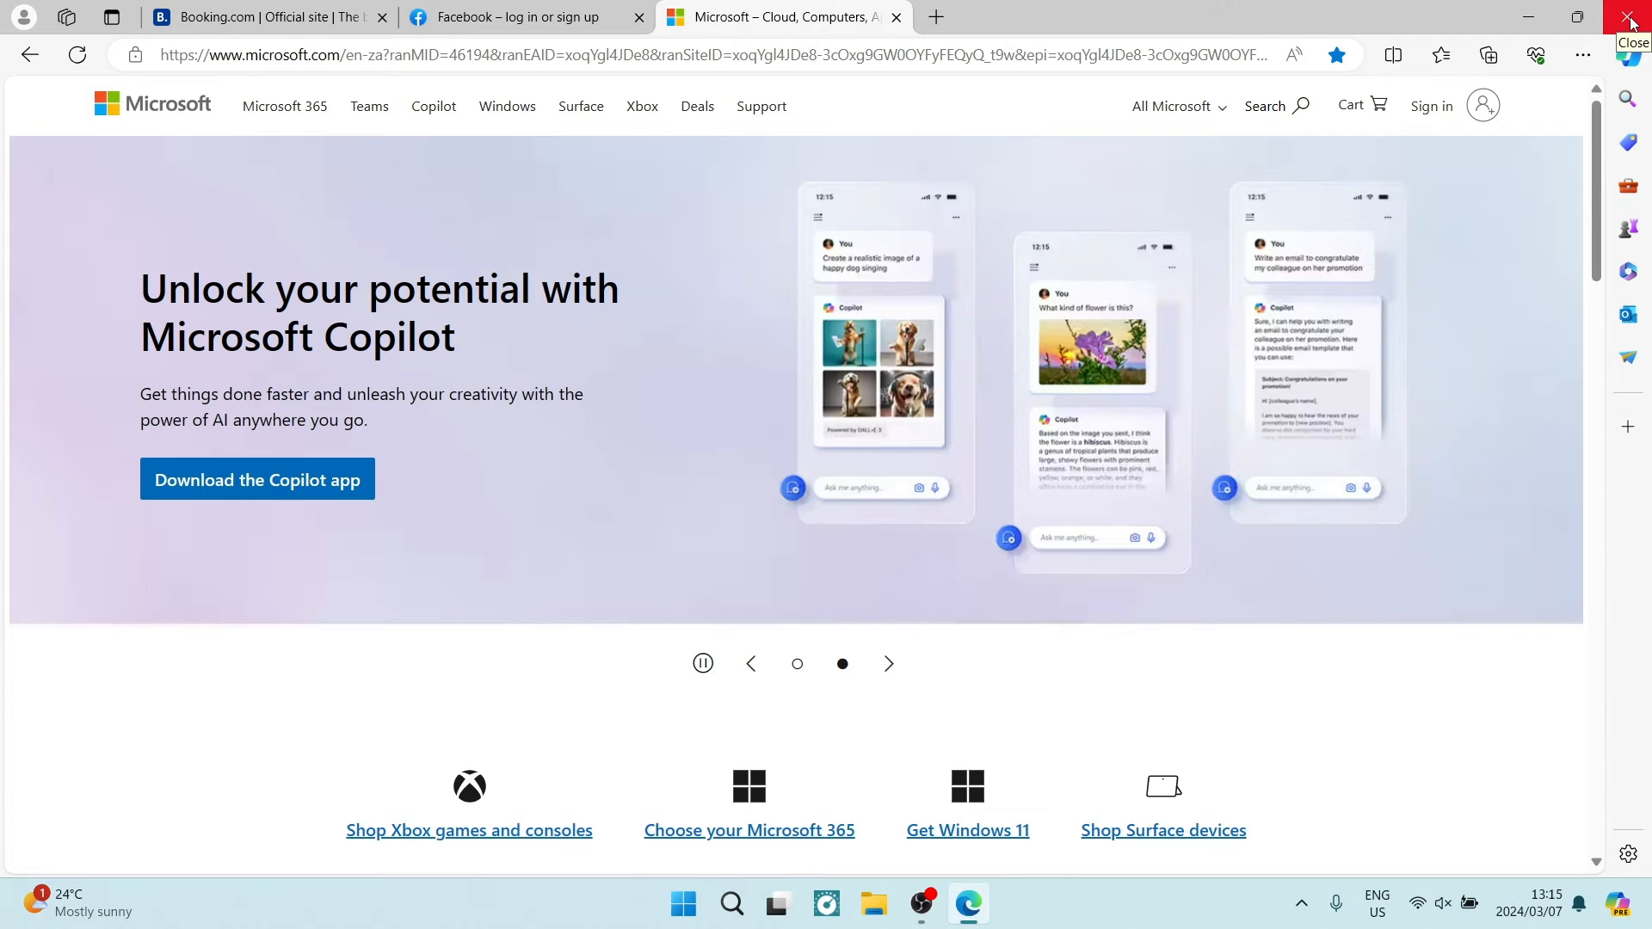
# Close Edge and relaunch it from Windows Start search by searching 'edge'.
pyautogui.click(1629, 19)
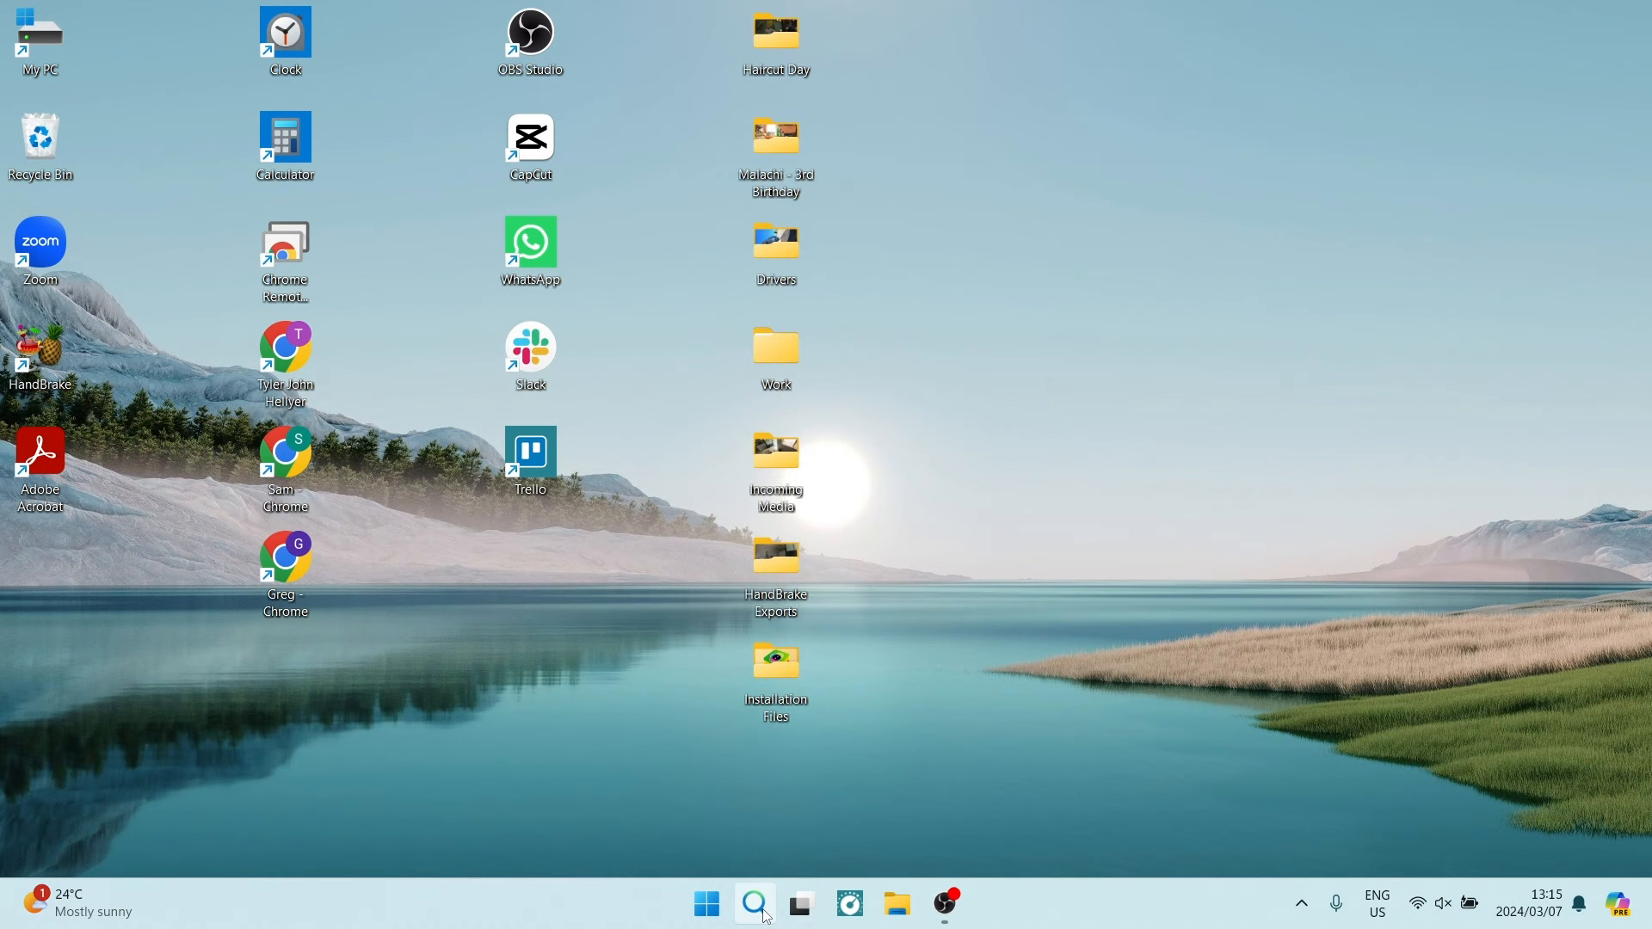
pyautogui.write('edge')
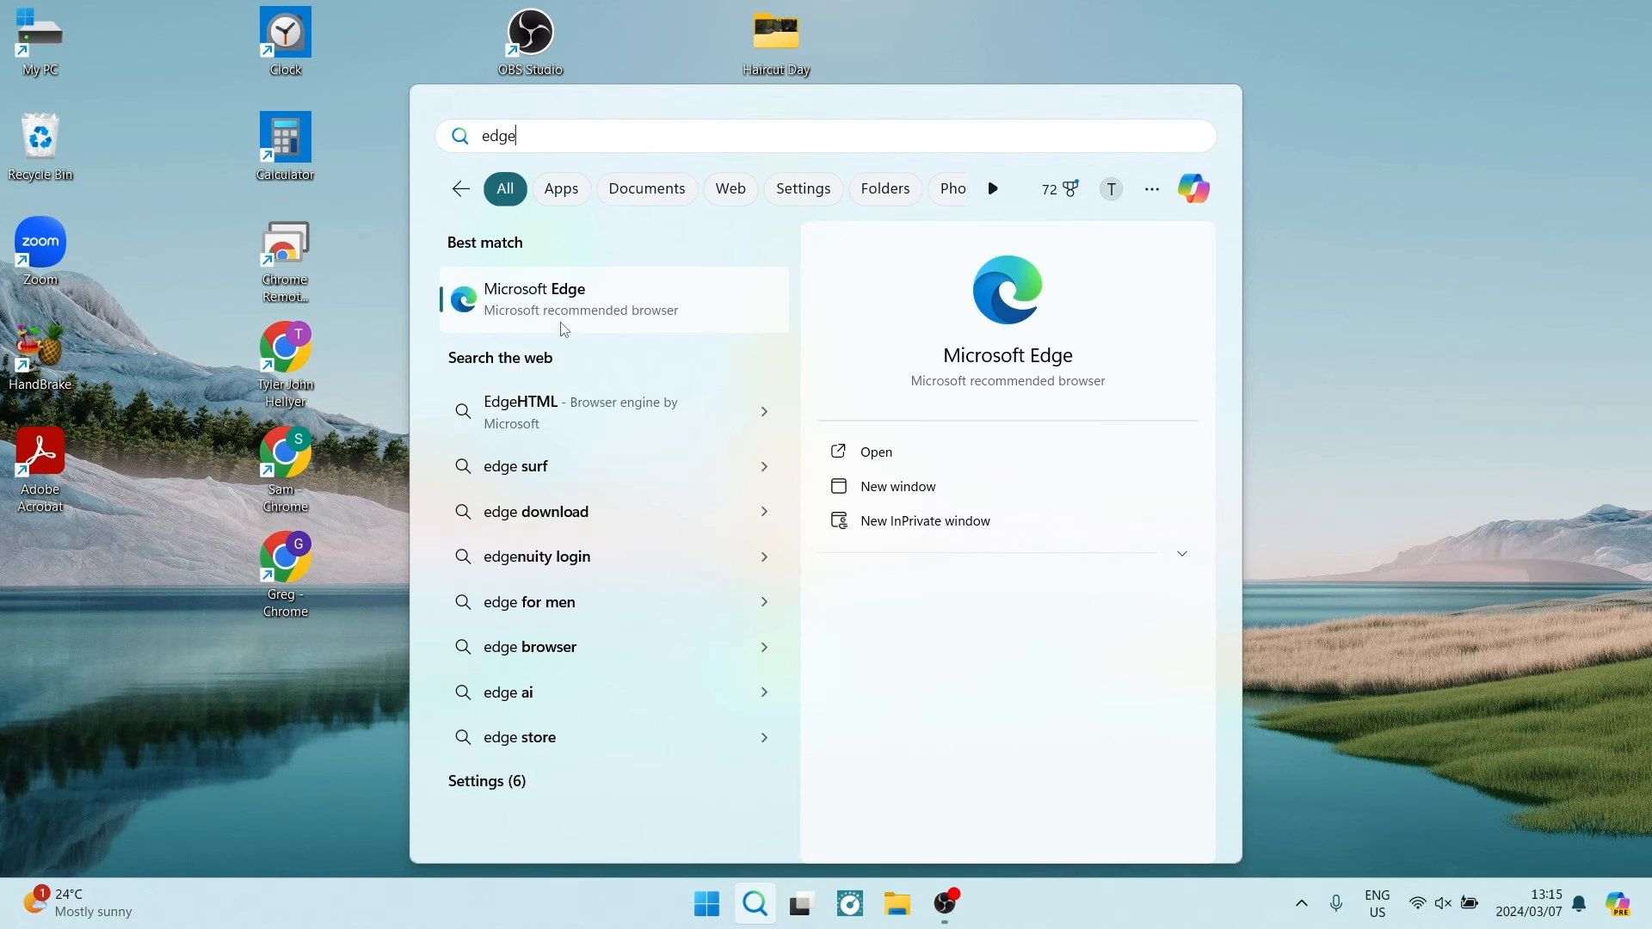
pyautogui.click(534, 298)
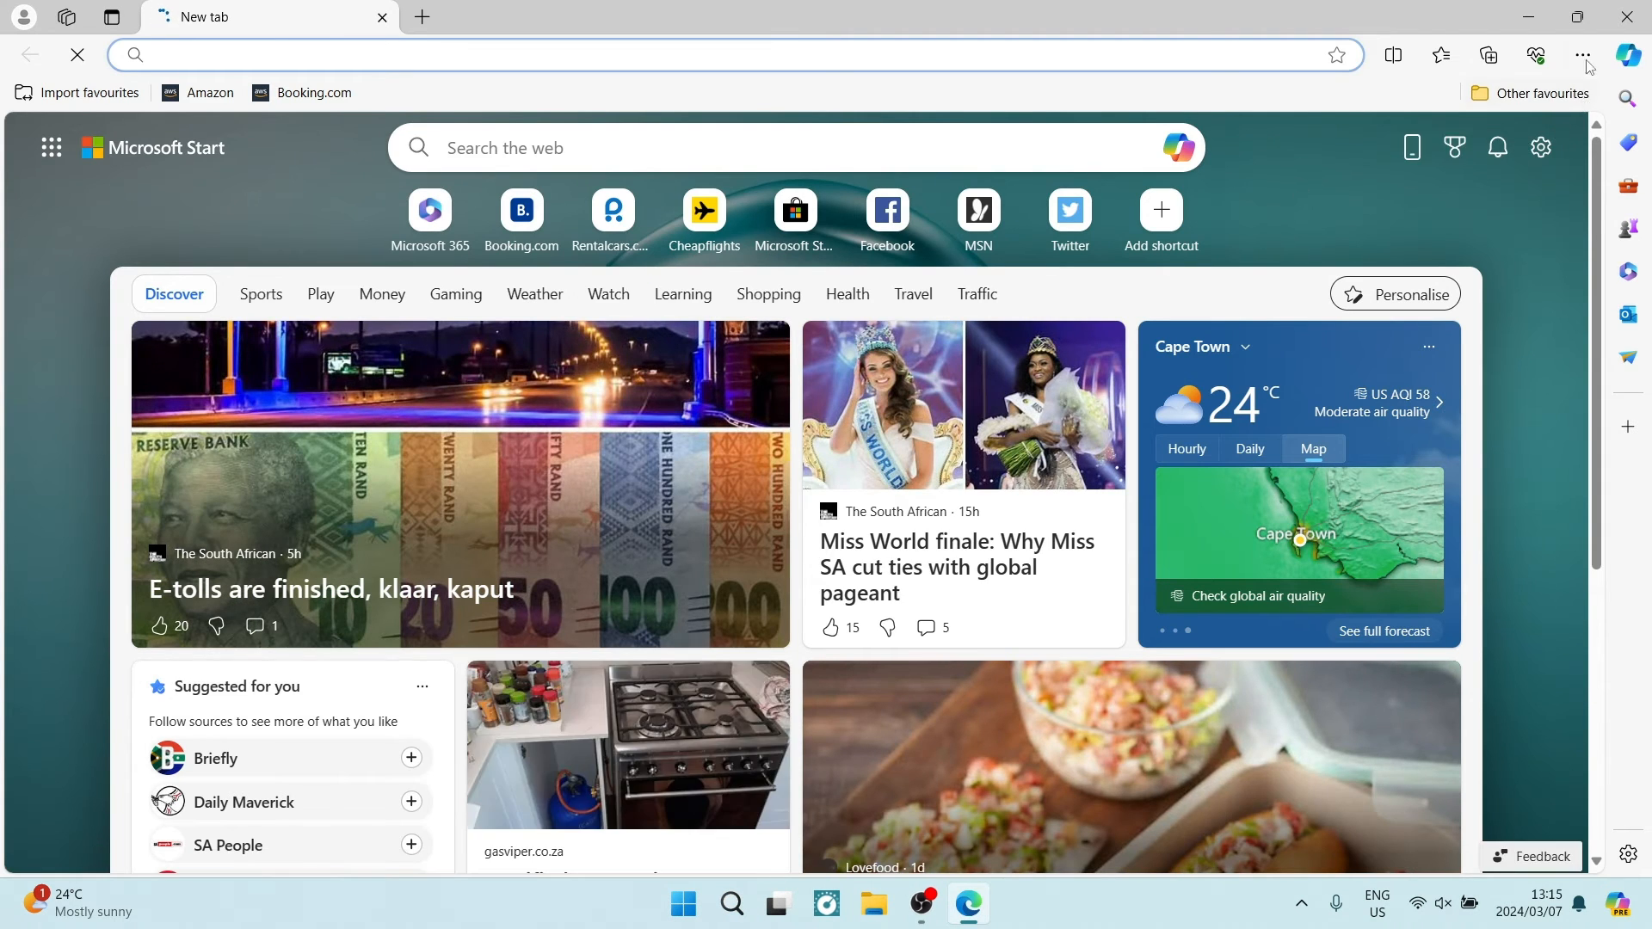
# Show the browsing history listing the Facebook, Booking.com and Microsoft pages.
pyautogui.click(1582, 55)
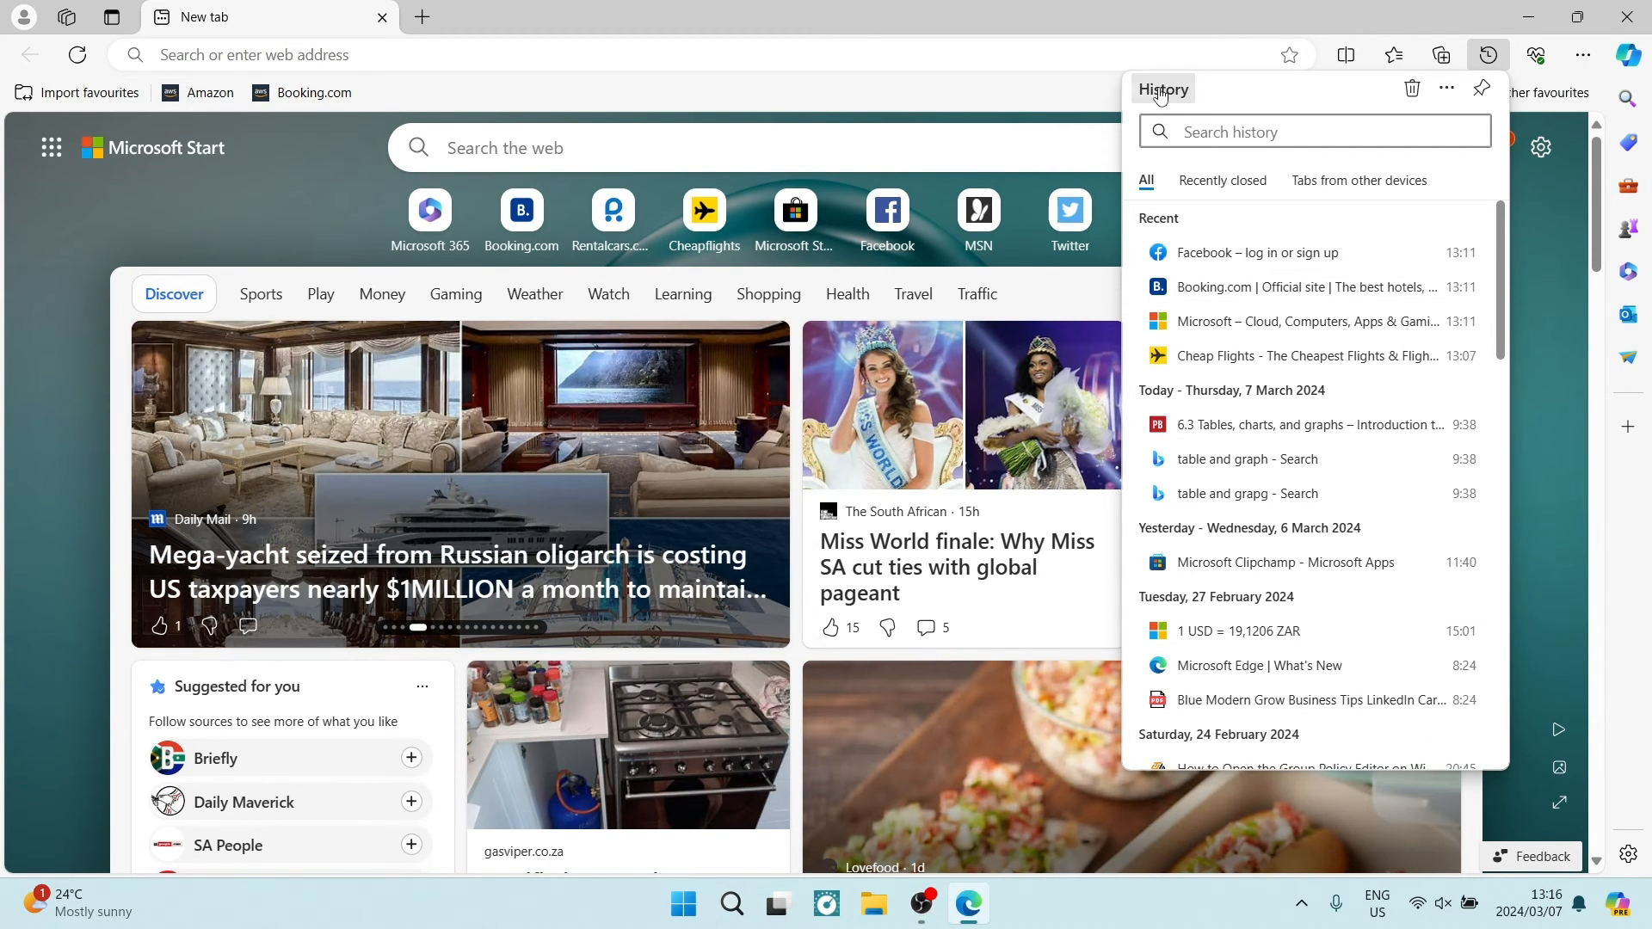
pyautogui.moveTo(1163, 88)
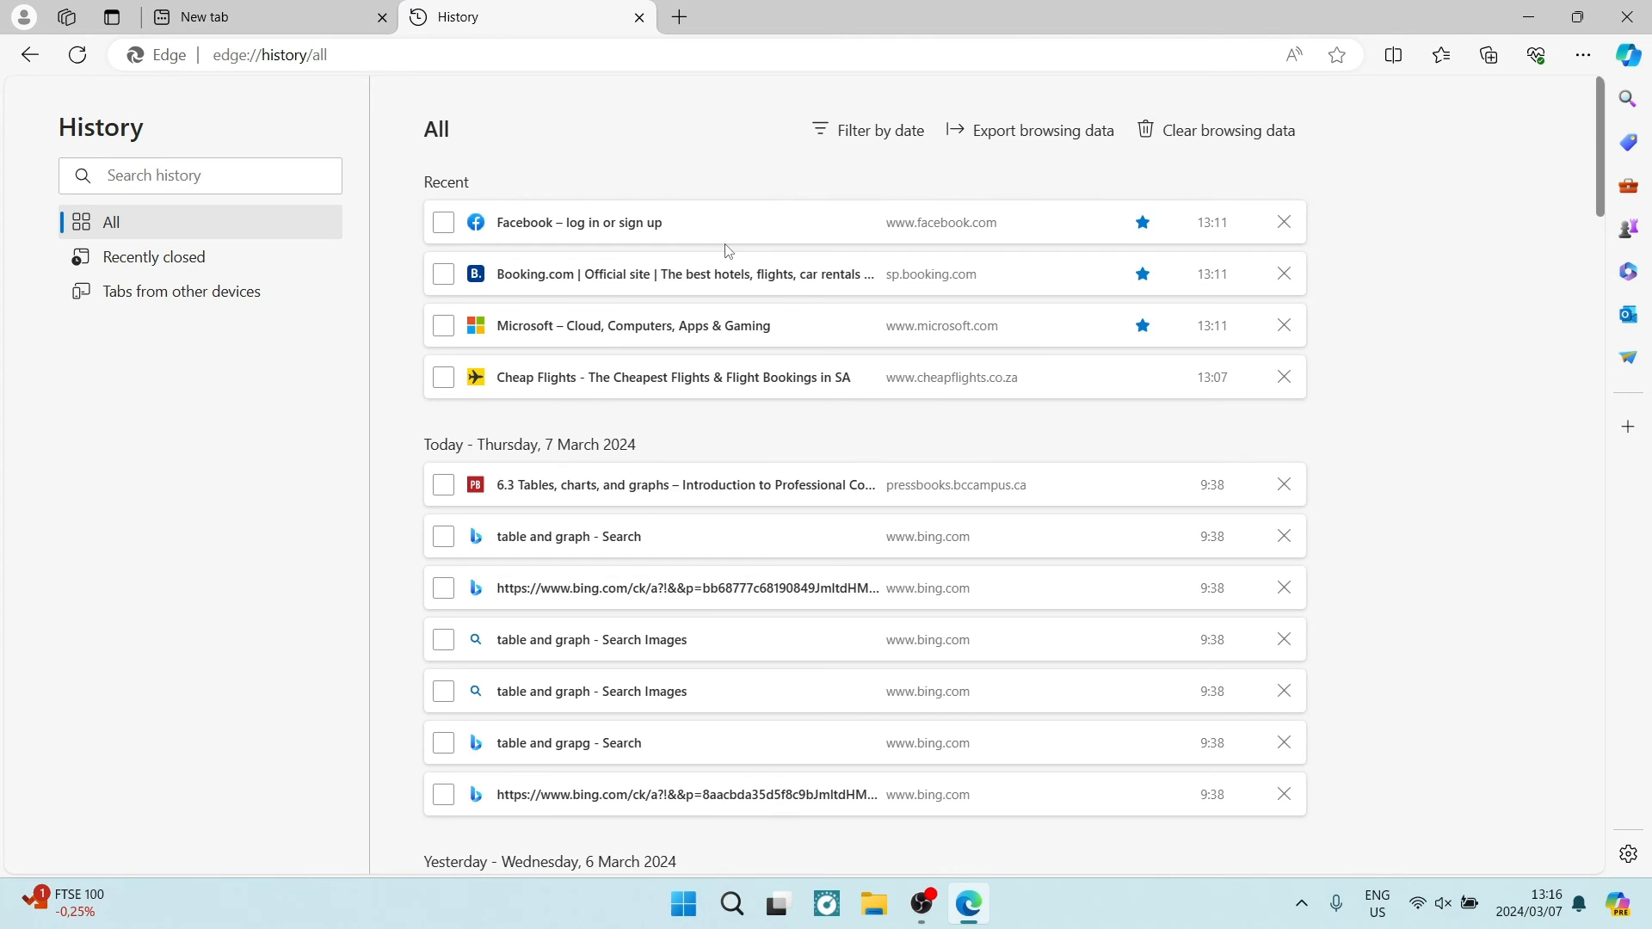
pyautogui.moveTo(205, 229)
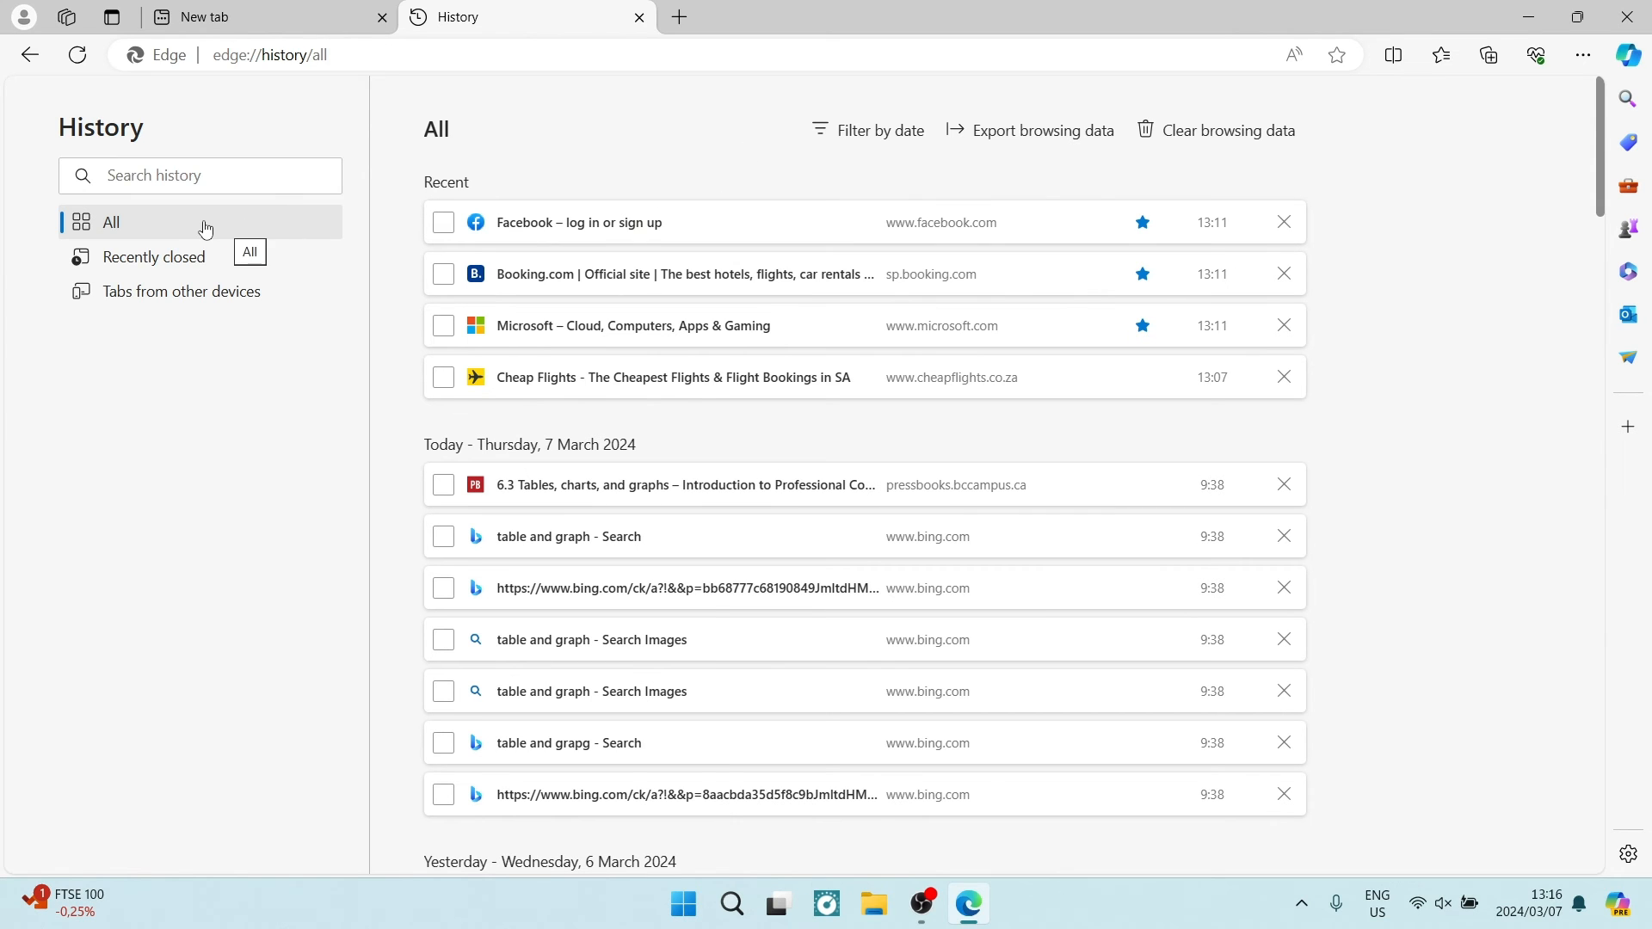
# Show the Recently closed list with the Booking.com group and 2 more tabs.
pyautogui.click(153, 257)
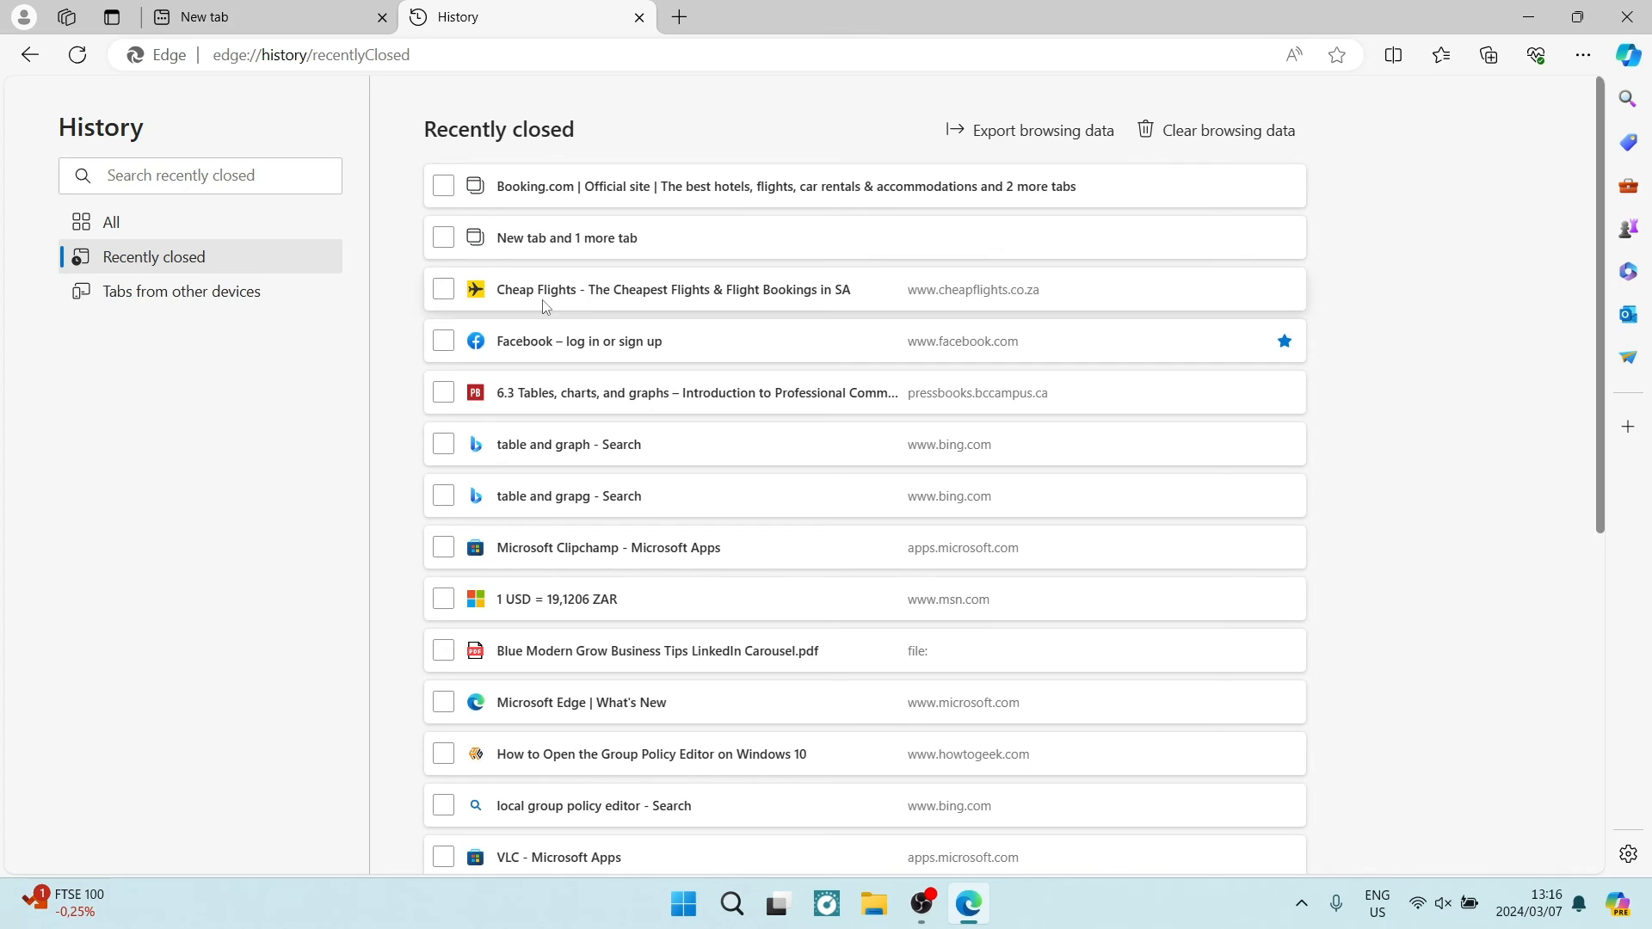
pyautogui.moveTo(547, 196)
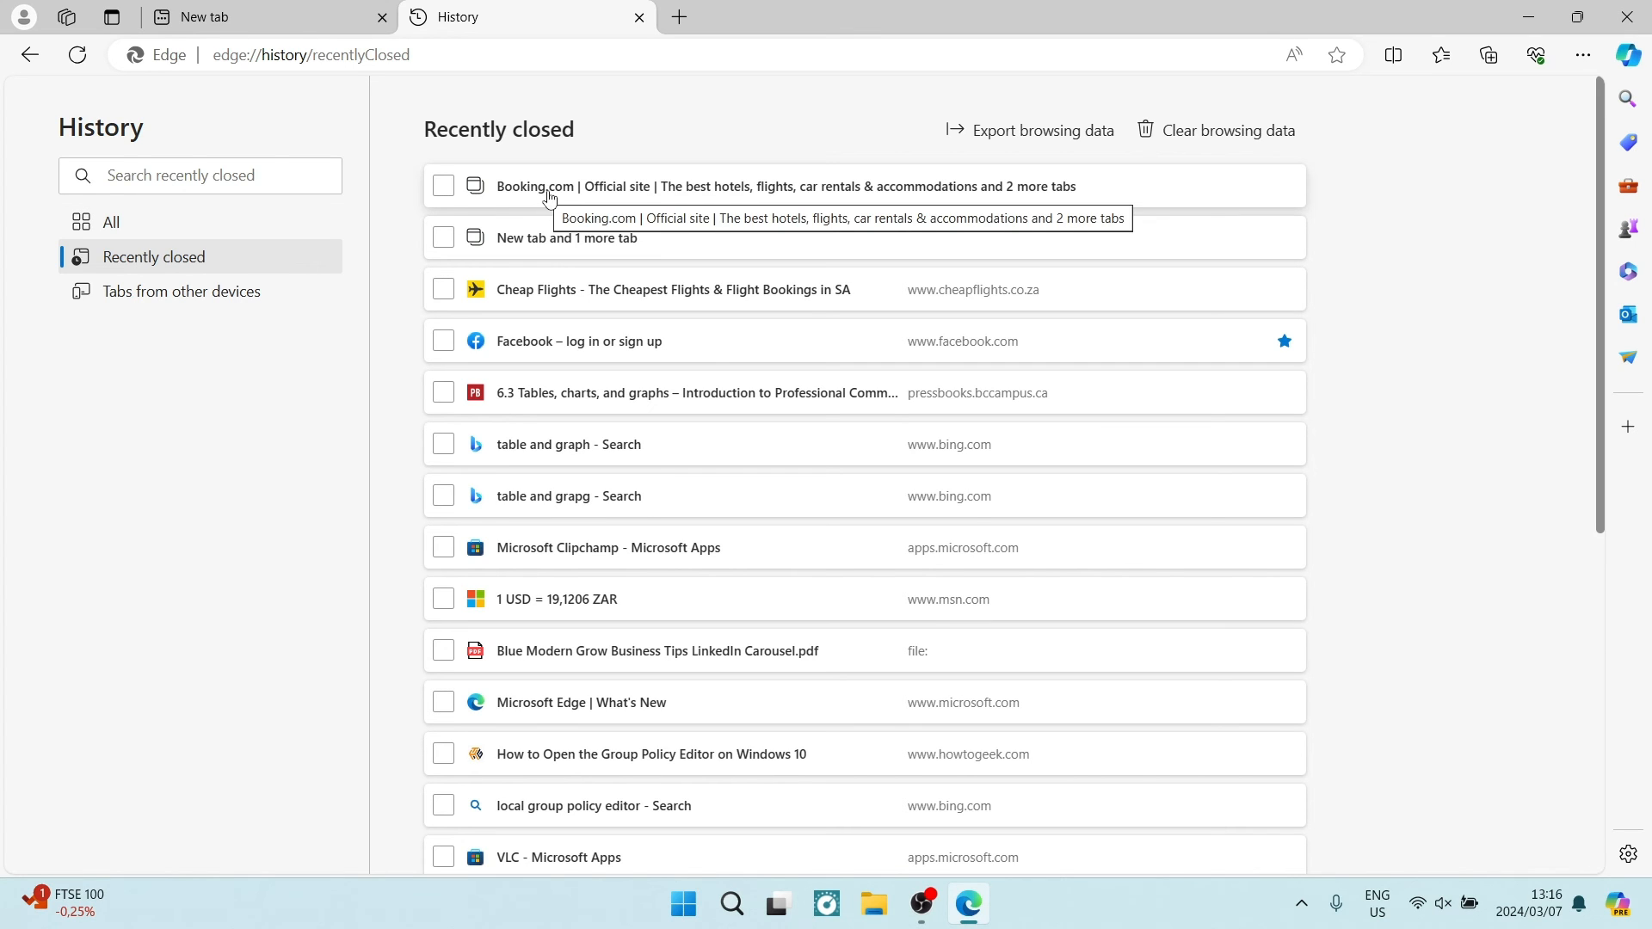
pyautogui.moveTo(561, 200)
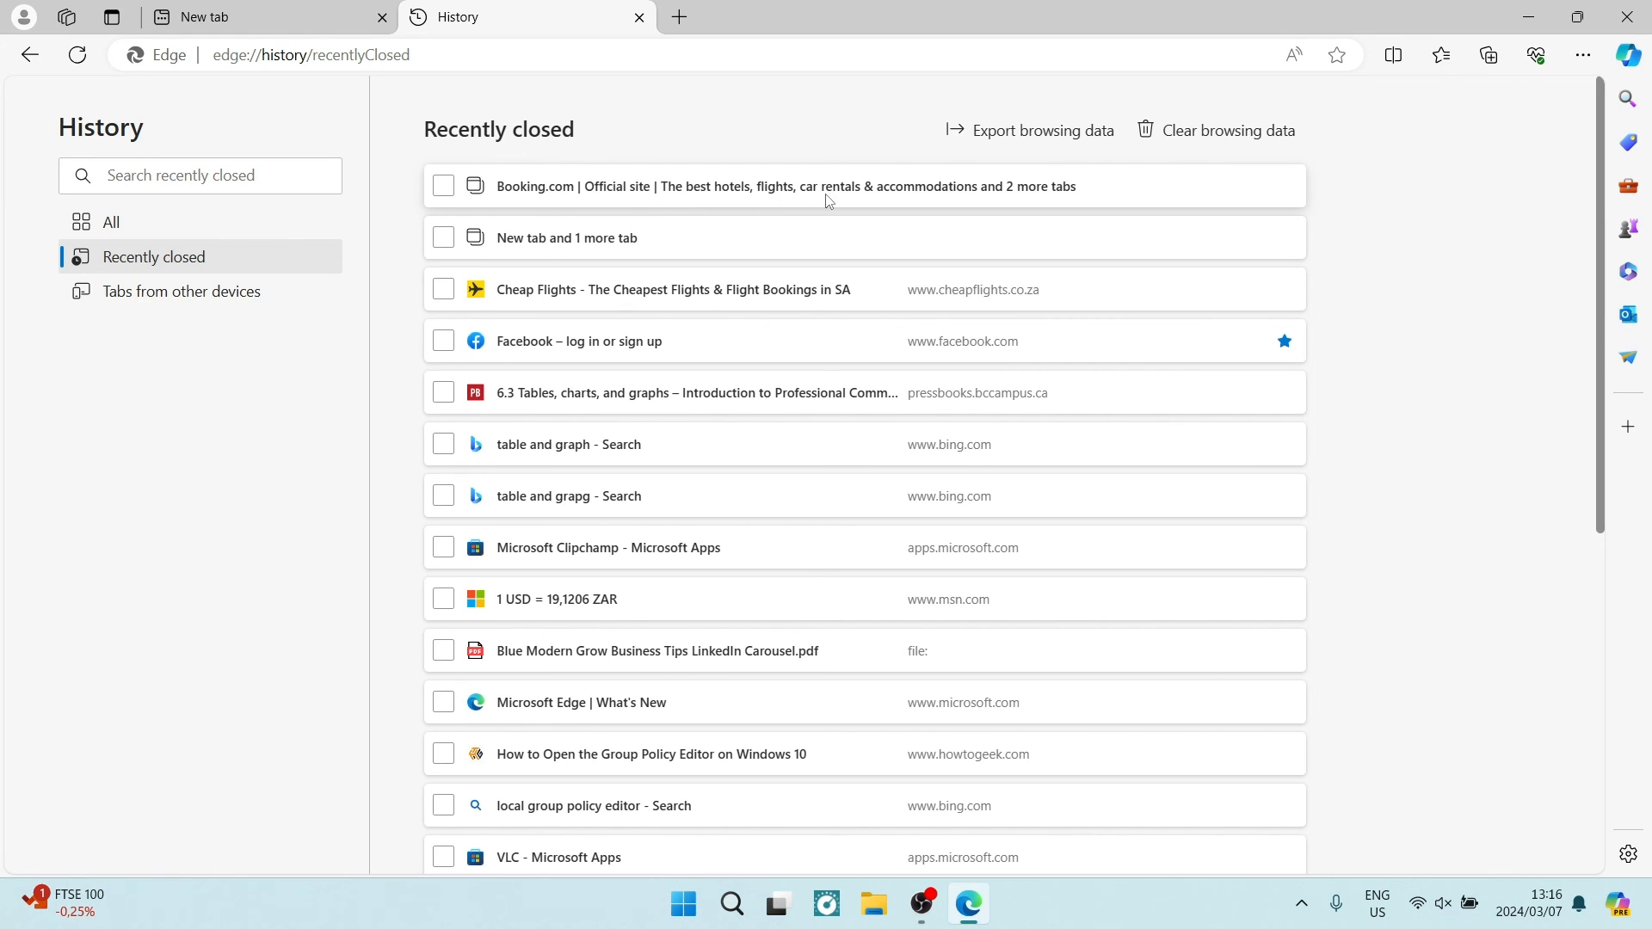
pyautogui.moveTo(1112, 222)
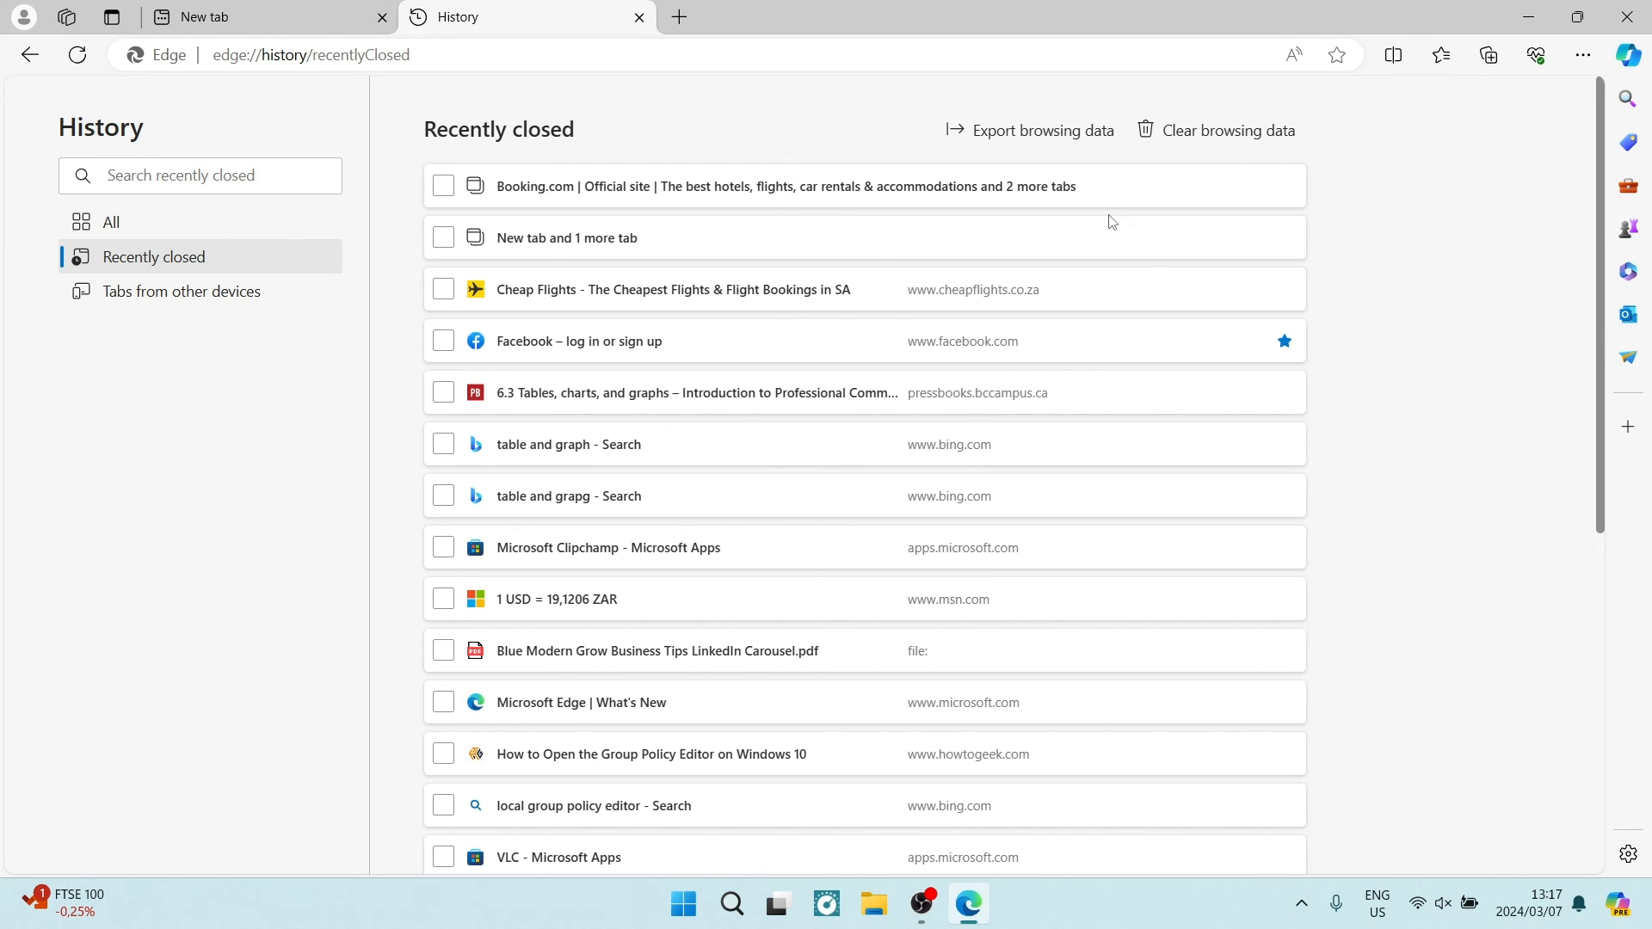
pyautogui.moveTo(1148, 186)
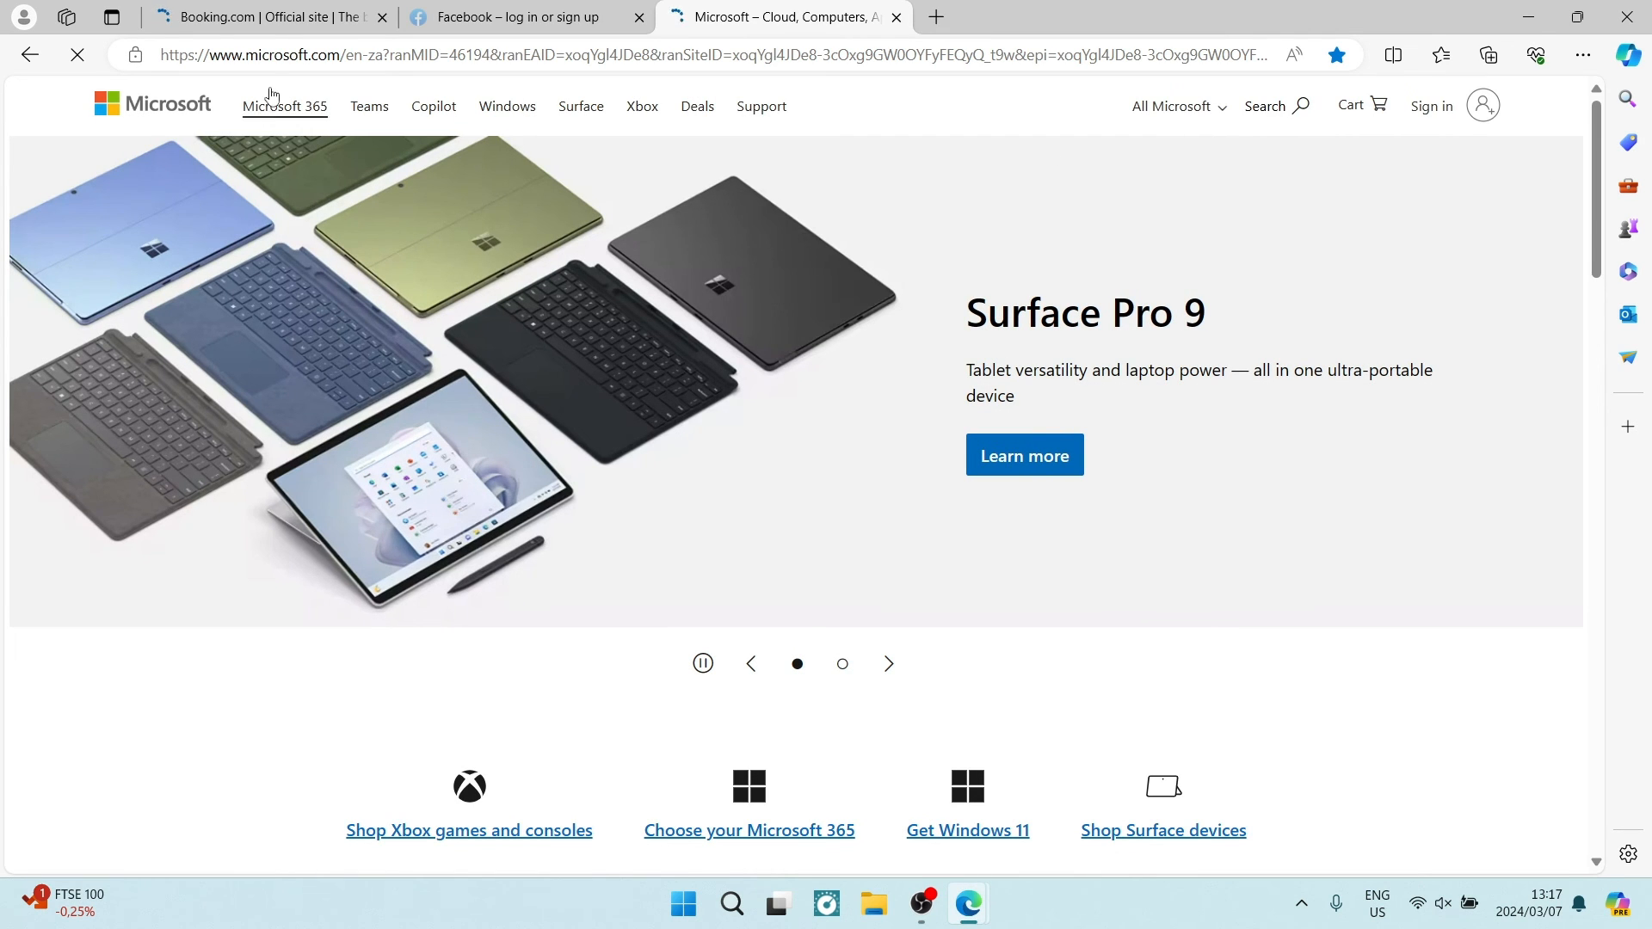
pyautogui.click(516, 17)
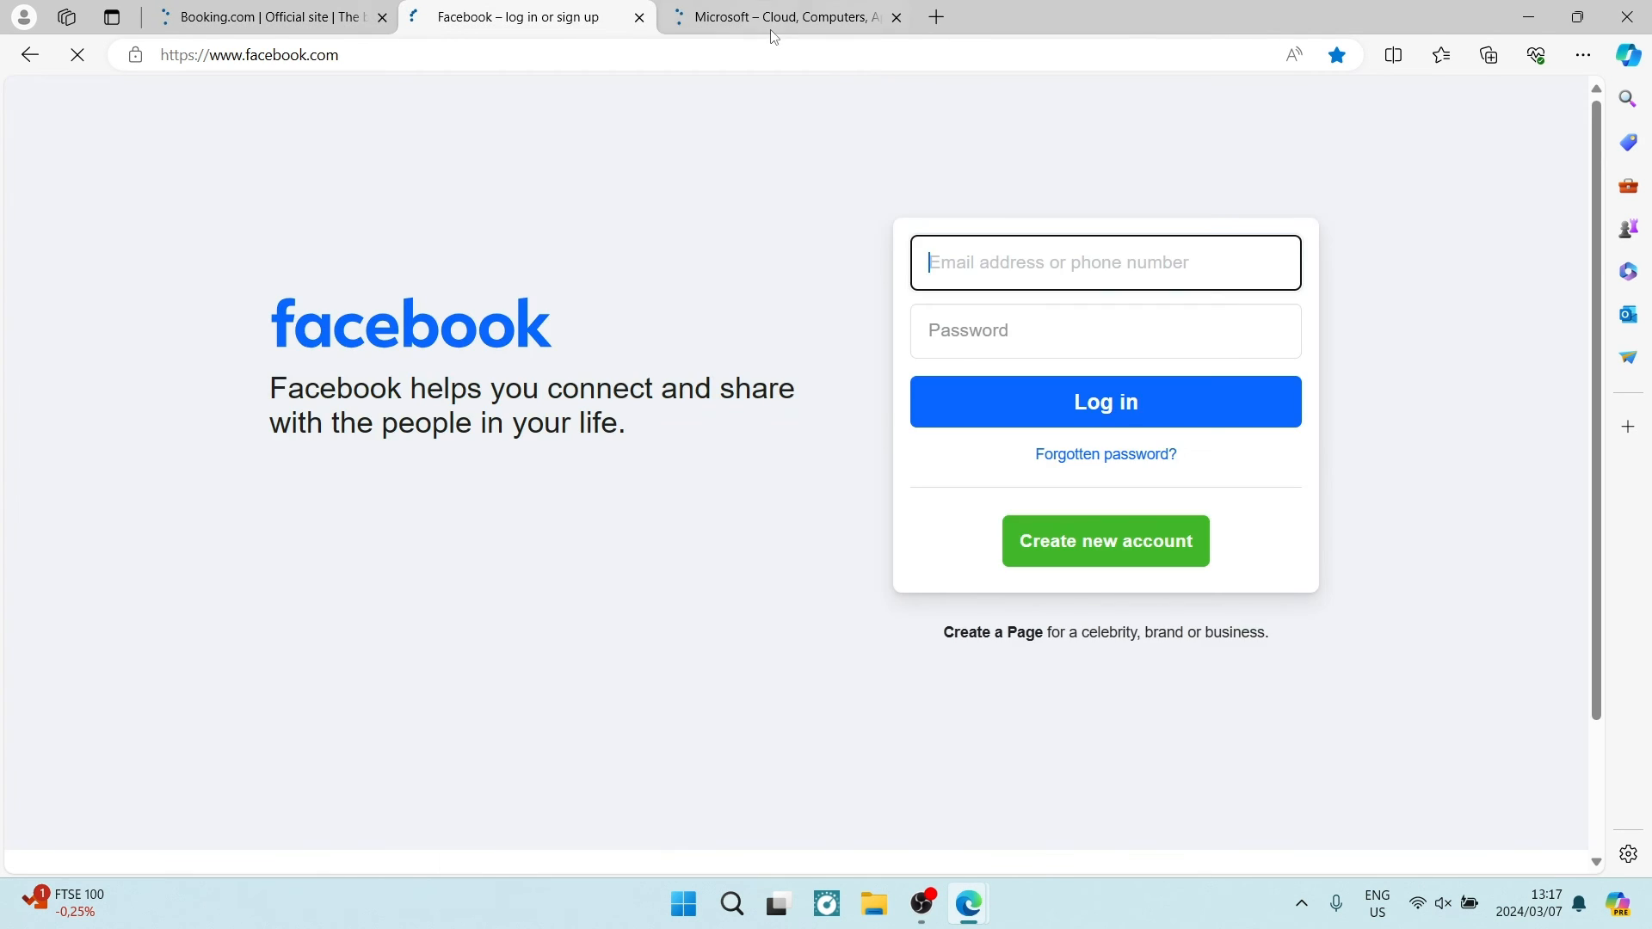
pyautogui.click(779, 17)
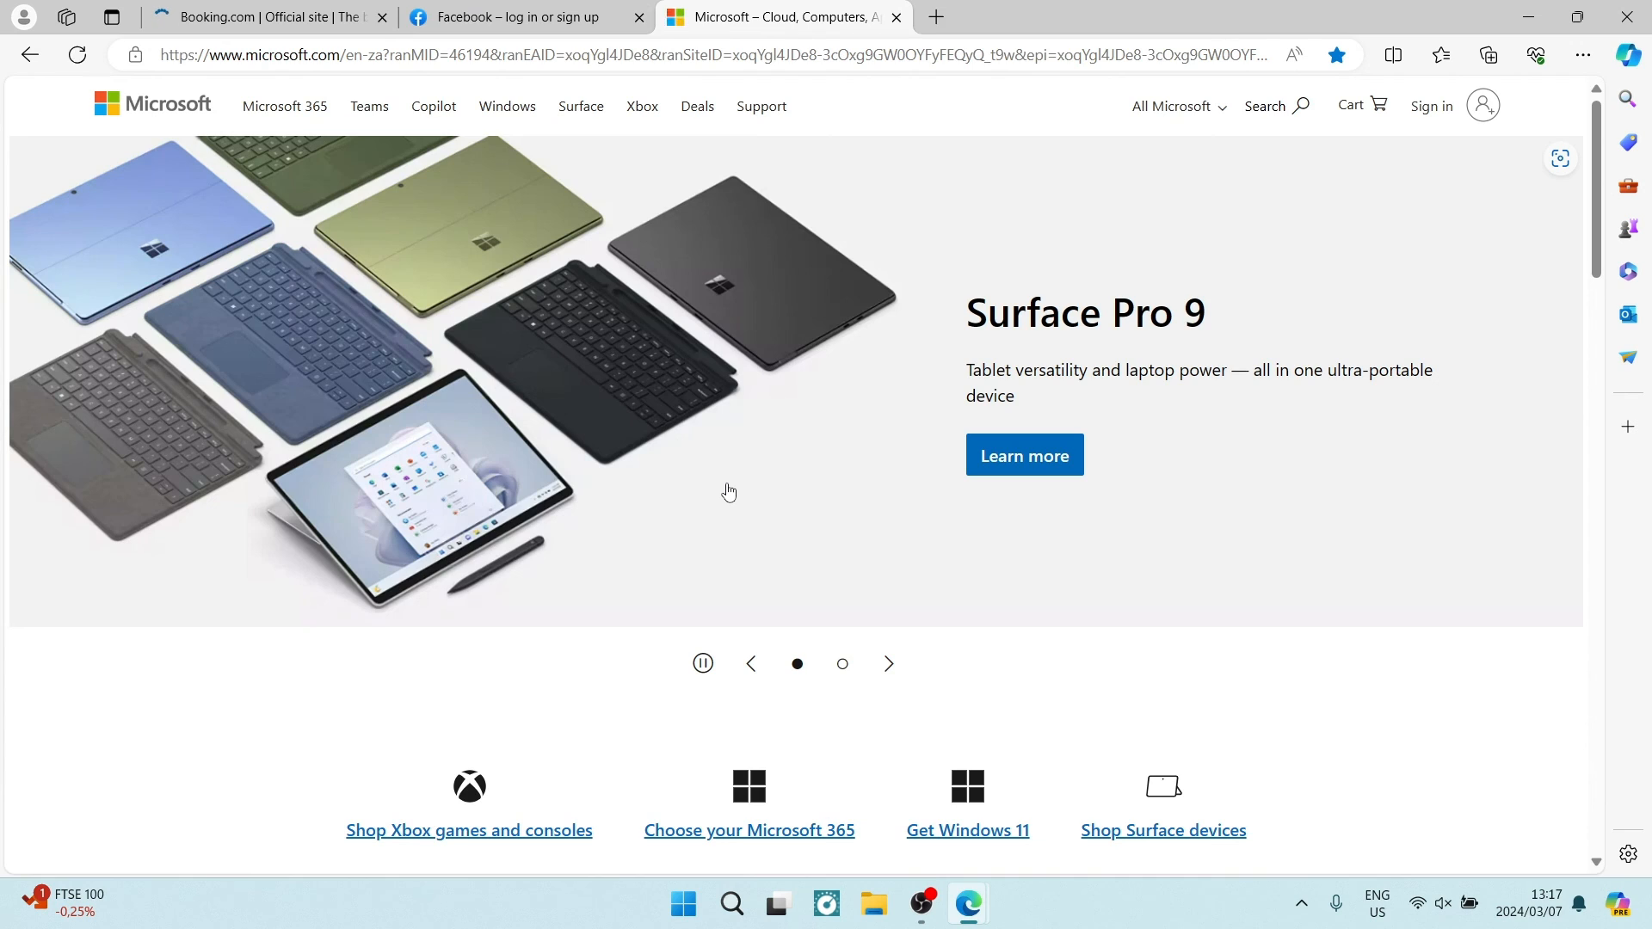